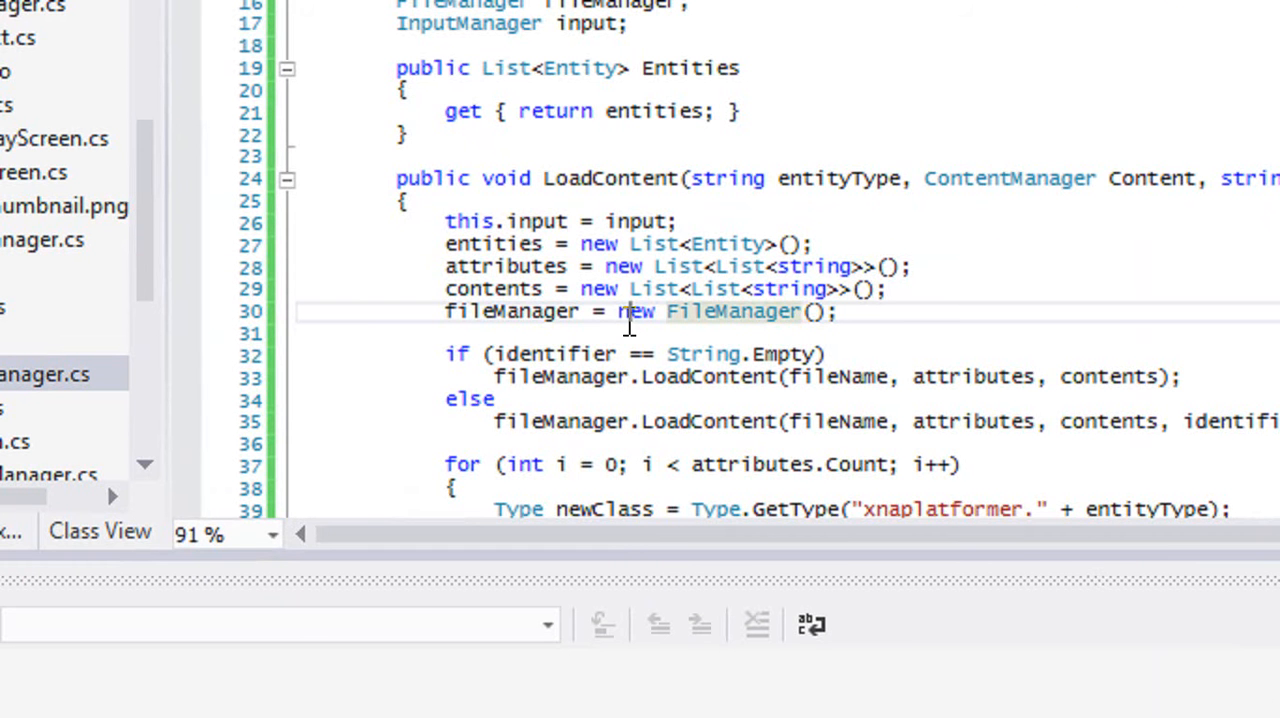
Step: Switch to Tile.cs from Solution Explorer and scroll to the end of the Update method
scroll(up, 3)
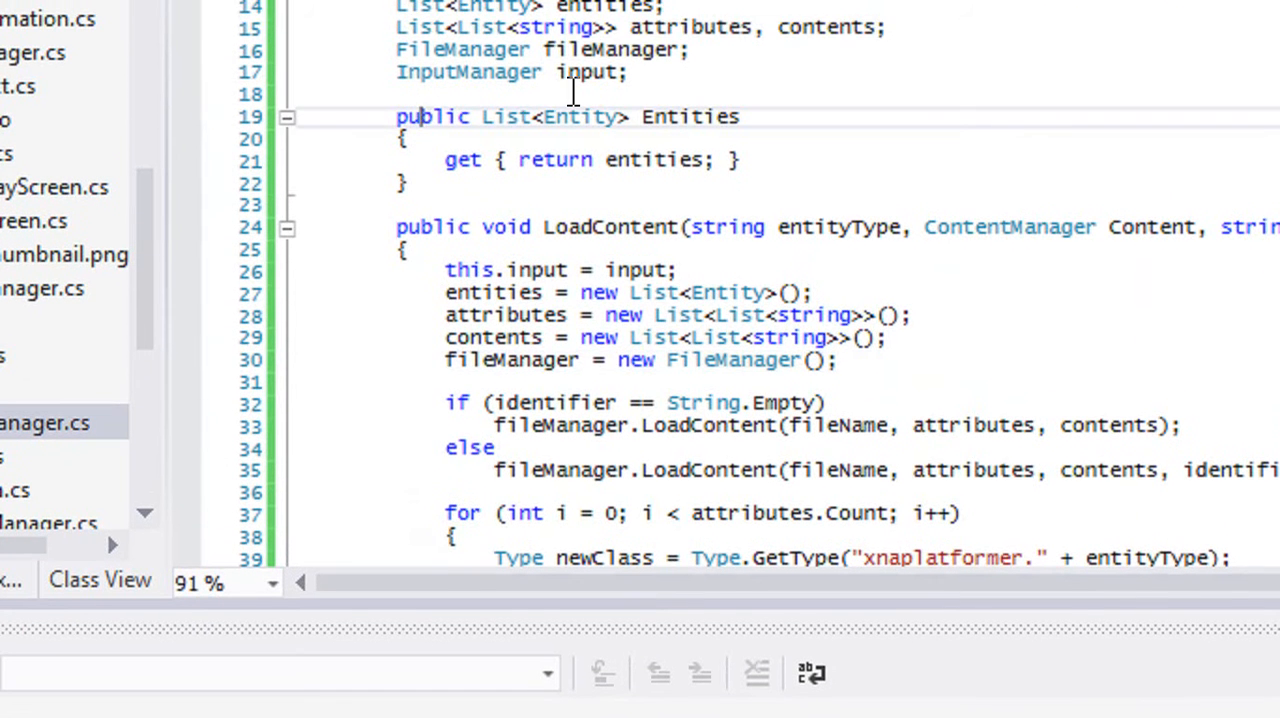
scroll(right, 3)
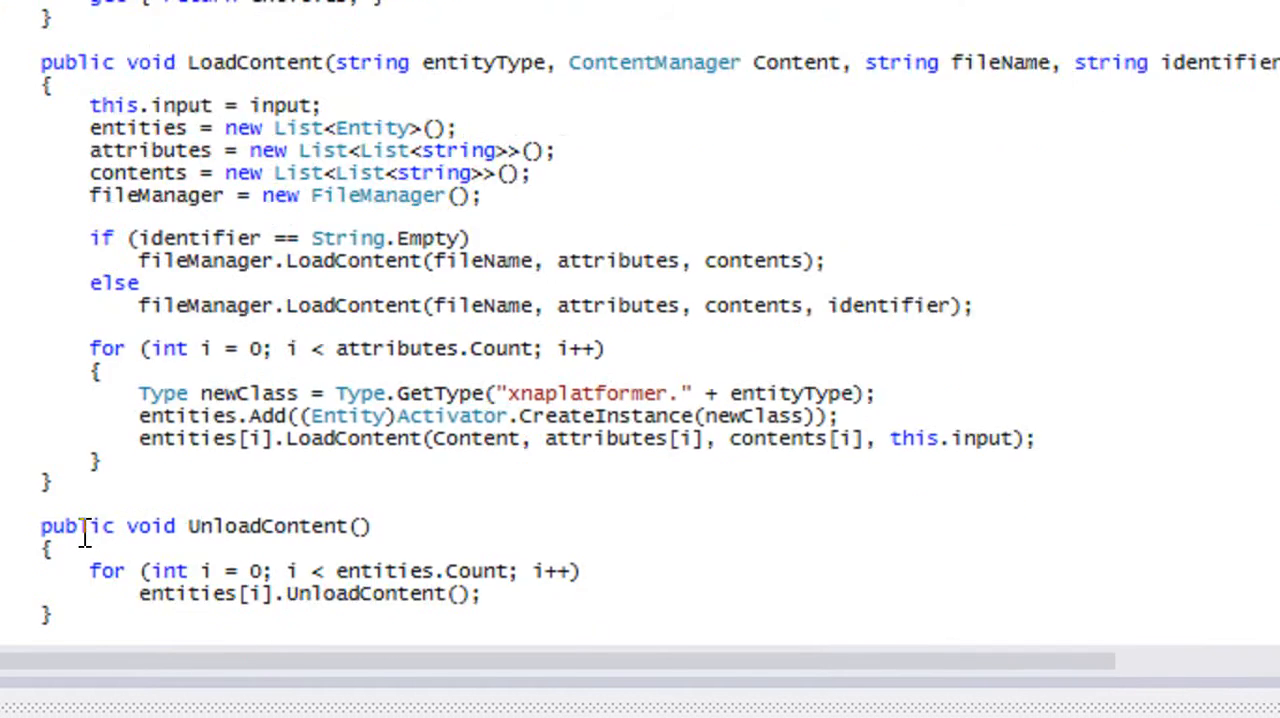
scroll(down, 3)
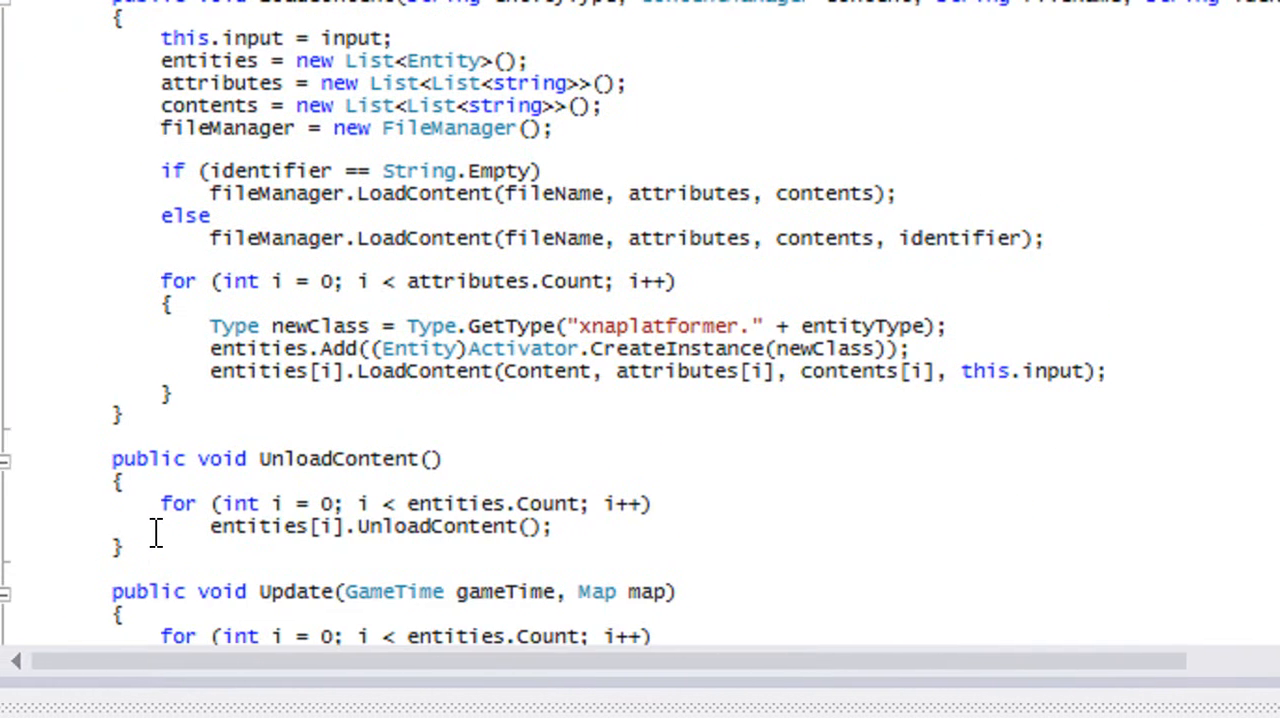
scroll(down, 3)
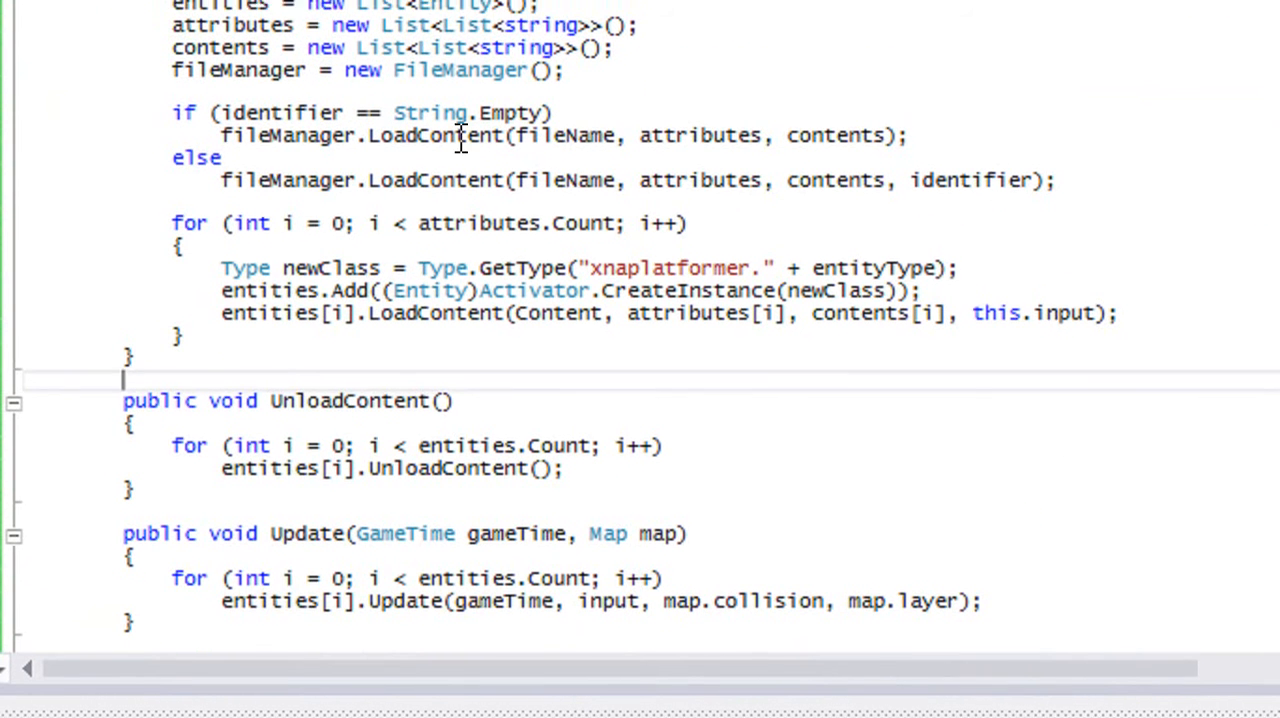
scroll(up, 3)
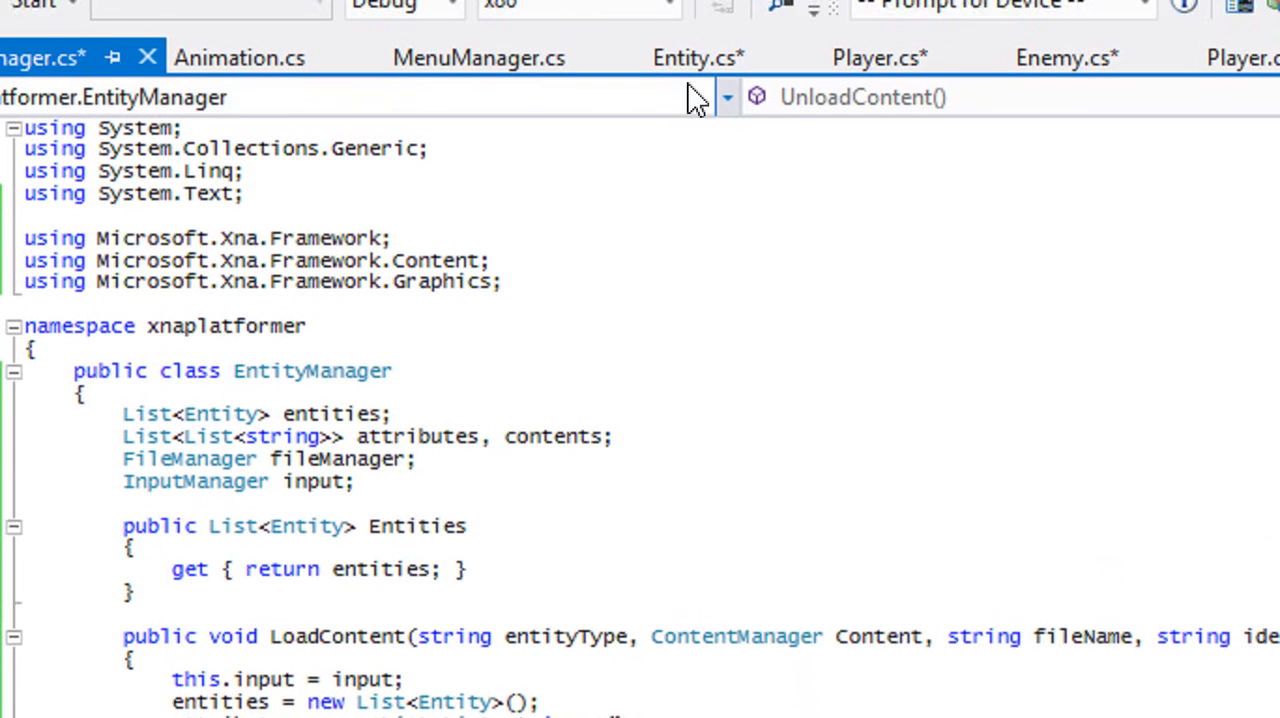
scroll(down, 3)
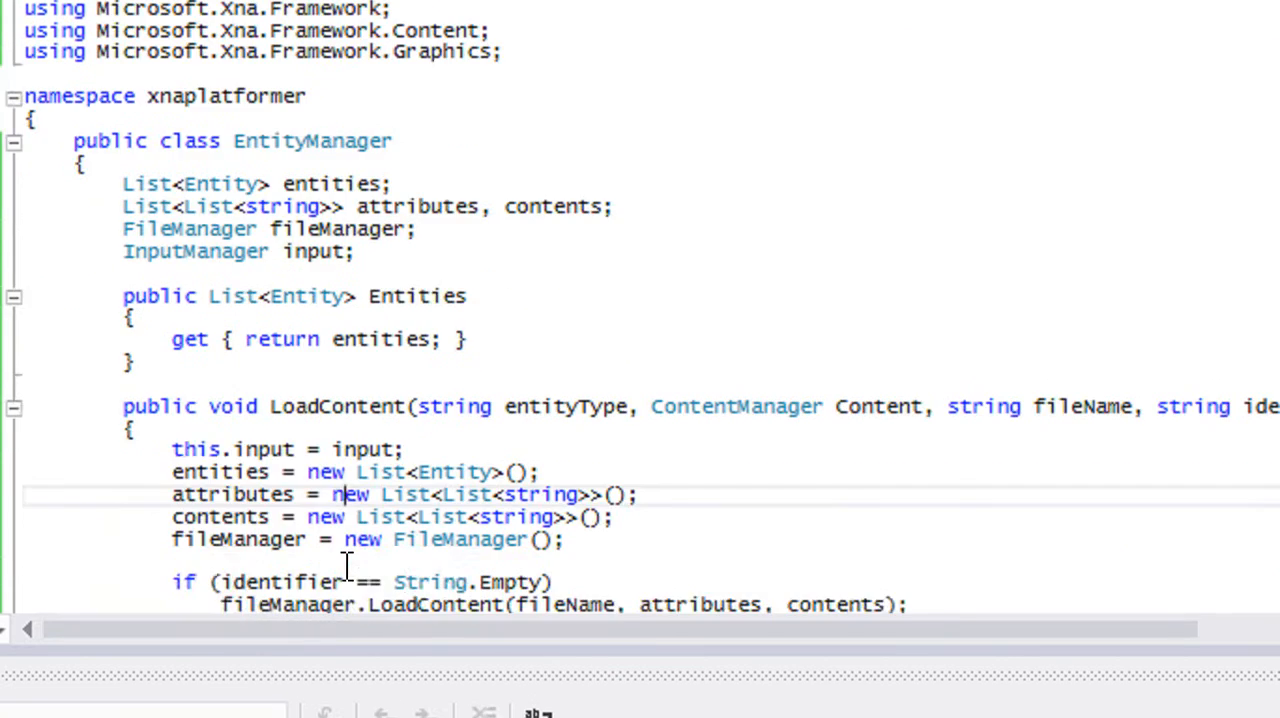
scroll(down, 3)
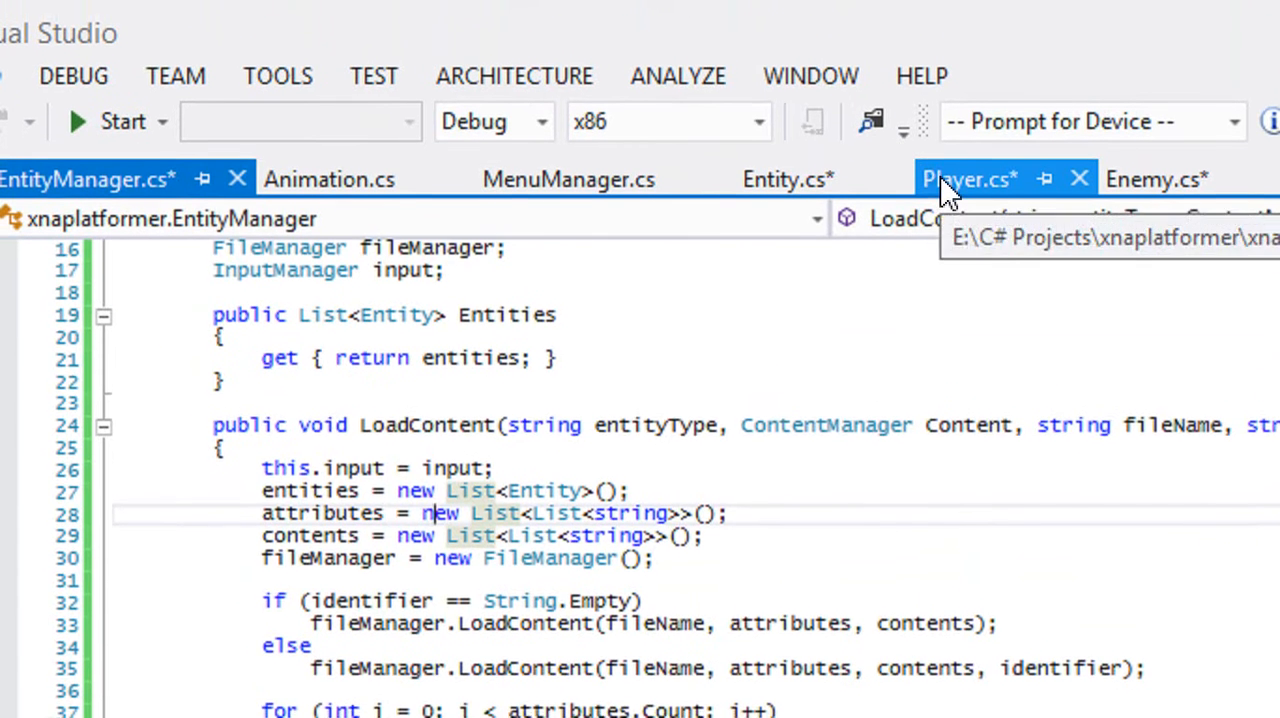
click(964, 178)
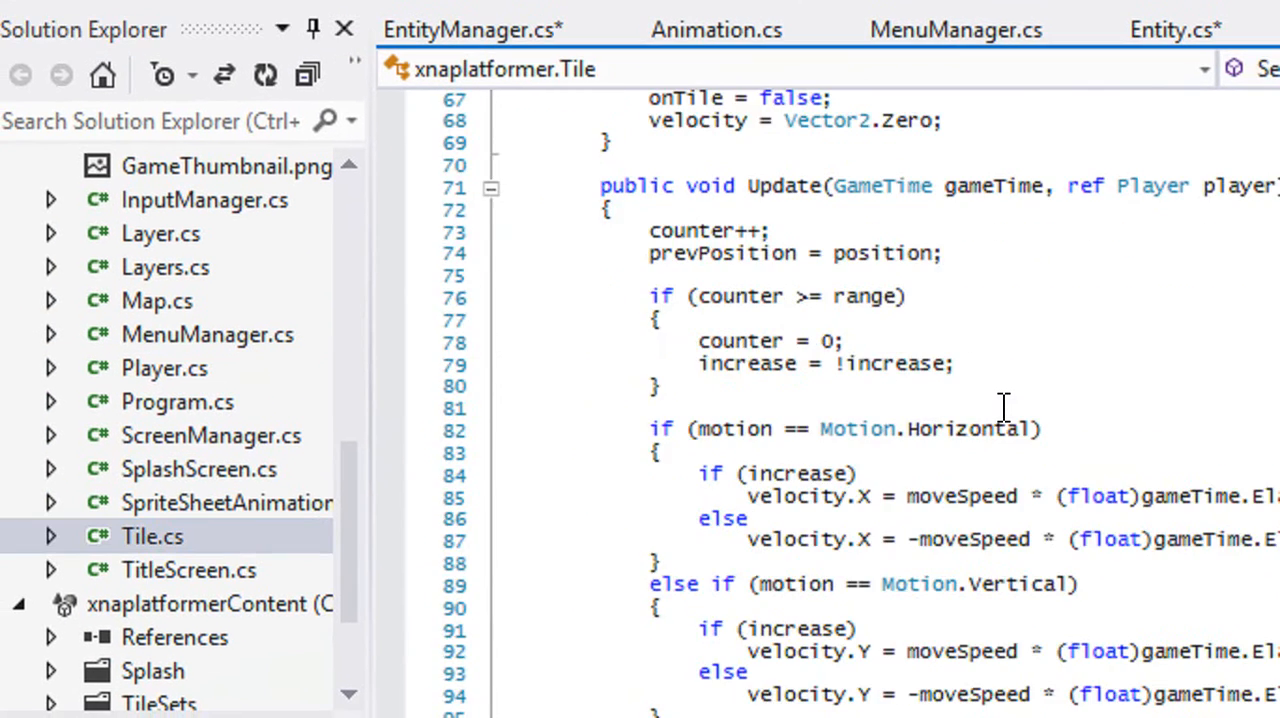
scroll(down, 3)
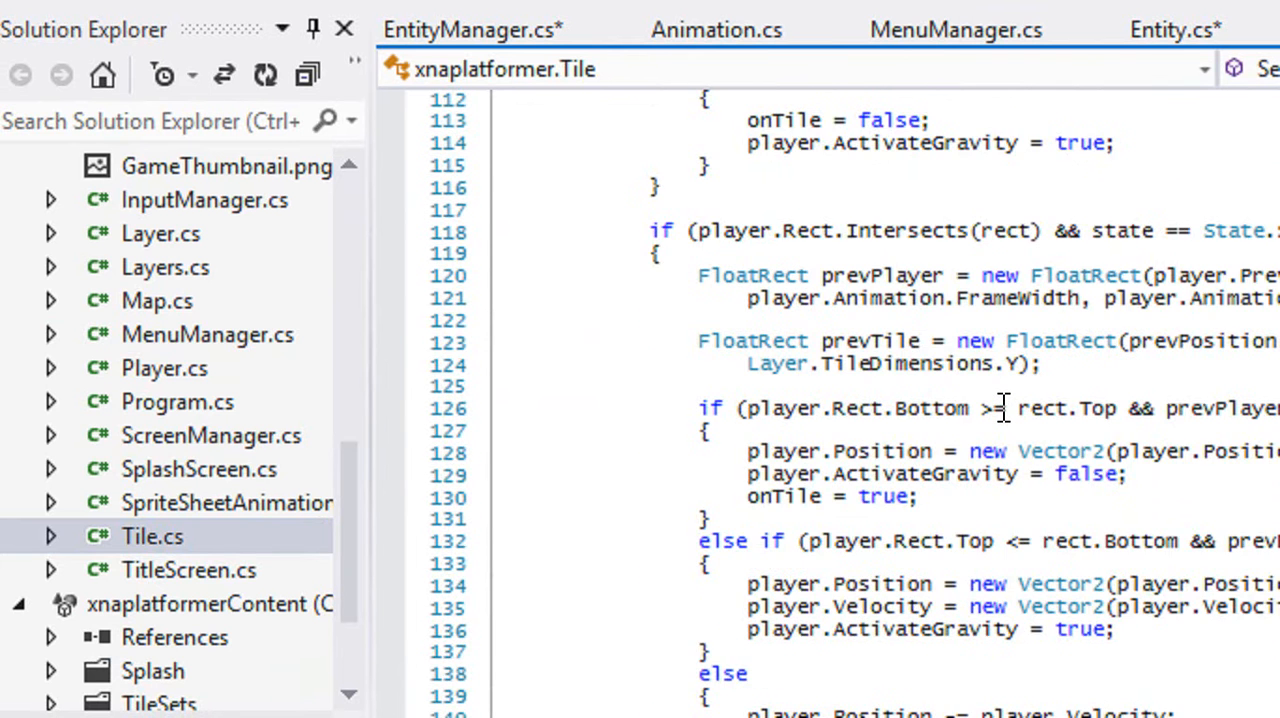
scroll(down, 3)
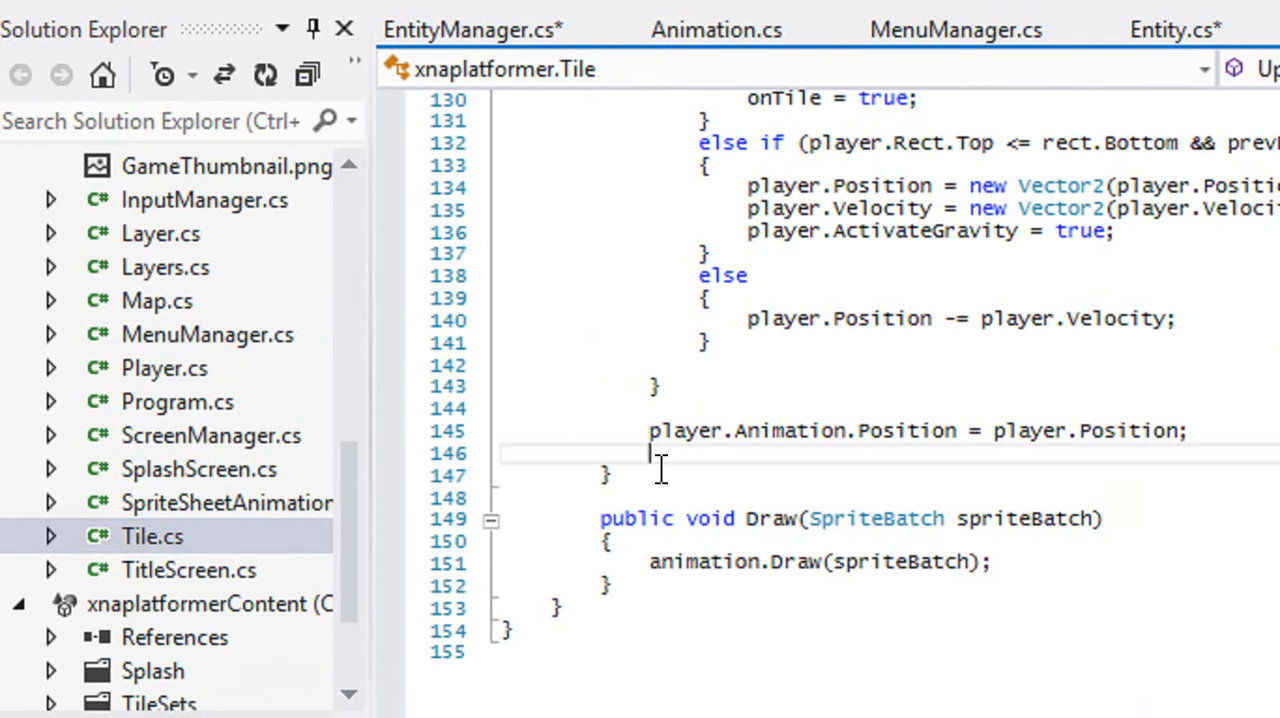
Step: Start a new 'public void UpdateCollision(Entity e' method declaration after Update
text(public)
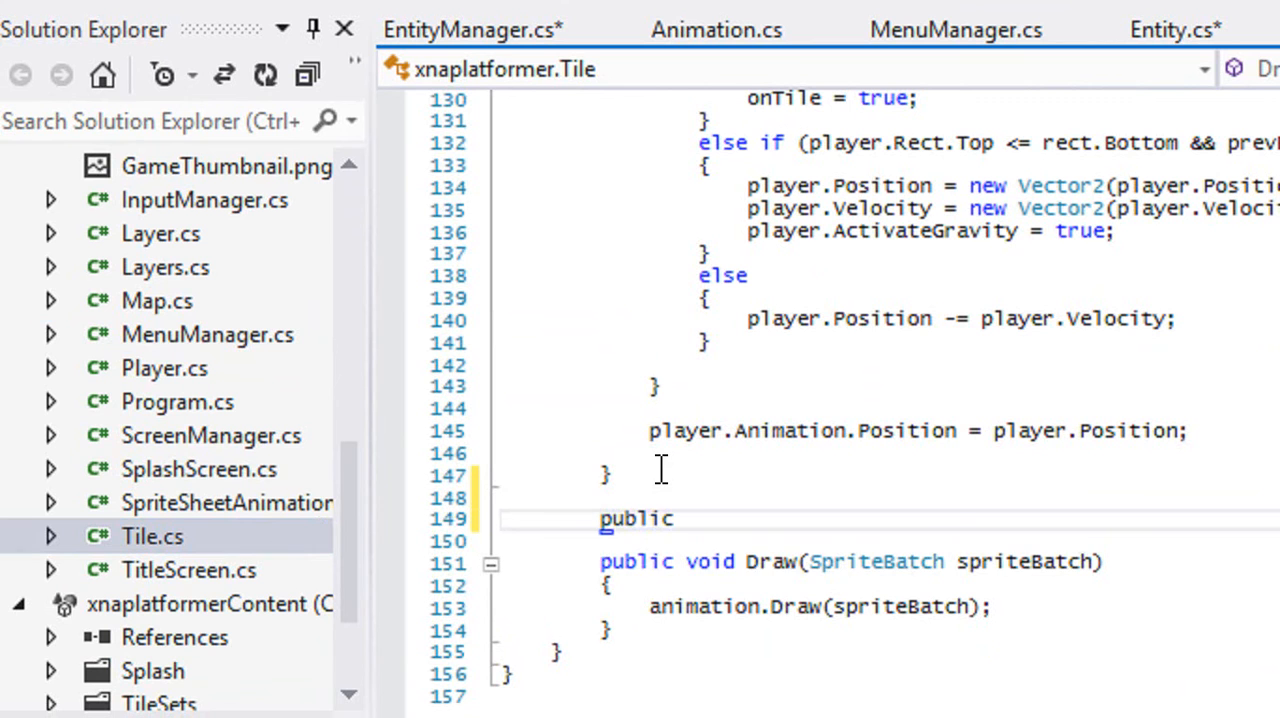
text(void)
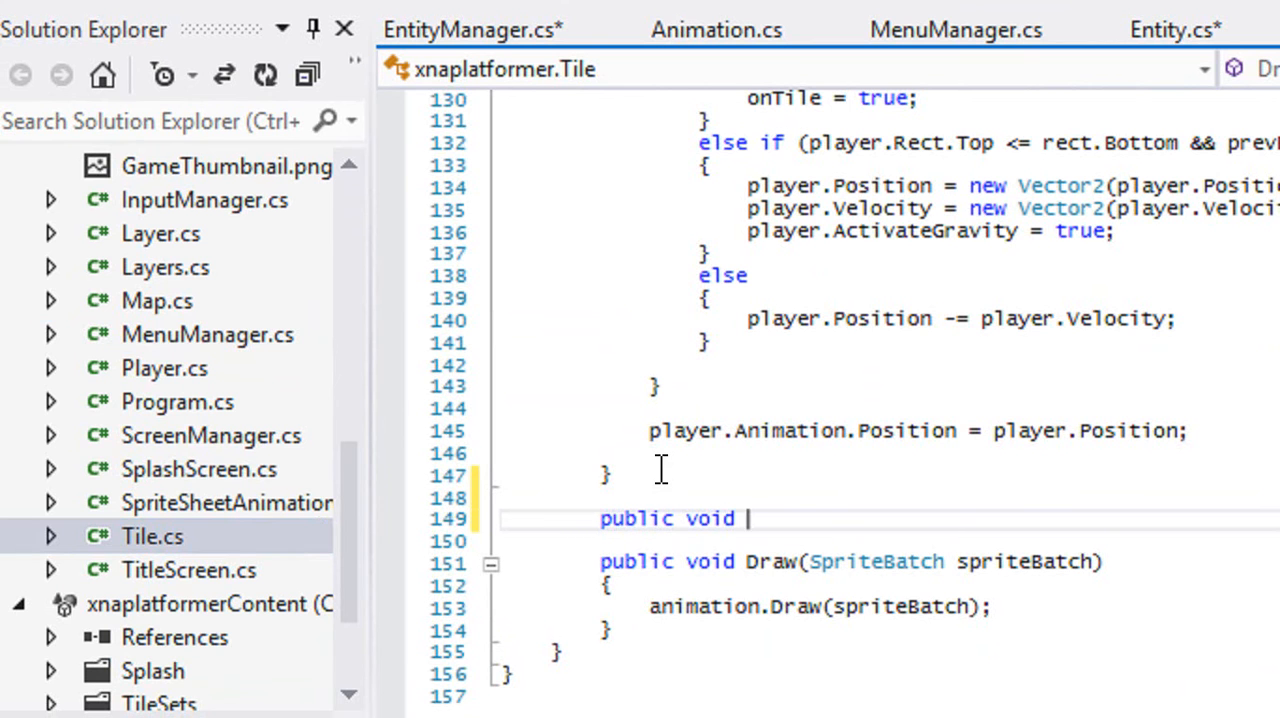
text(UpdateCollision)
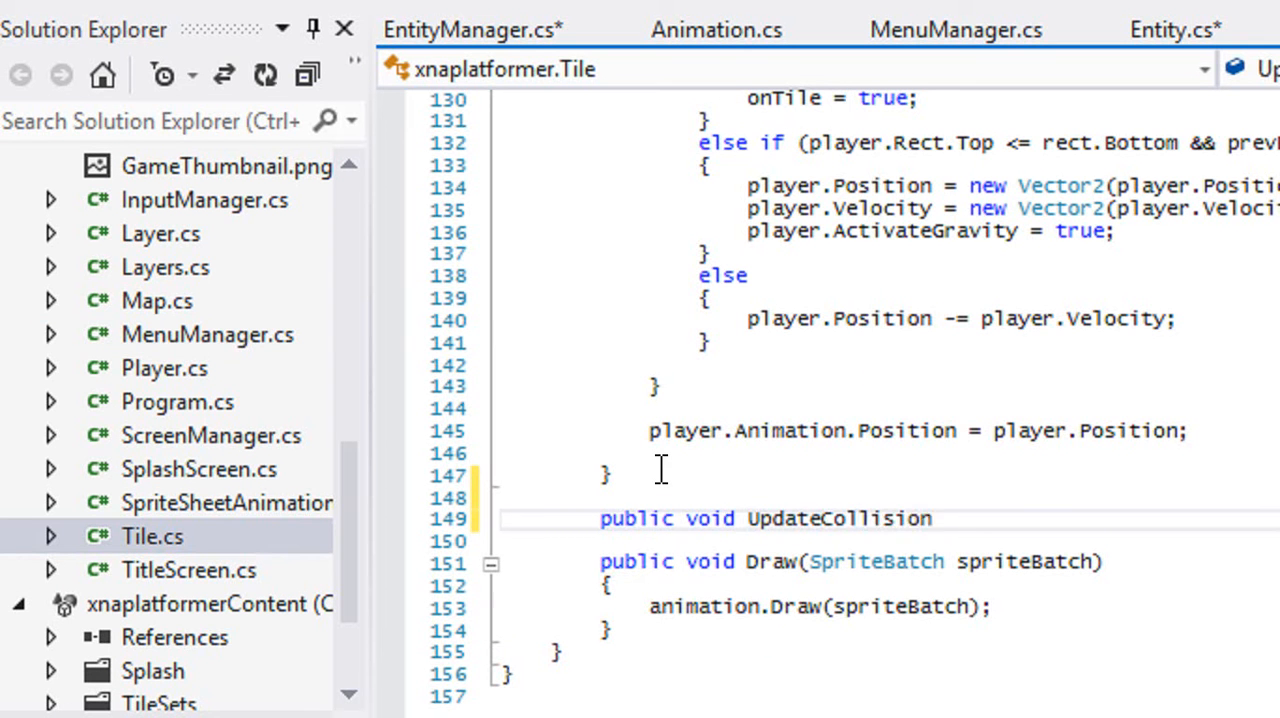
text(()
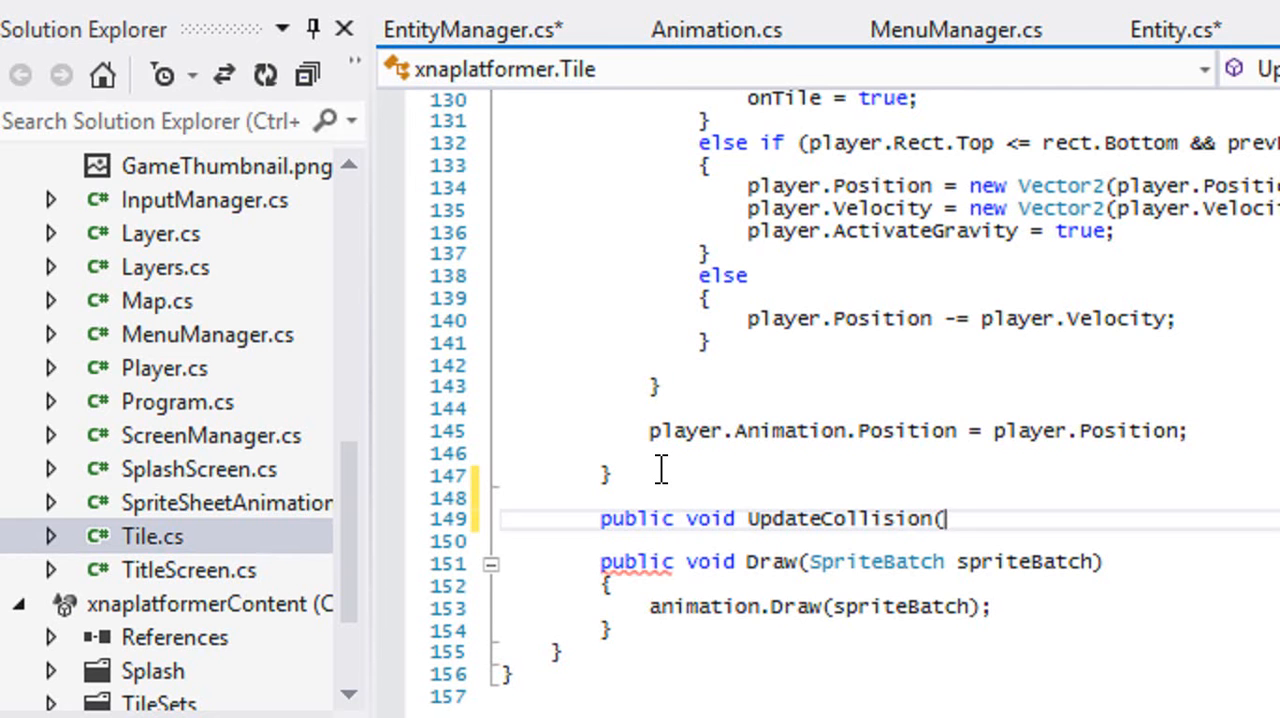
text(Entity et)
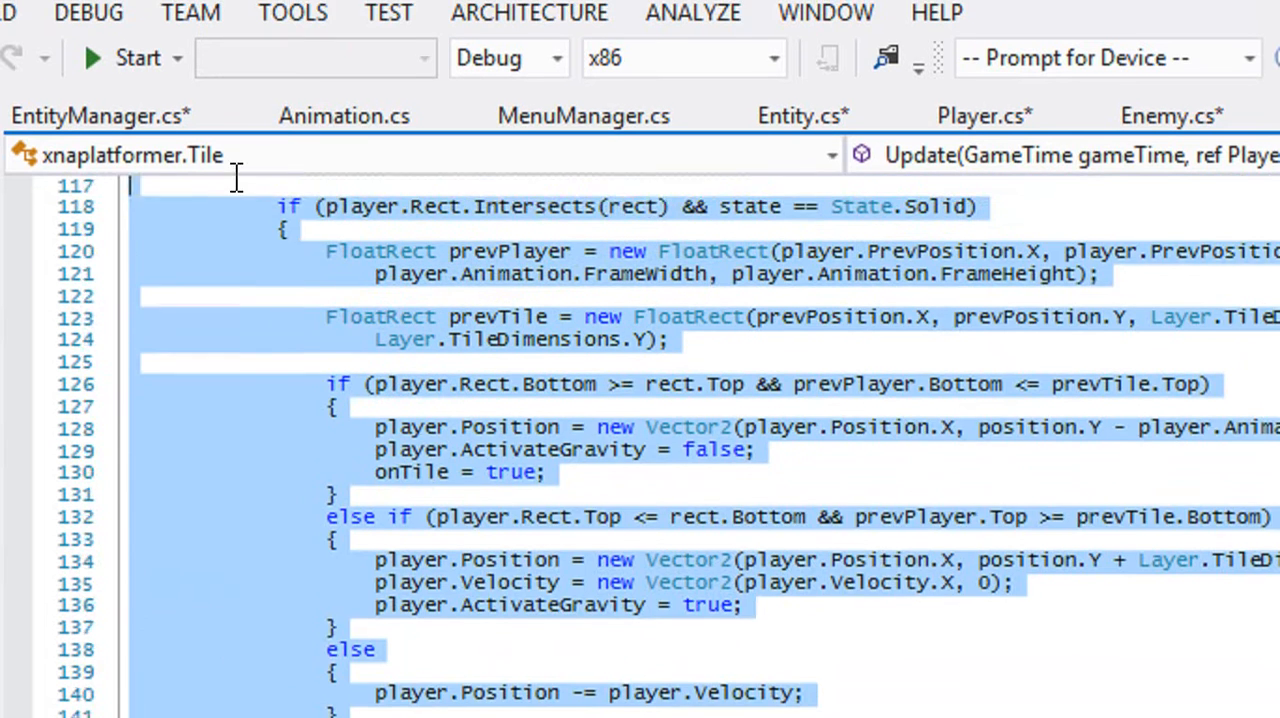
Step: Move the collision code from Update into UpdateCollision, referring to e instead of player
scroll(up, 3)
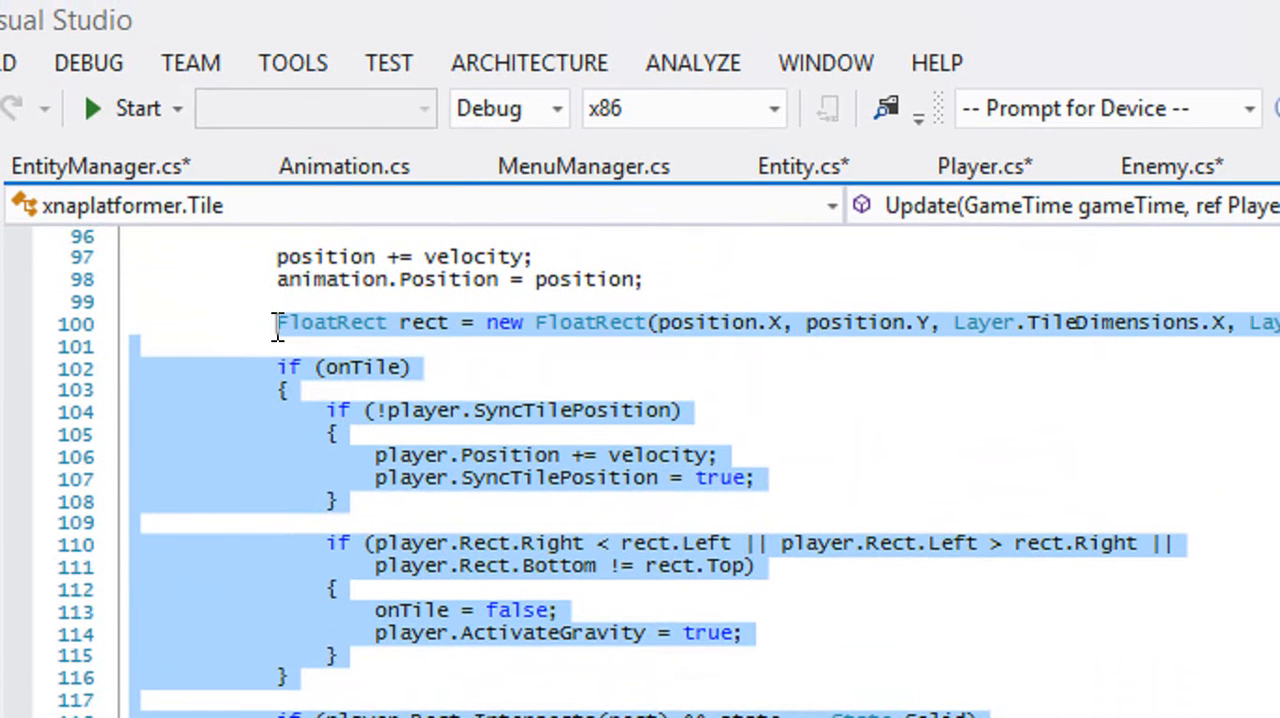
key(Delete)
text(public void UpdateCollision(Entity e))
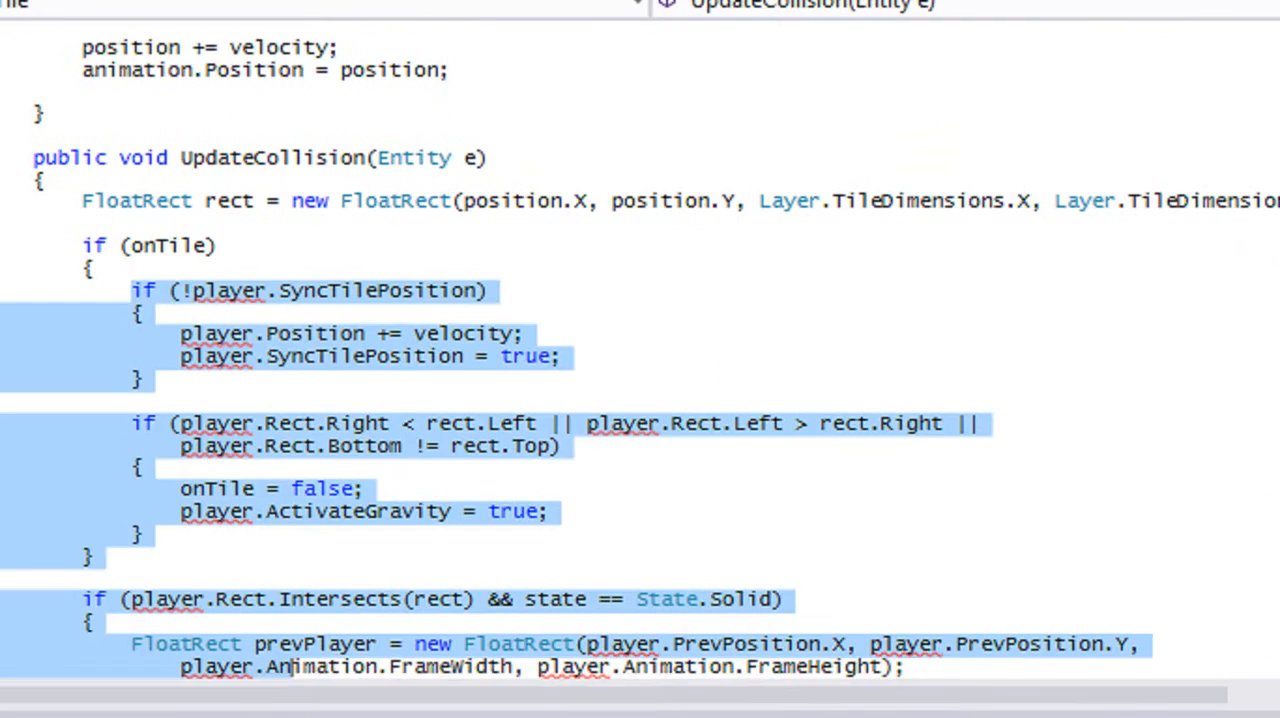
scroll(down, 3)
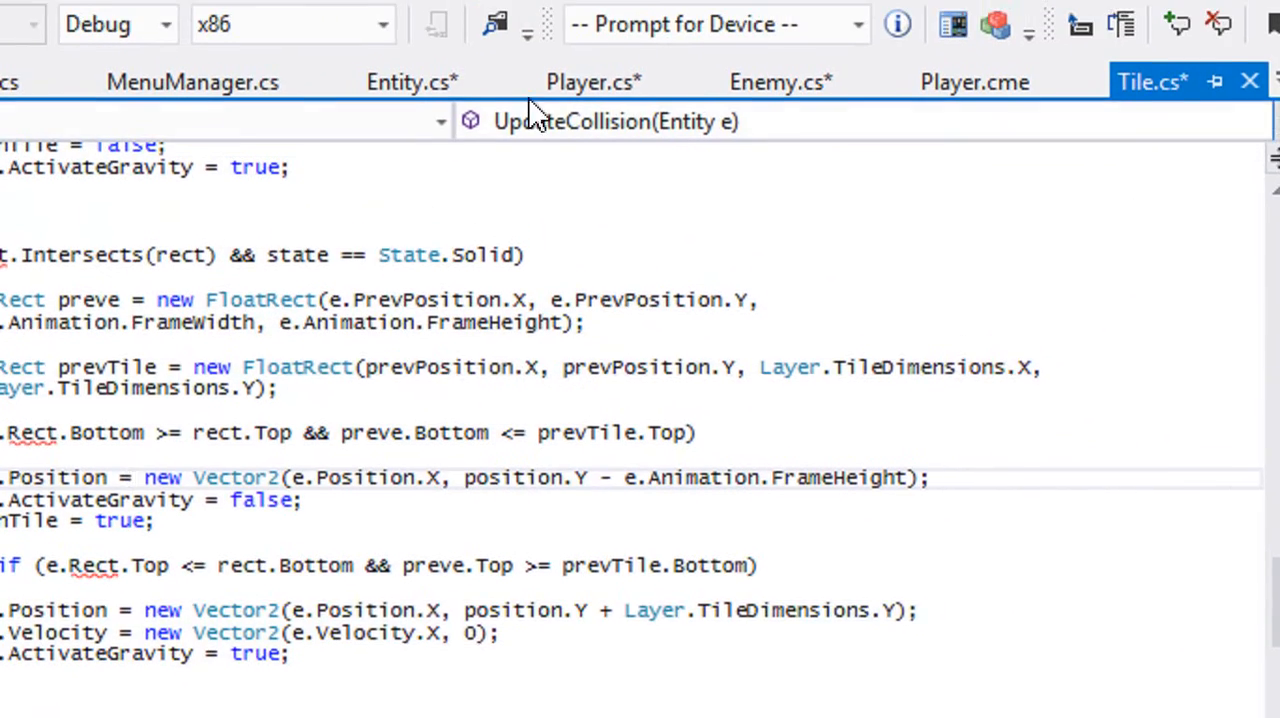
Step: Review Player.cs, then Entity.cs down to its protected field declarations
click(592, 82)
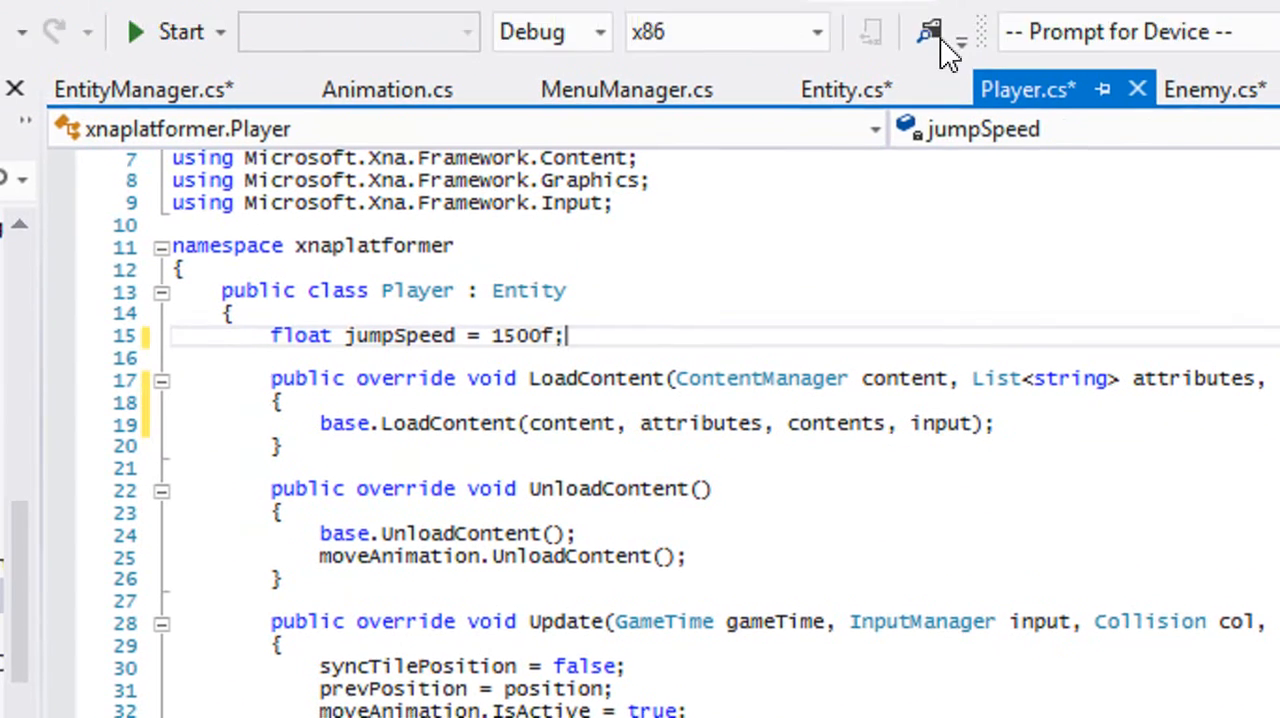
click(840, 88)
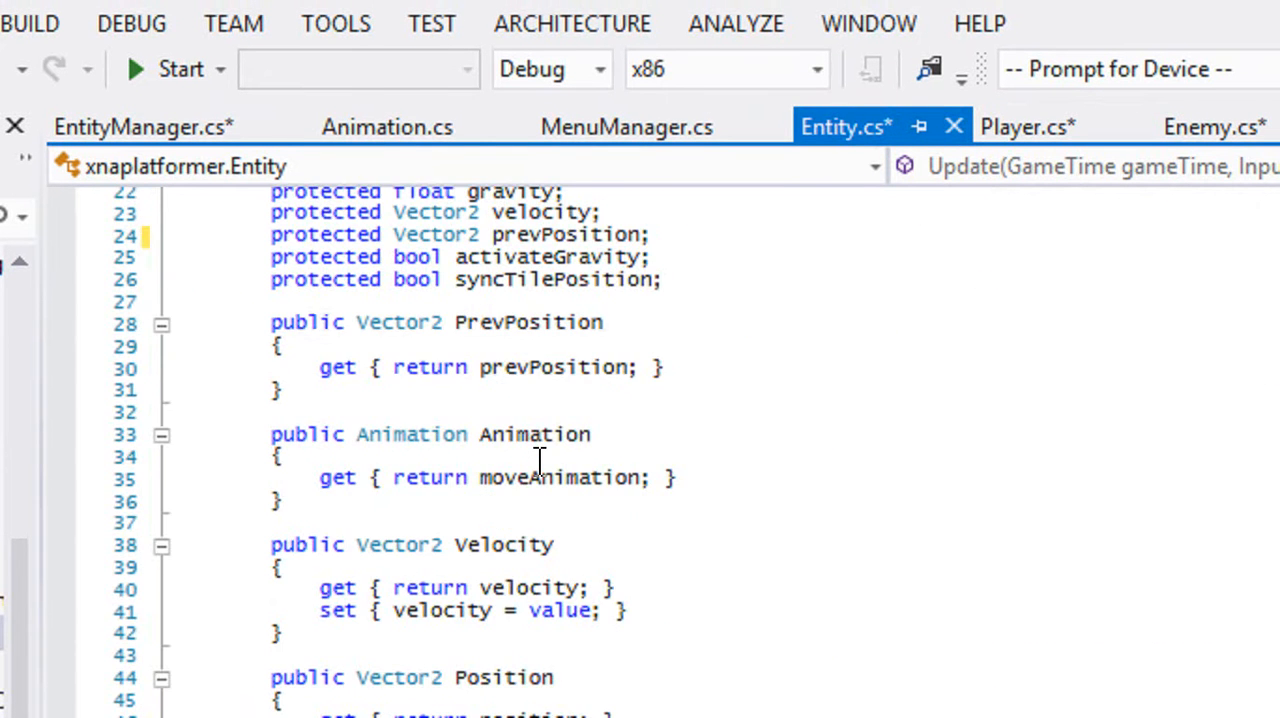
scroll(down, 3)
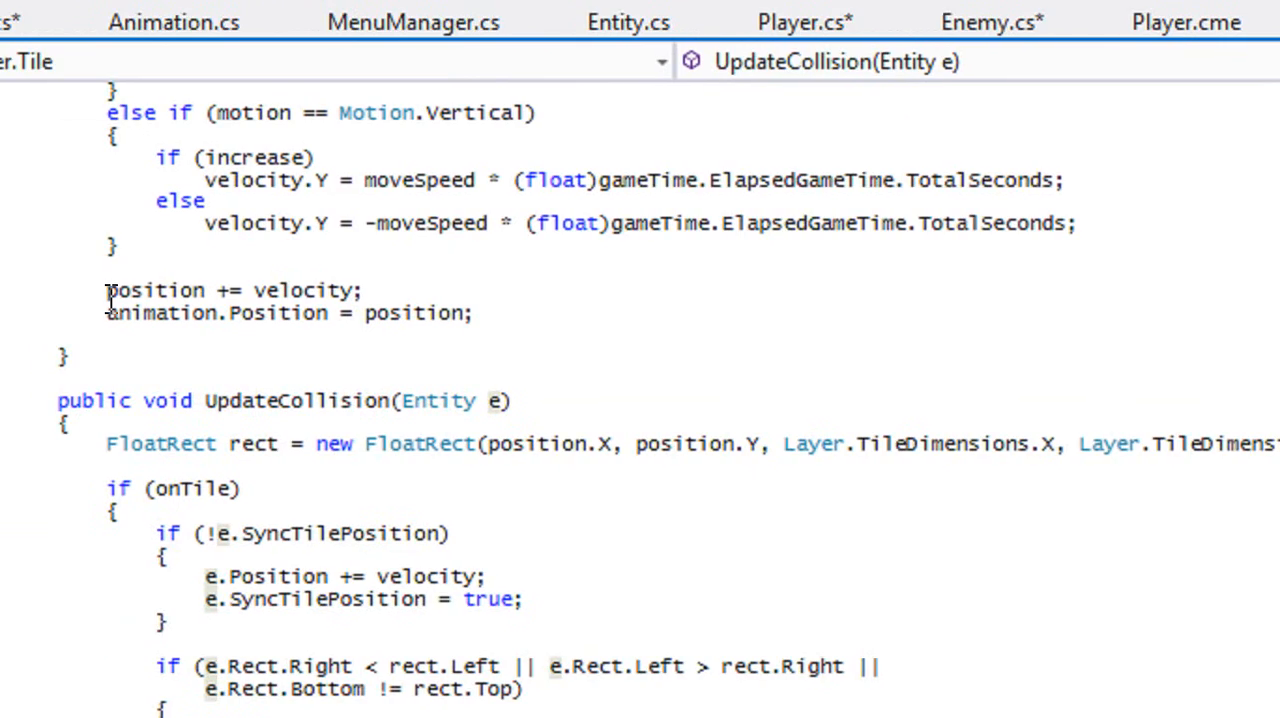
scroll(down, 3)
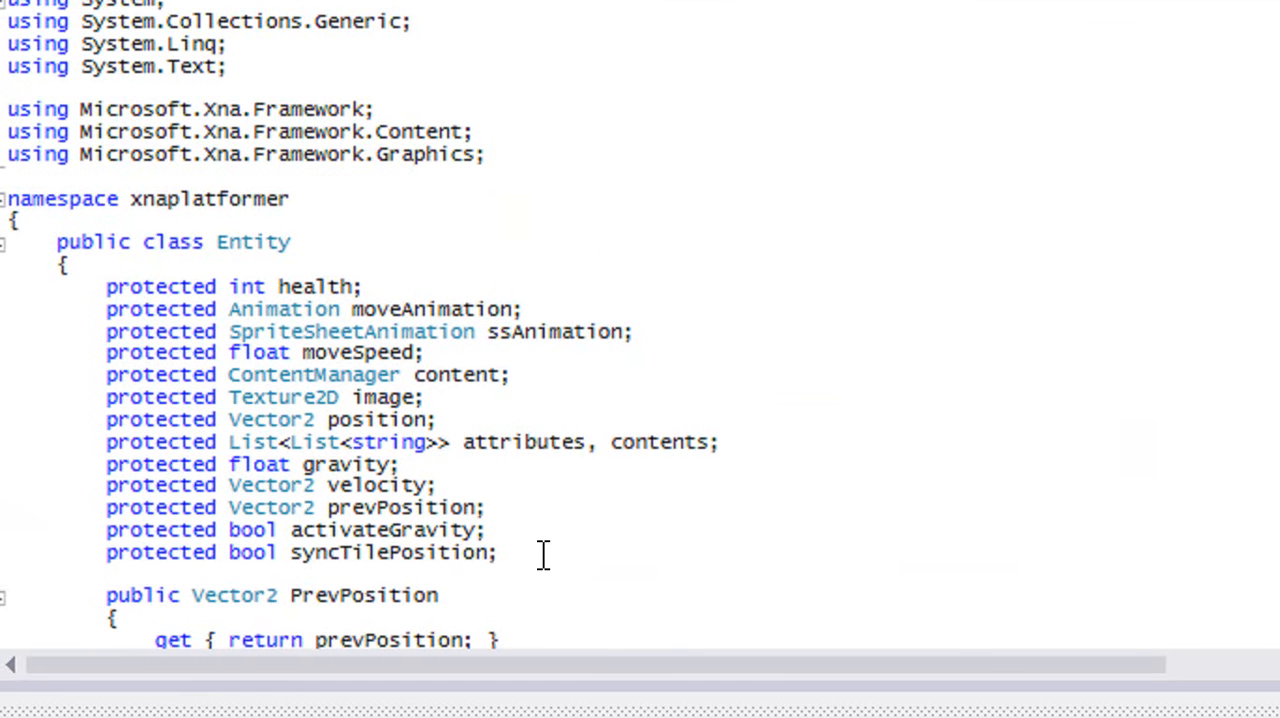
Step: Add a 'protected bool onTile;' field to the Entity class
text(pro)
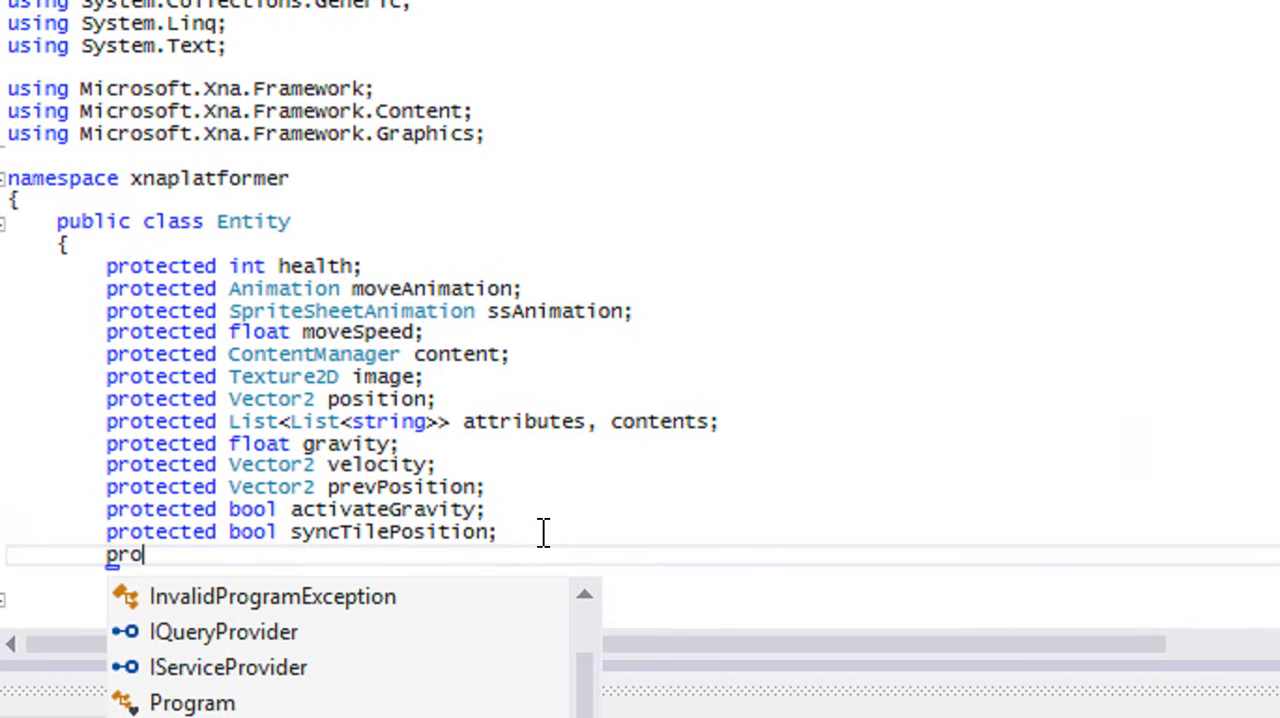
text(tected bool)
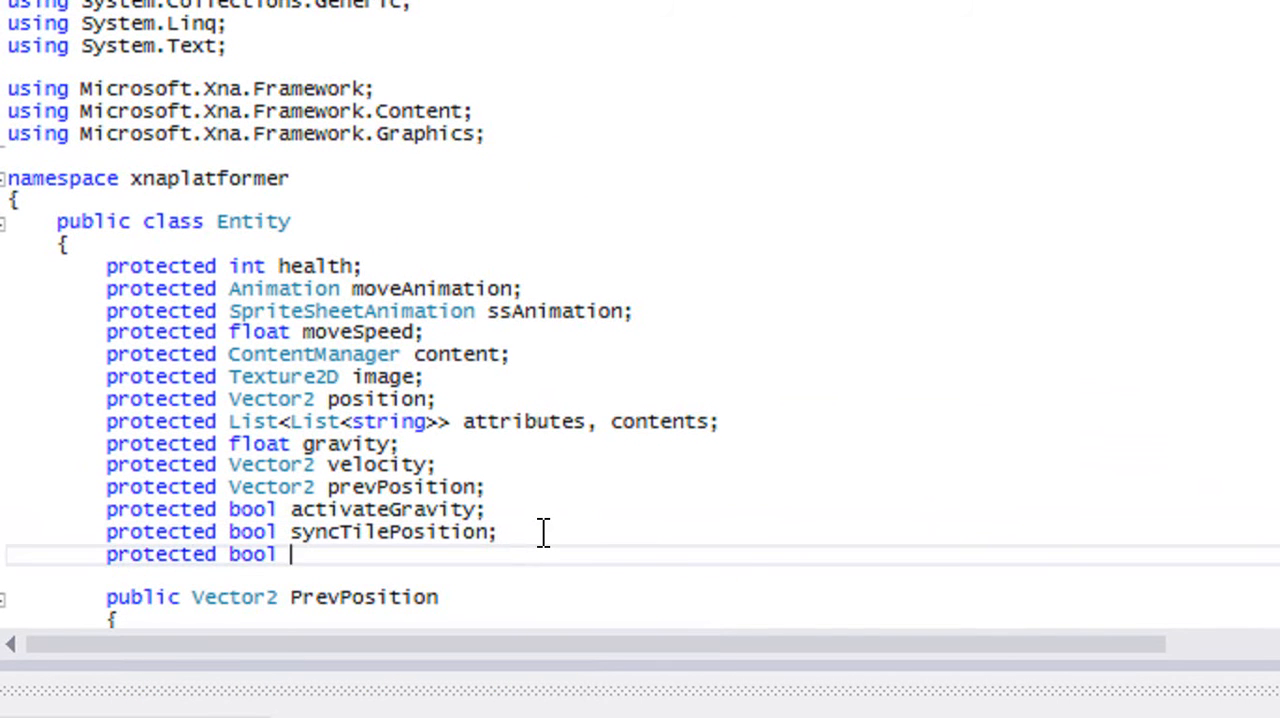
text(on)
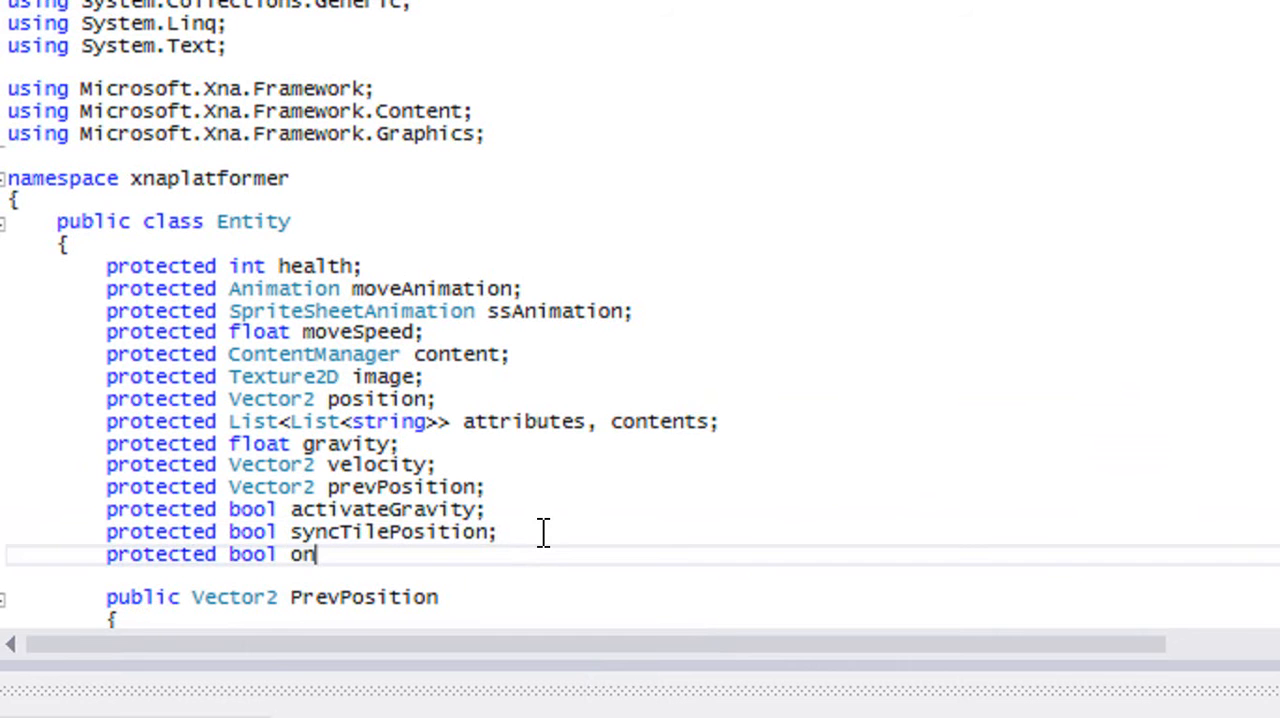
text(Tile;)
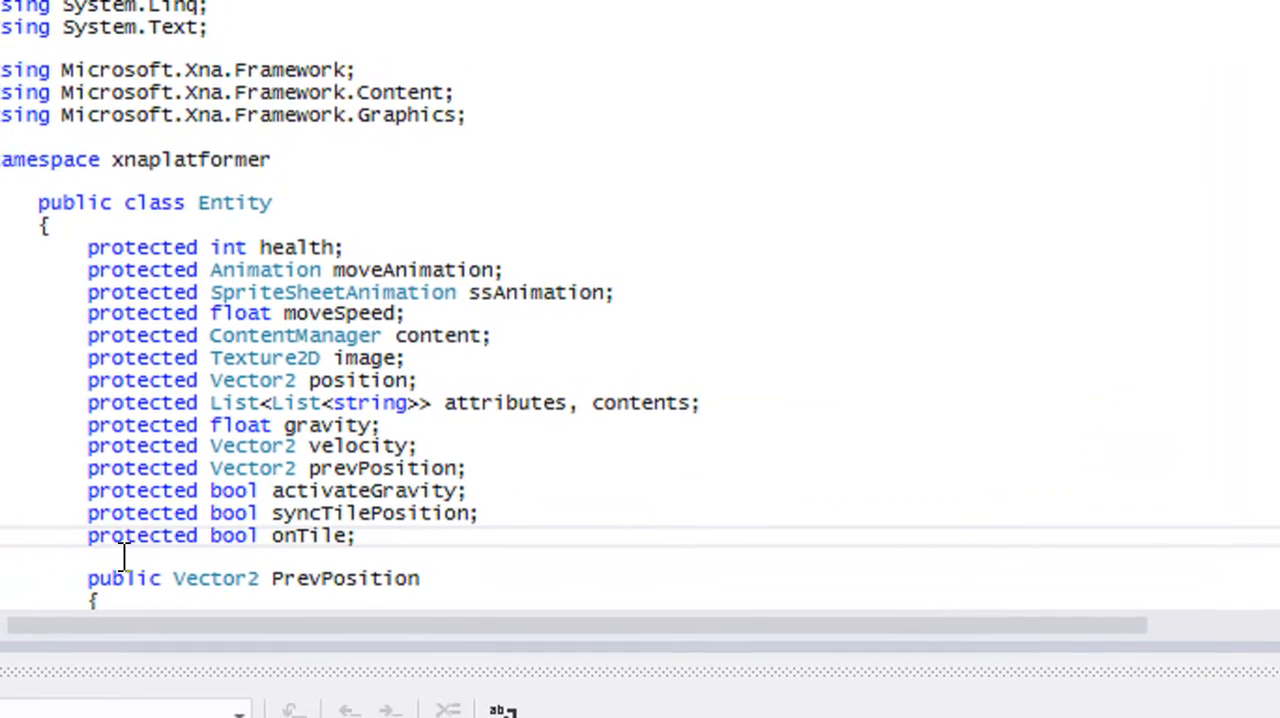
Step: Write a public bool OnTile property with get { return onTile; } and set { onTile = value; }
text(blic b)
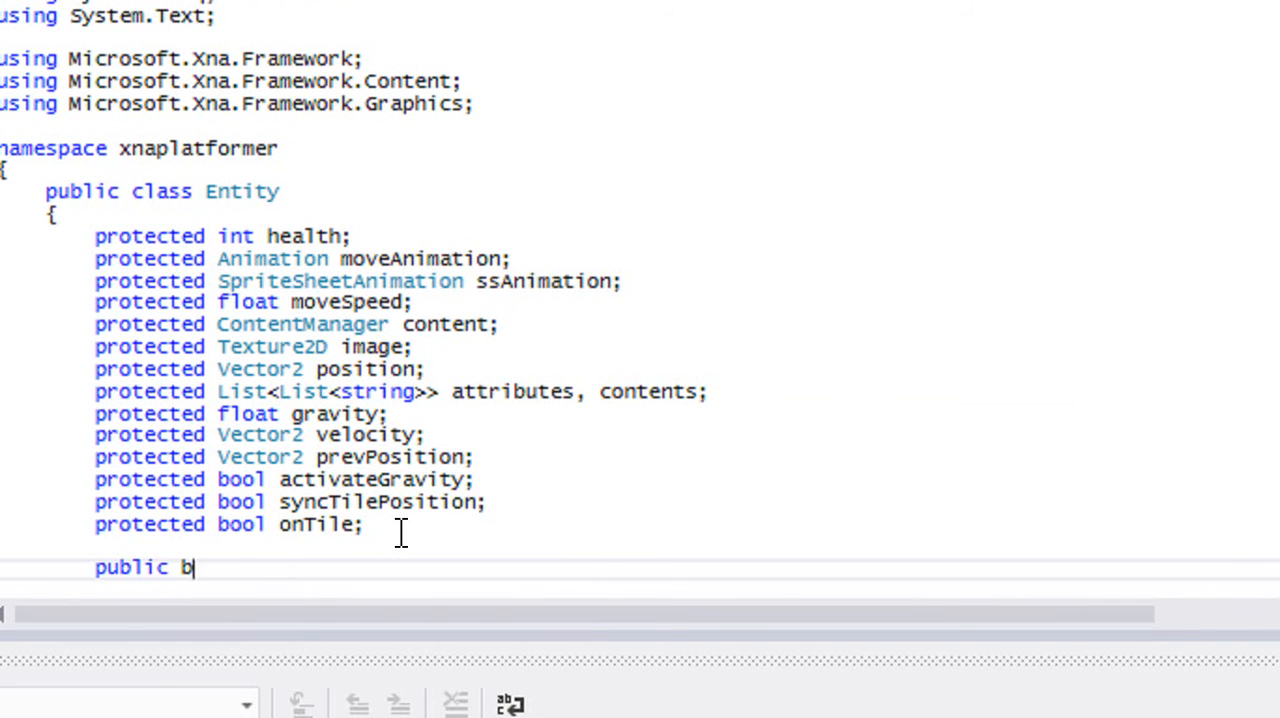
text(ool)
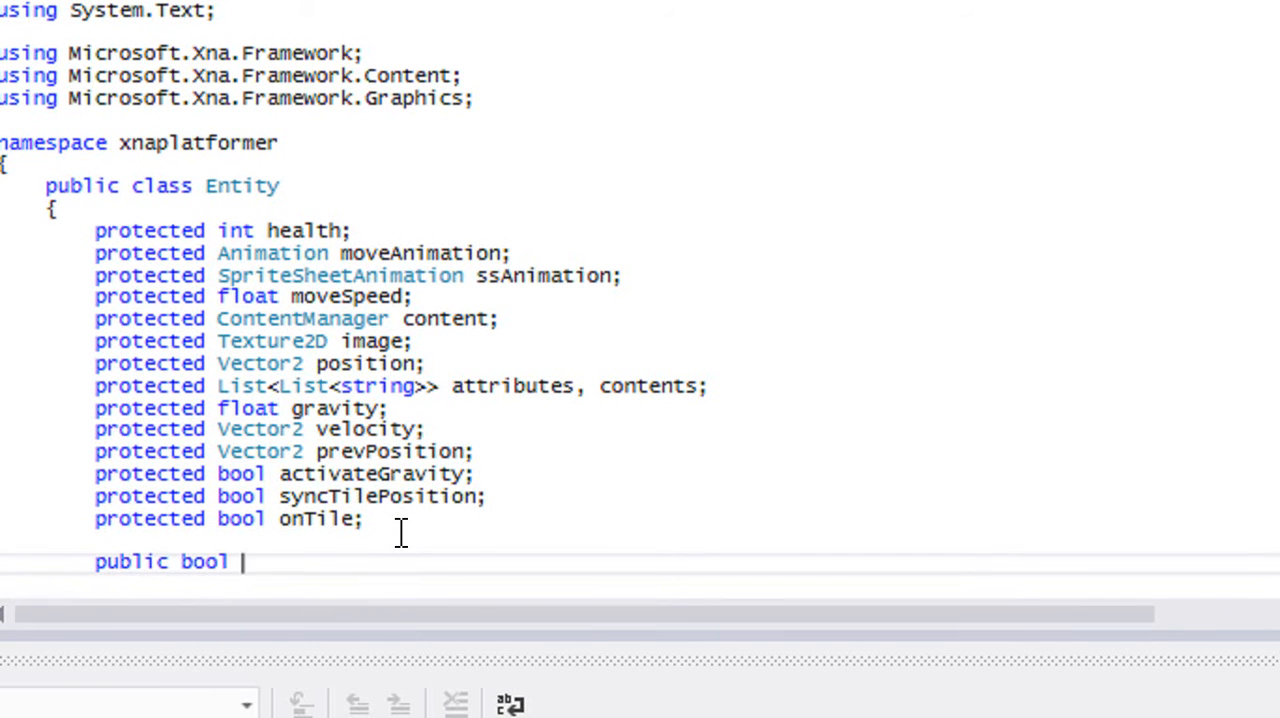
text(OnTile)
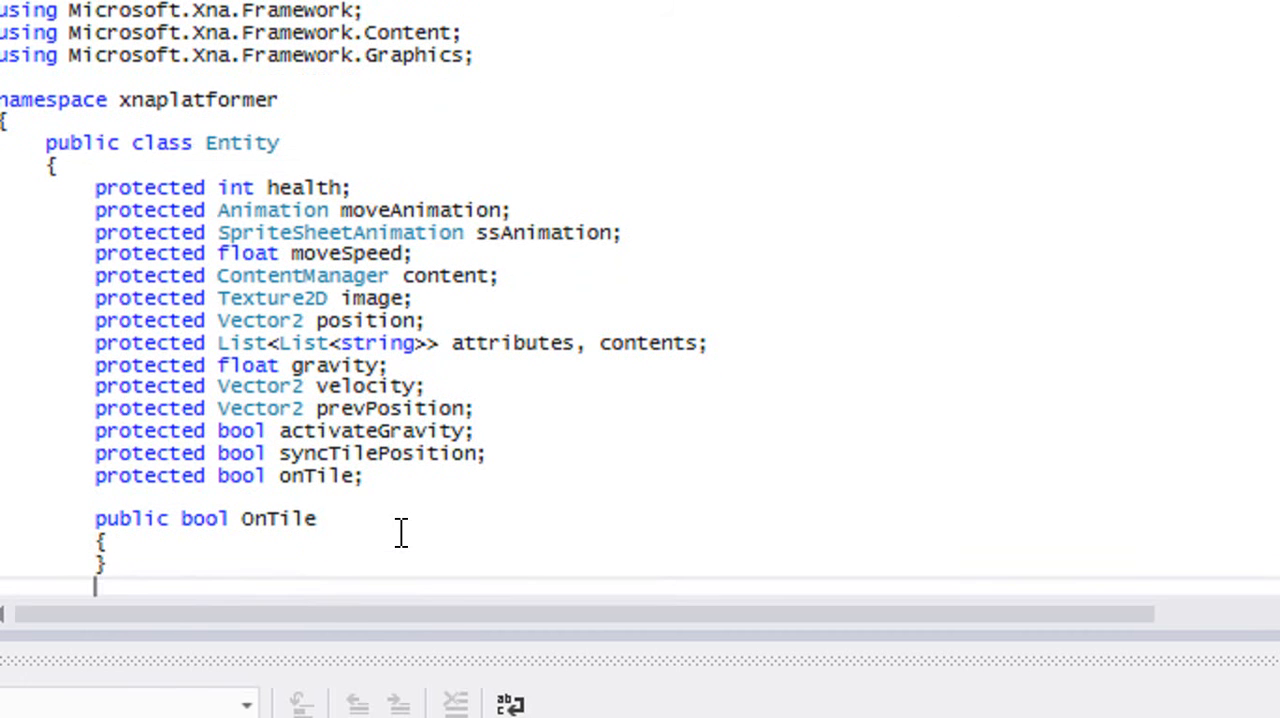
text(get { re)
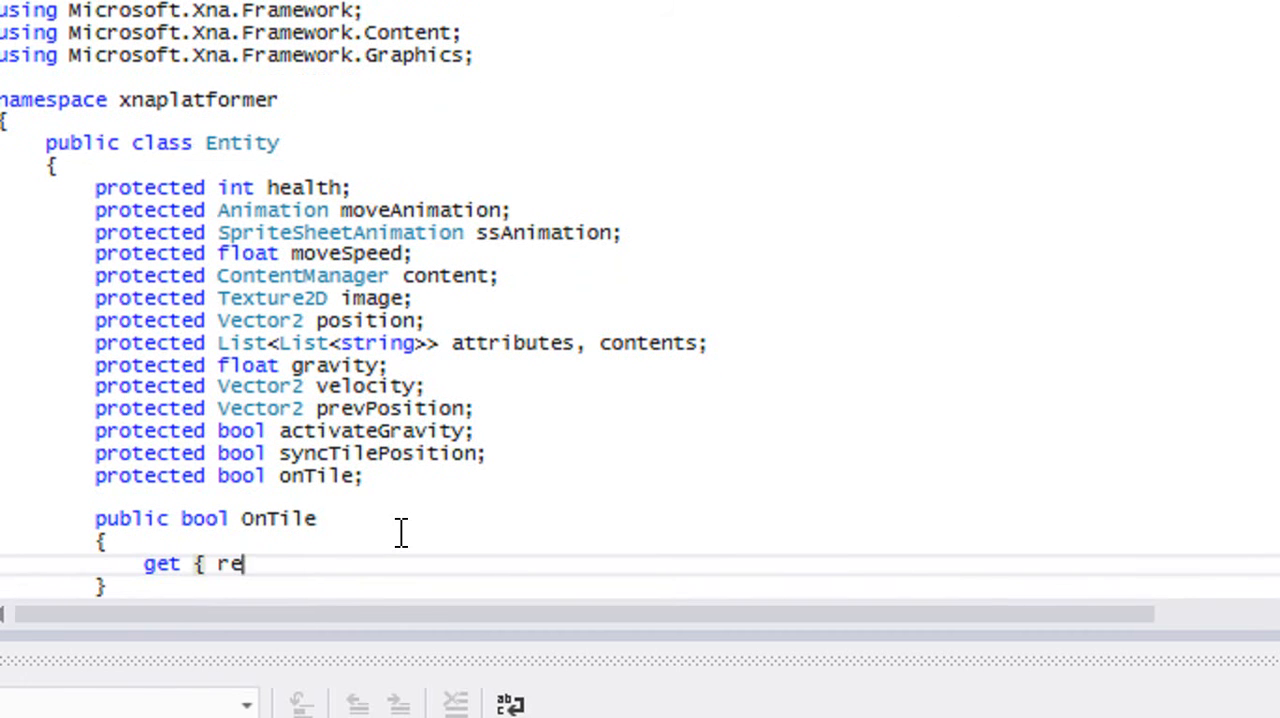
text(turn)
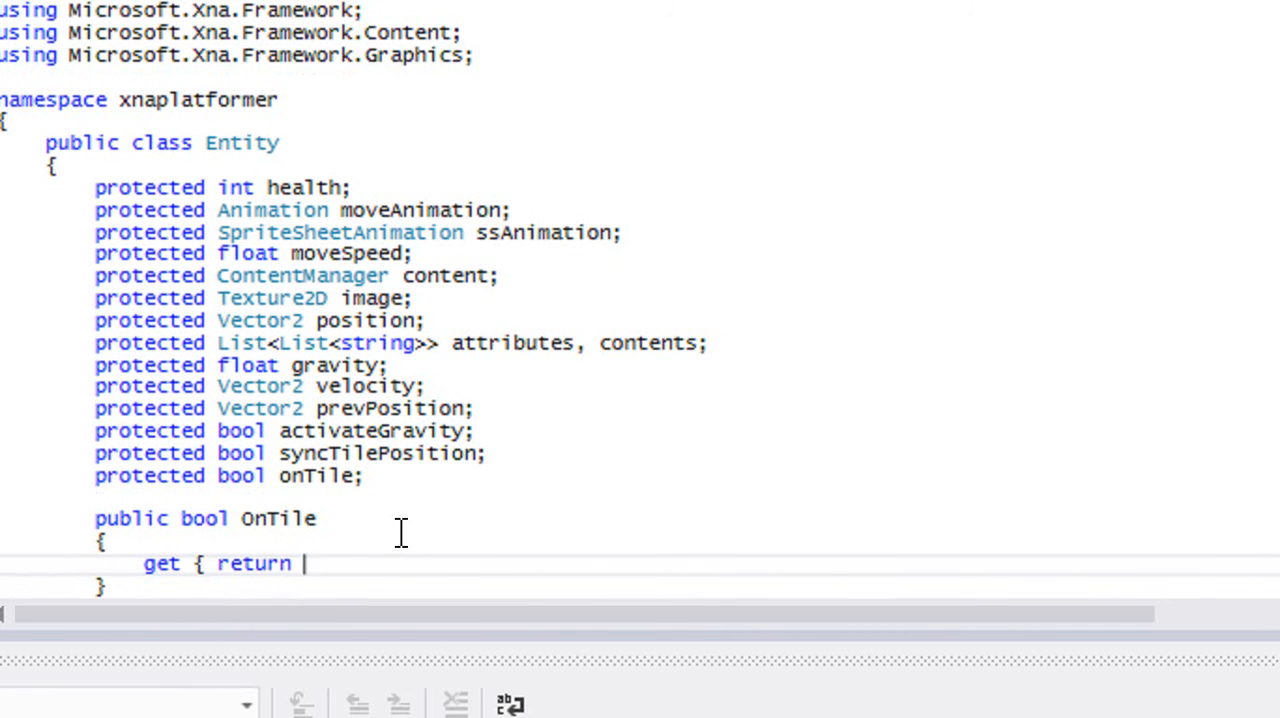
text(onTile; })
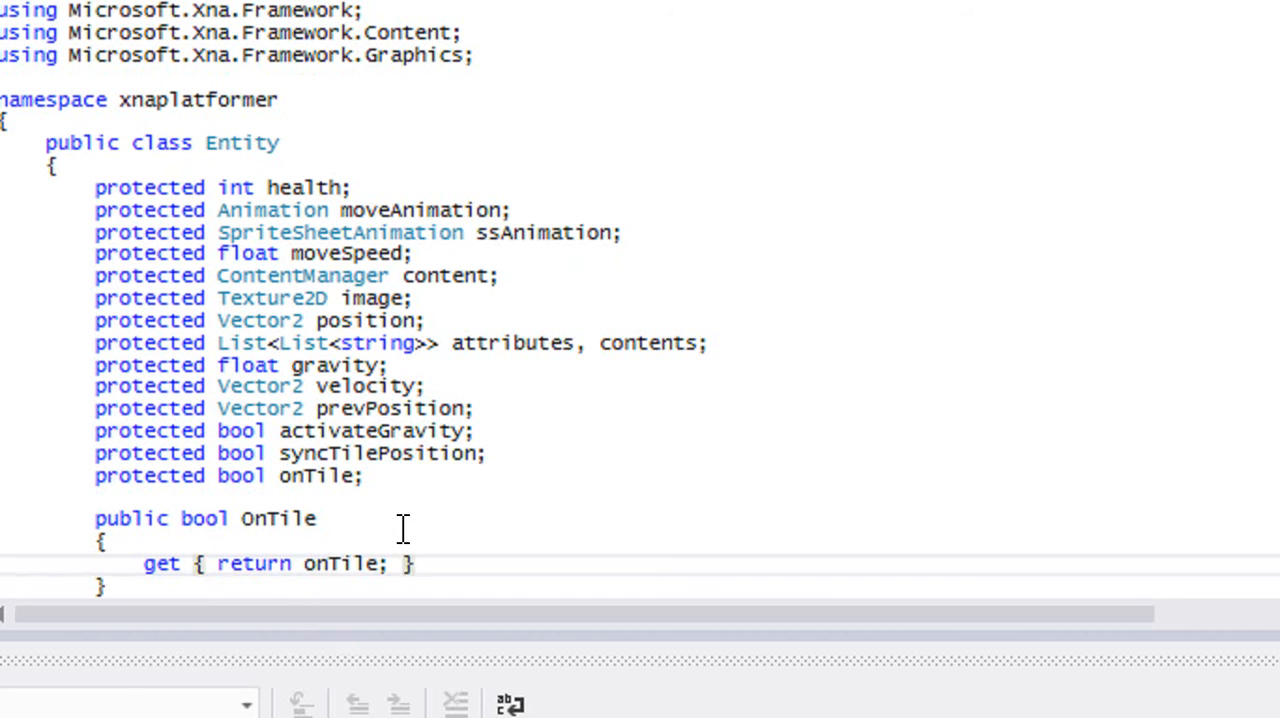
text(set { })
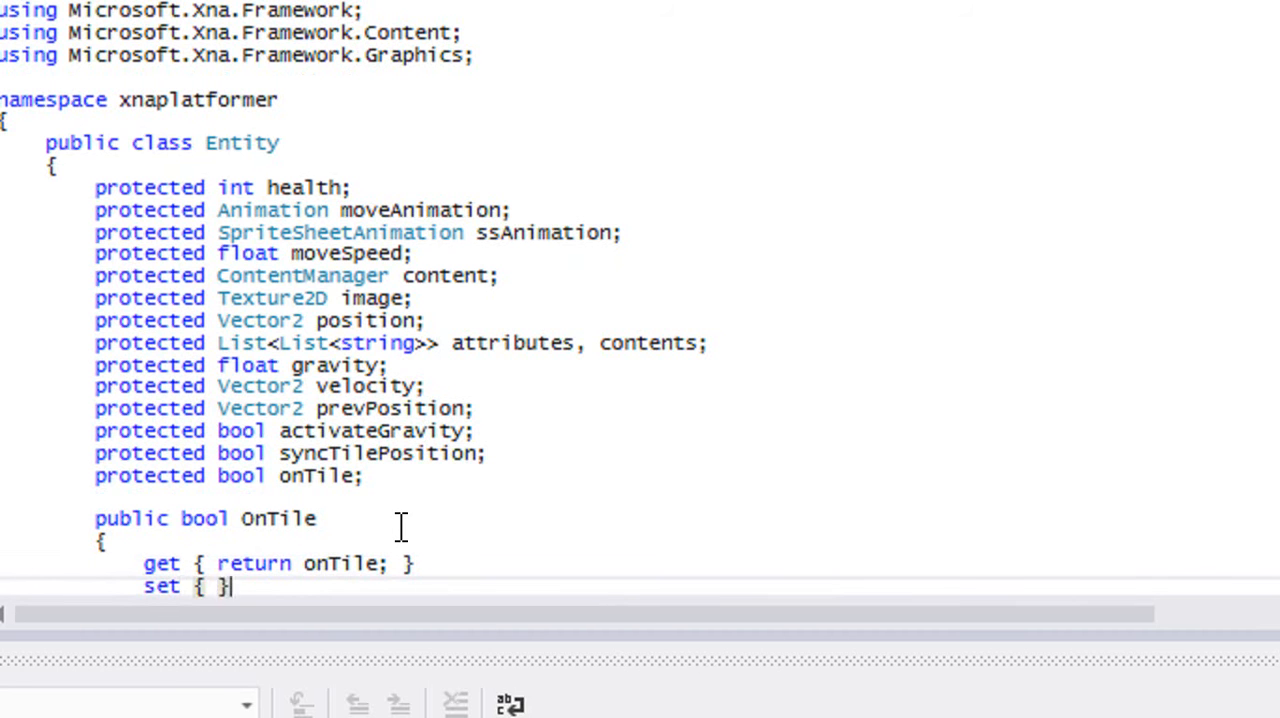
text(onTile = v)
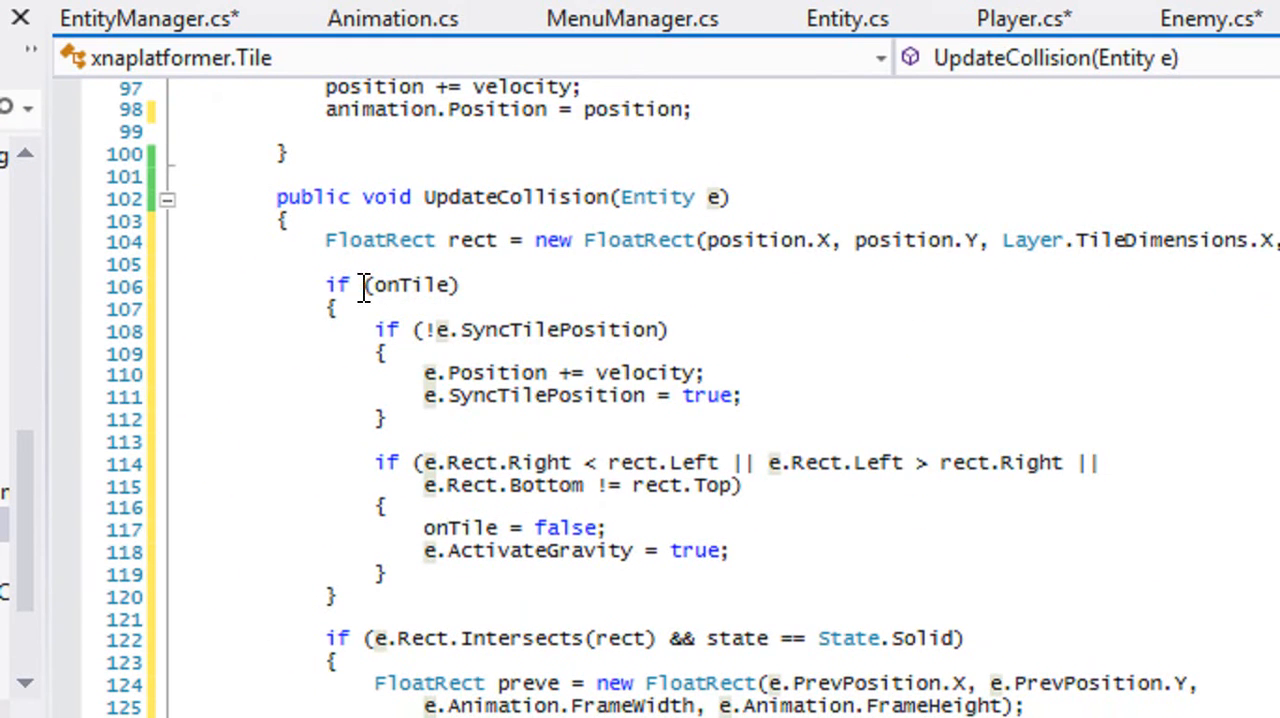
Step: Prefix the onTile references in UpdateCollision with e. so they use the entity's OnTile
text(e.)
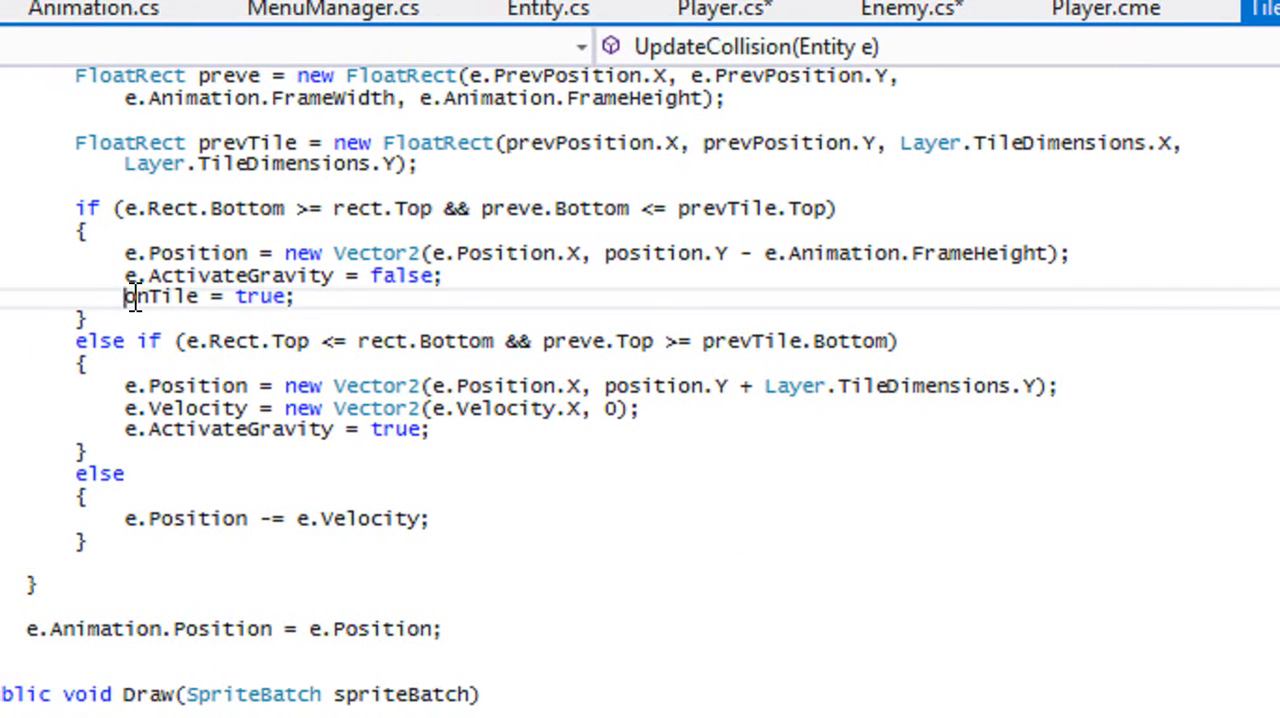
text(e.)
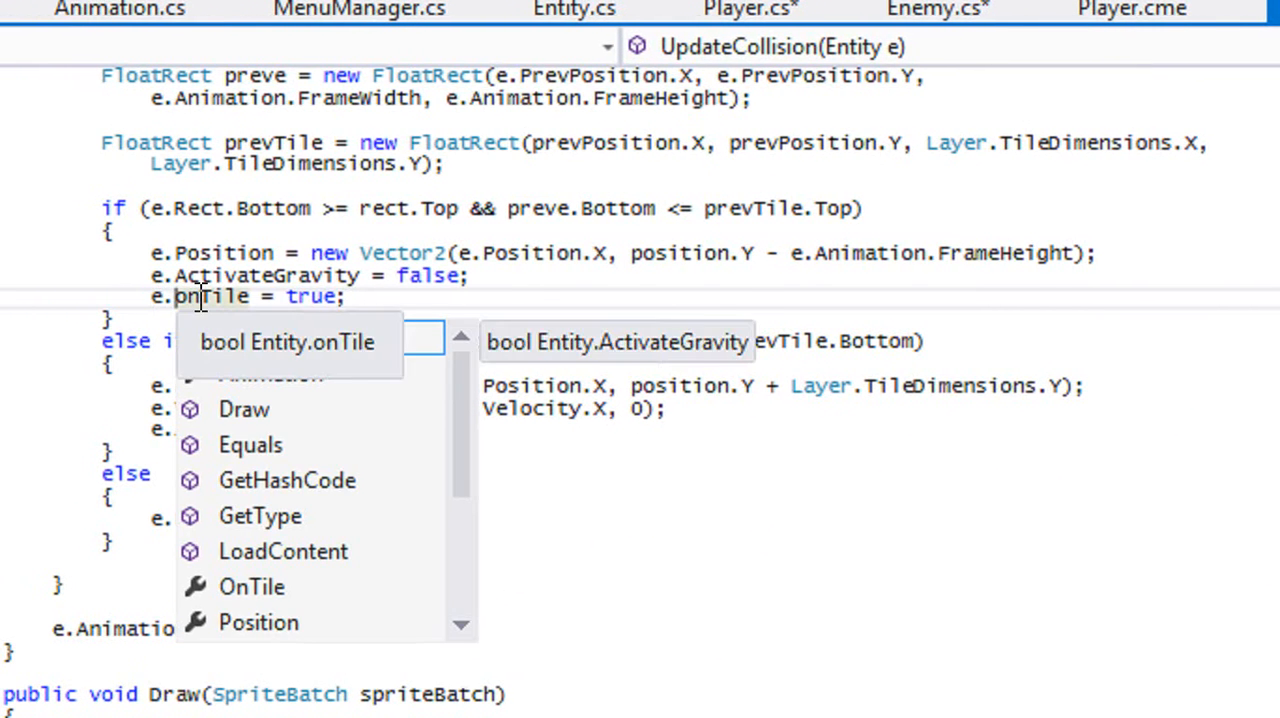
key(Escape)
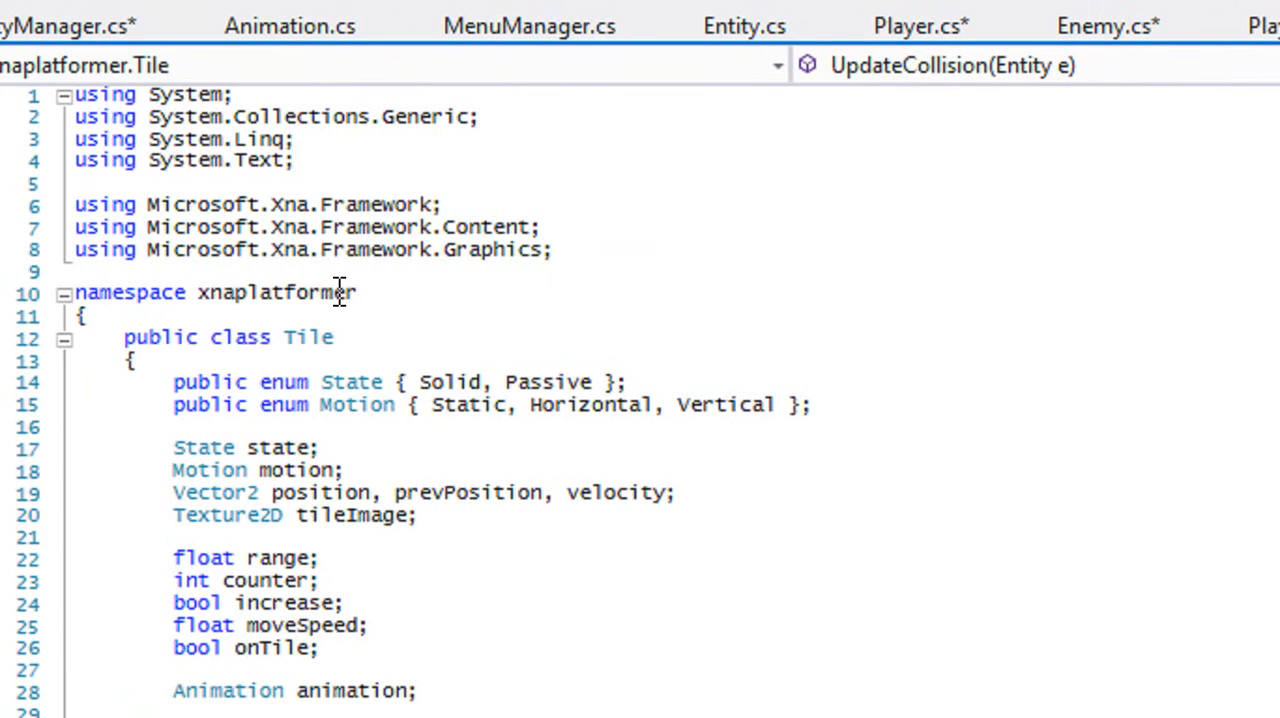
Step: Rename Tile's onTile field to containsEntity across the code and return to UpdateCollision
scroll(down, 3)
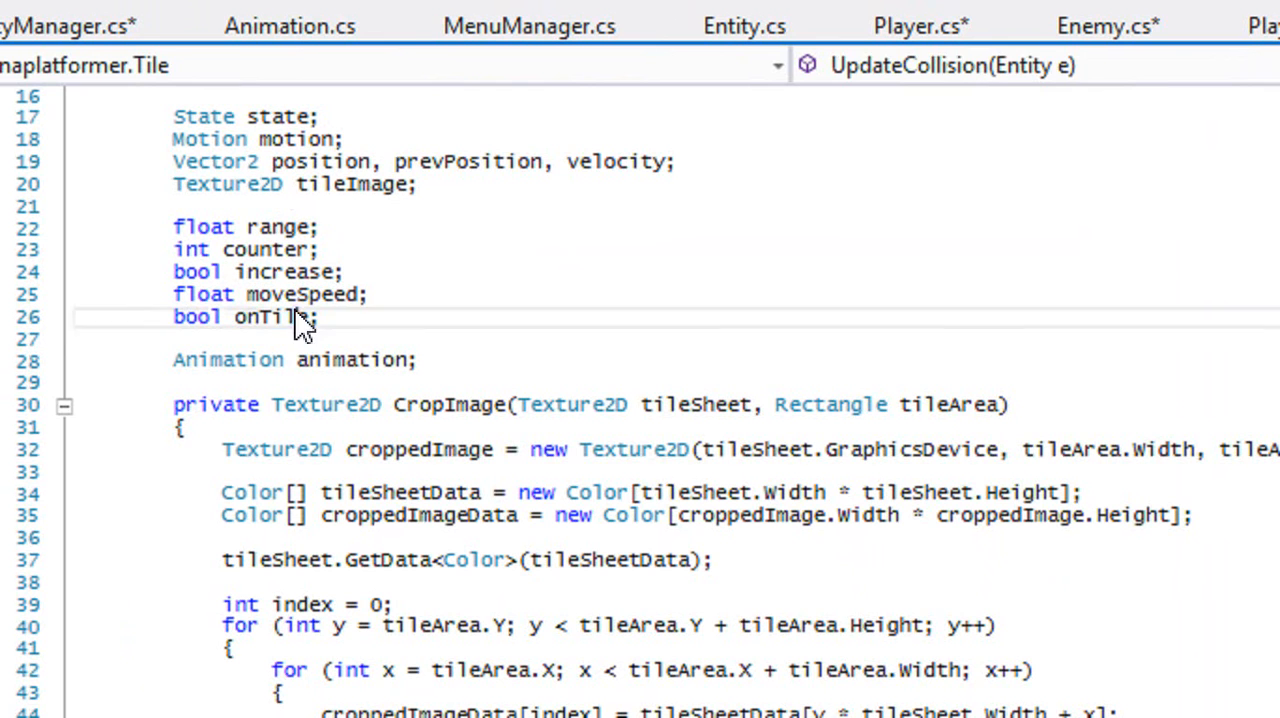
double_click(272, 316)
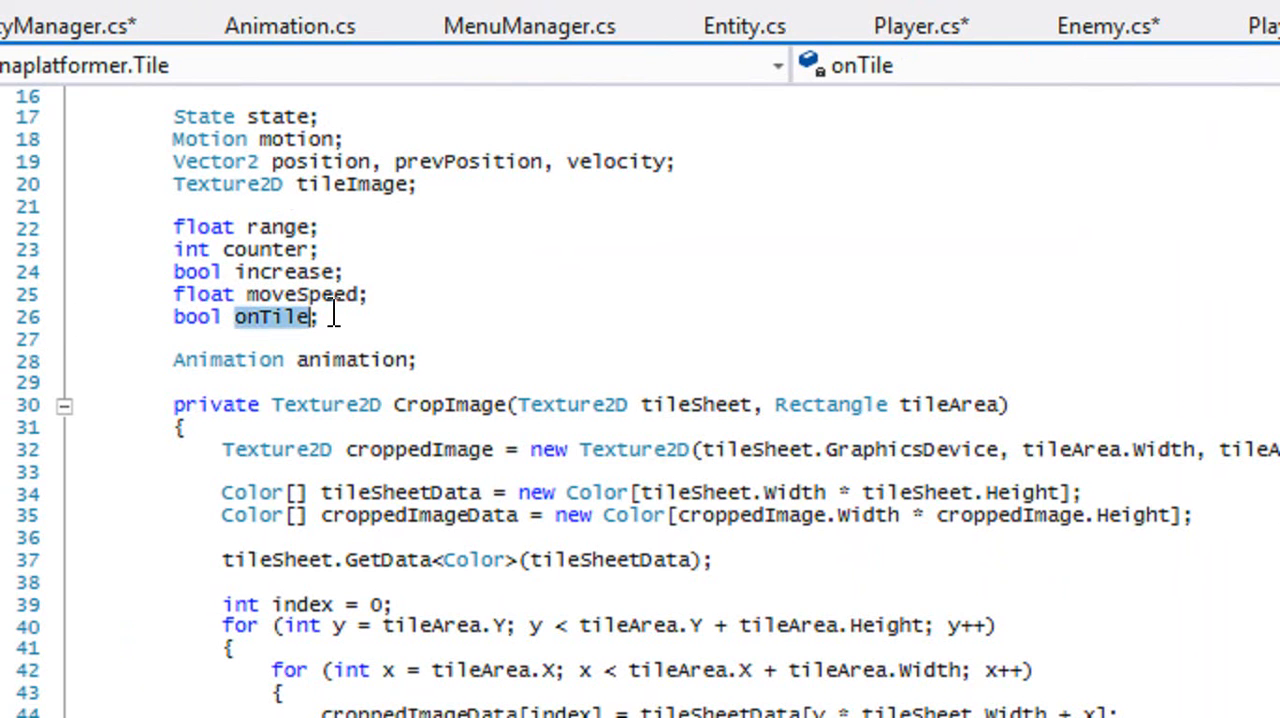
text(contain)
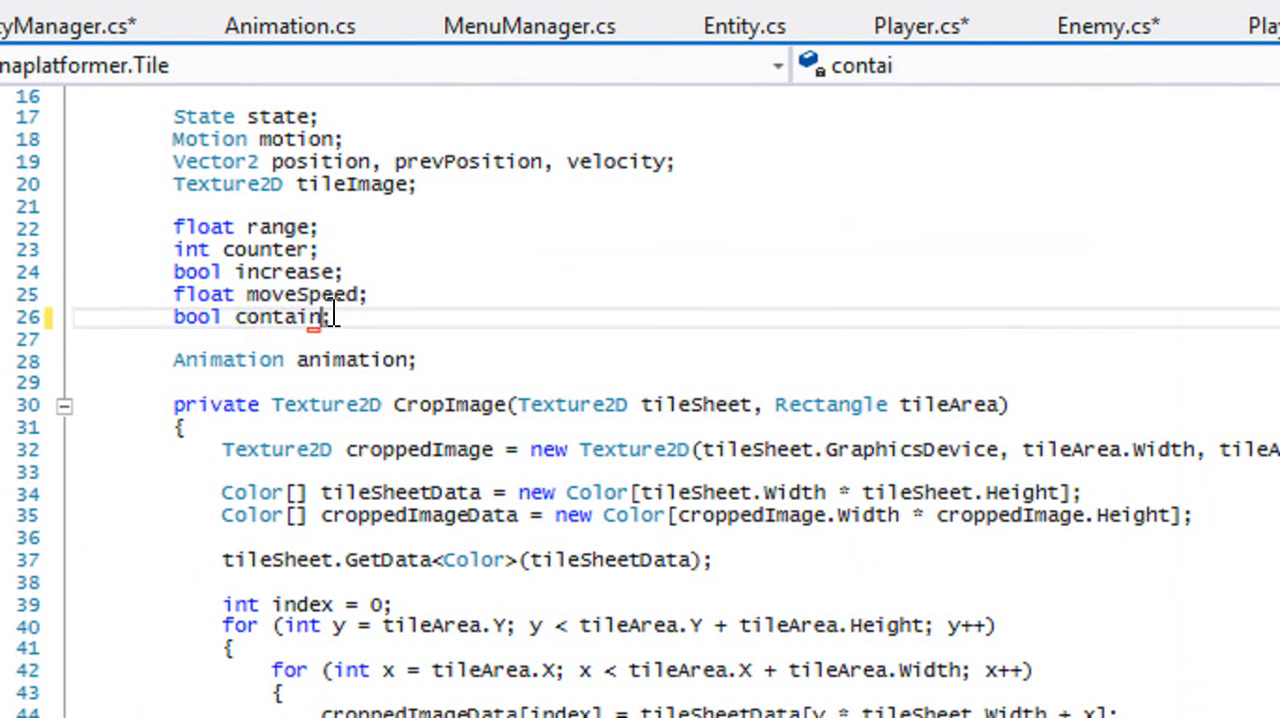
text(Entitty)
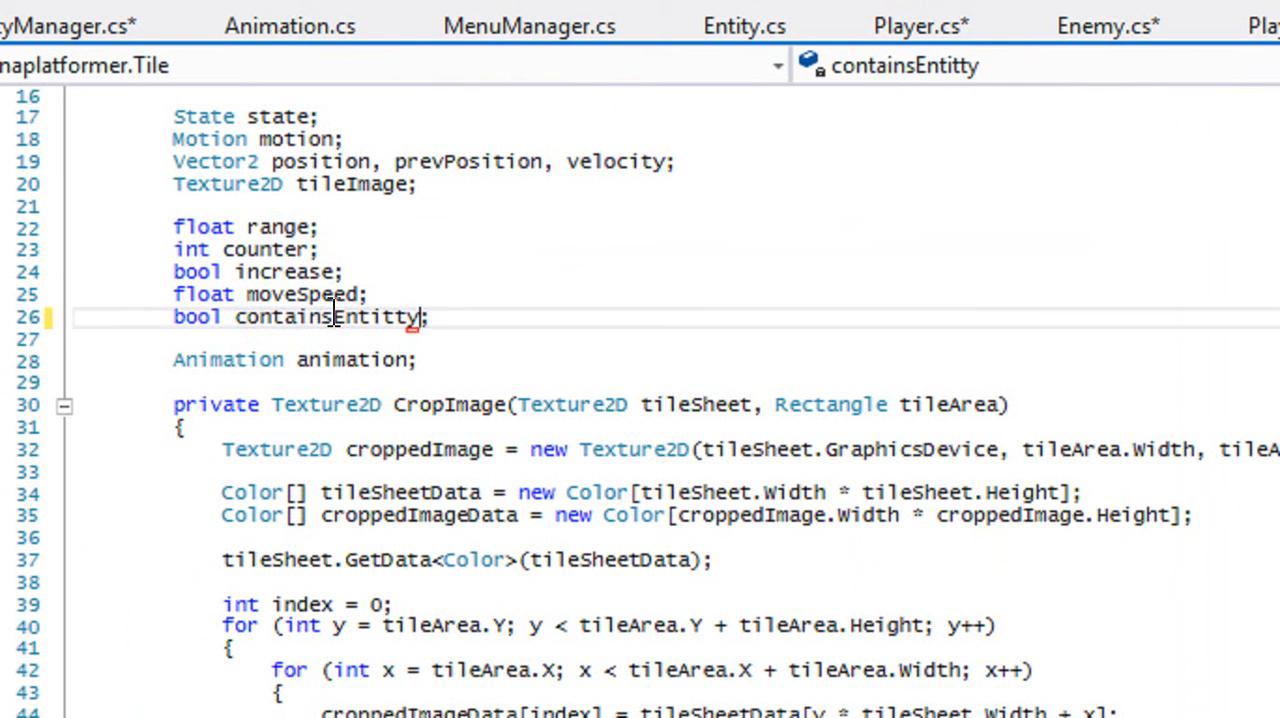
key(Backspace)
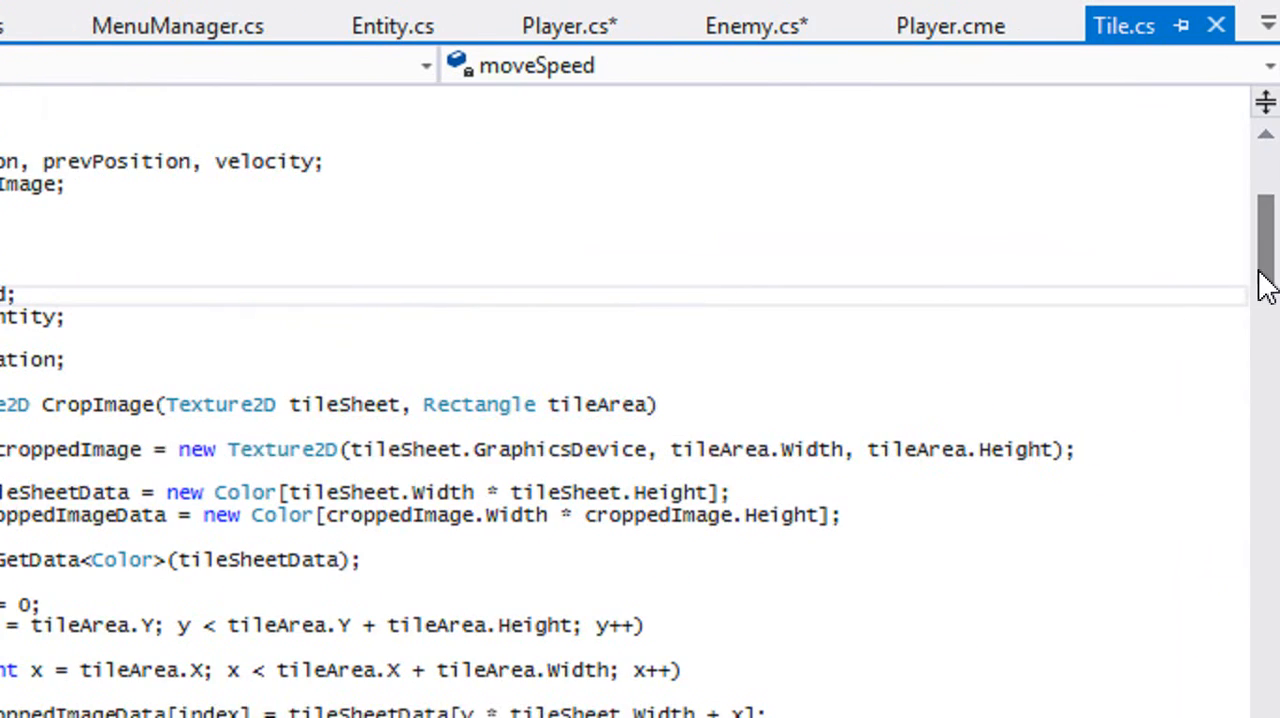
scroll(down, 3)
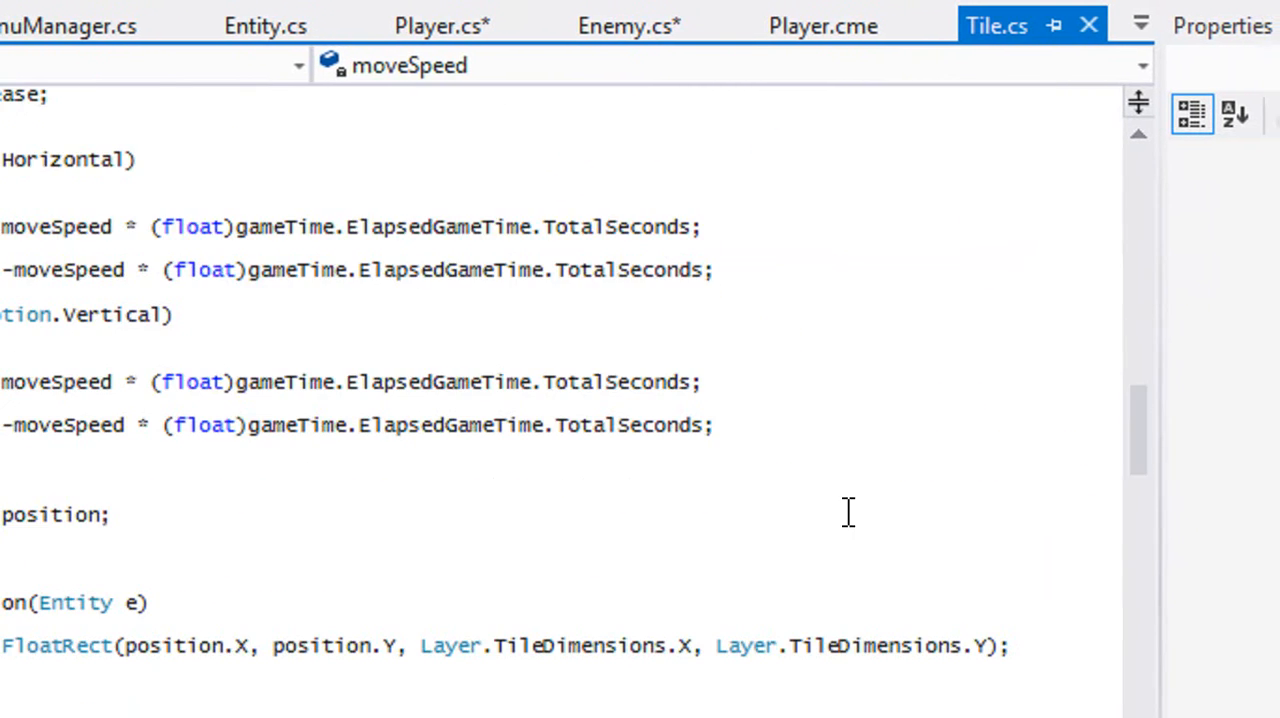
scroll(down, 3)
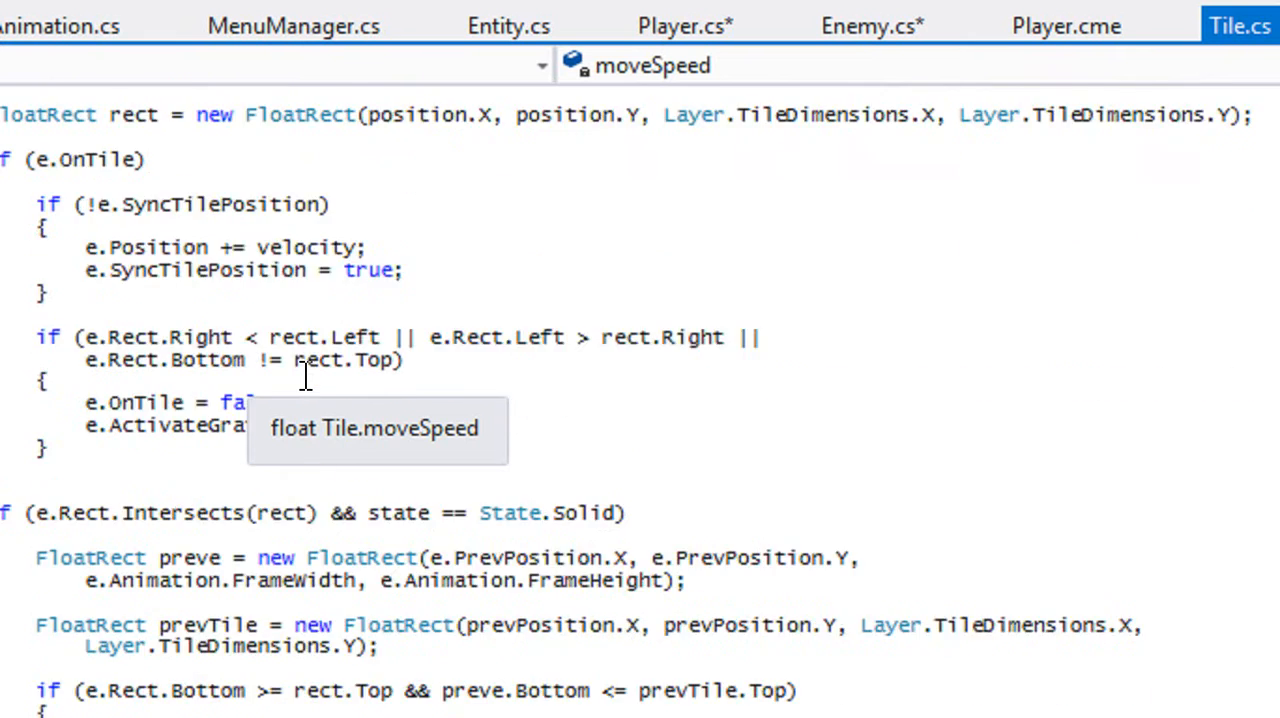
scroll(down, 3)
text( && containsEntity)
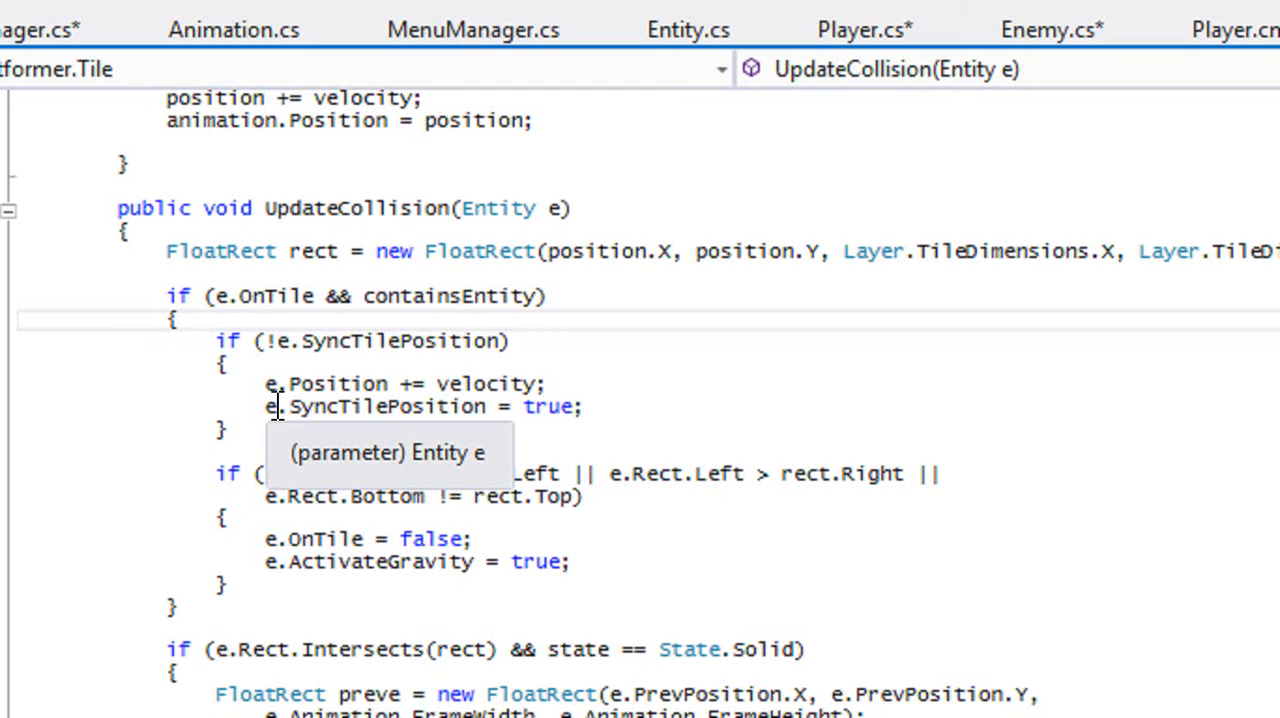
mouse_move(296, 296)
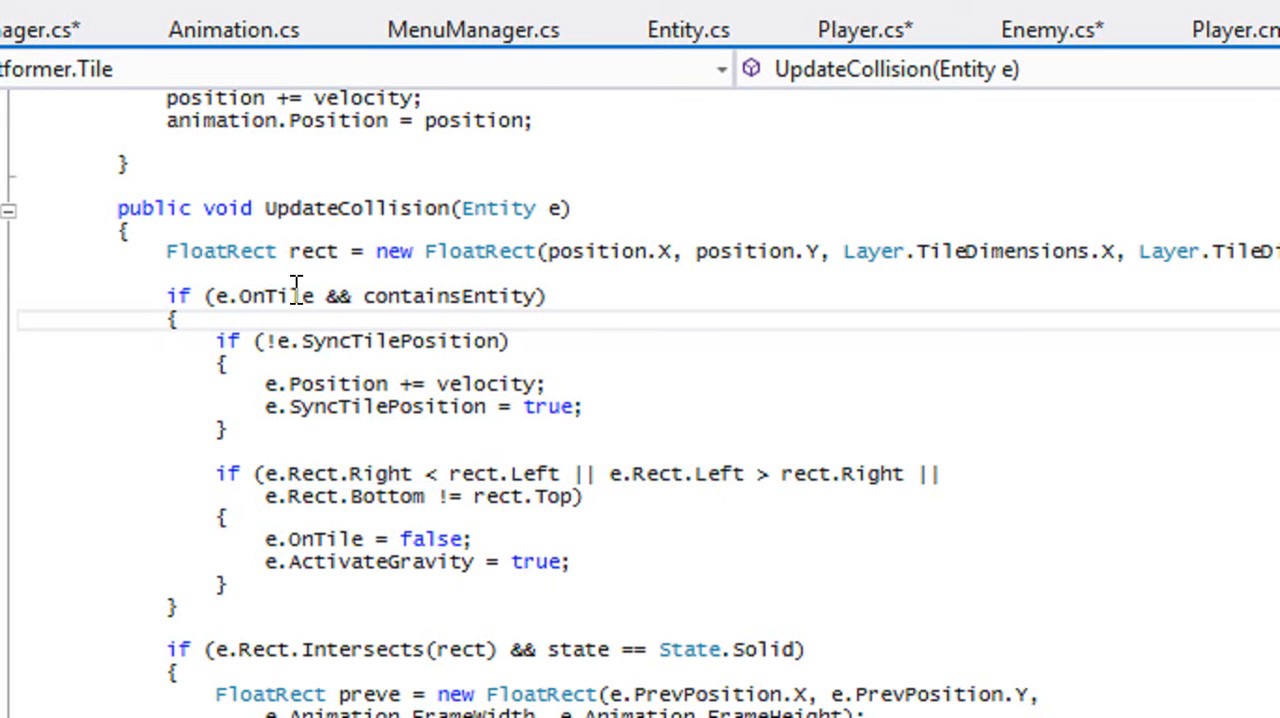
mouse_move(290, 296)
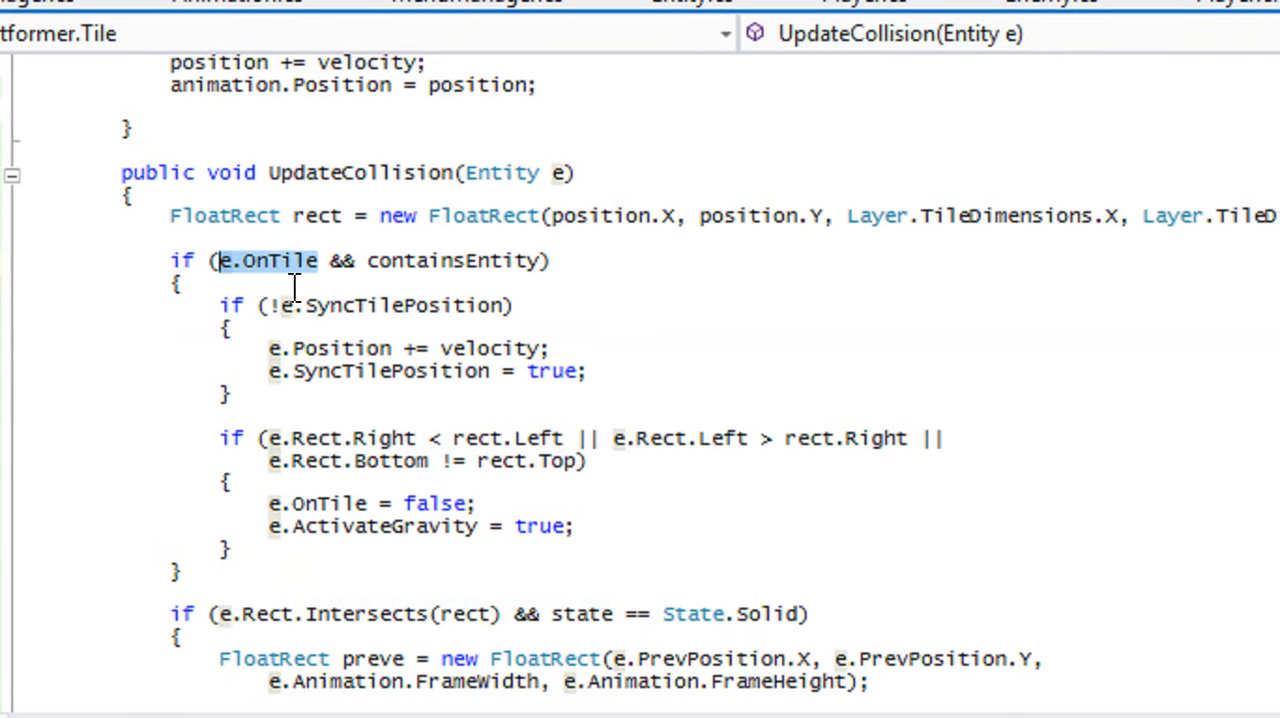
mouse_move(276, 284)
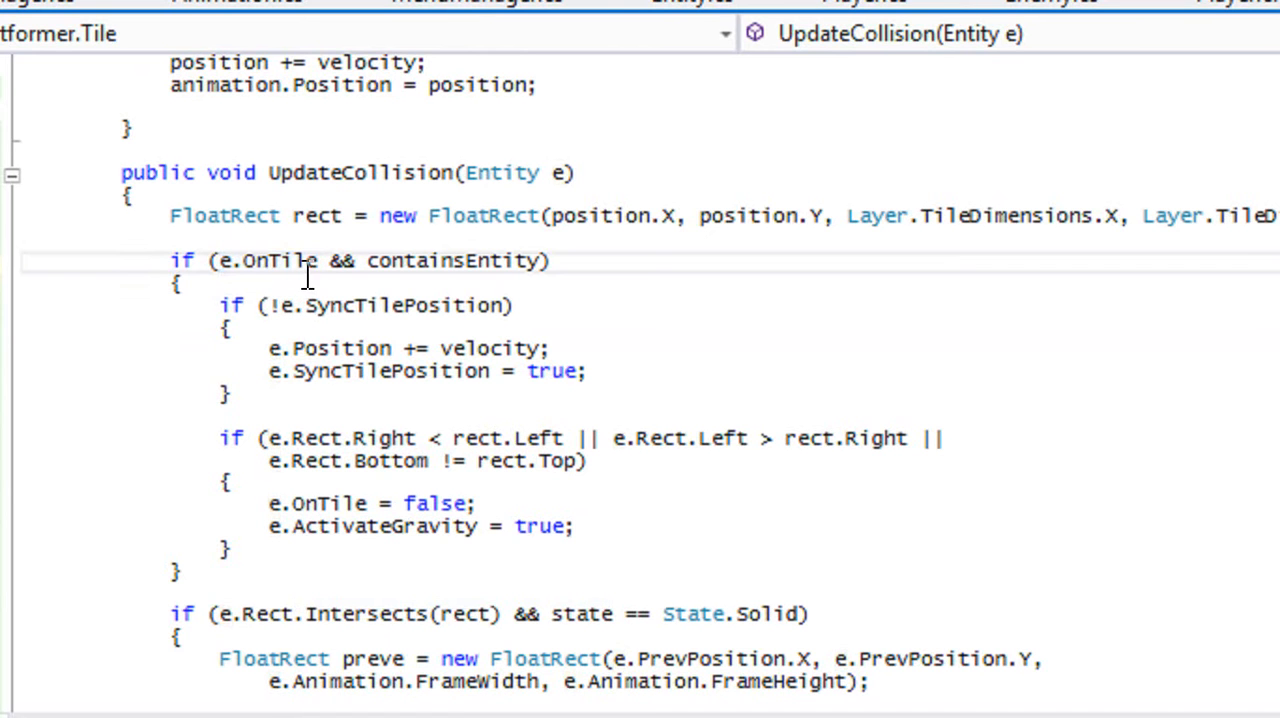
Step: Walk through the 'if (e.OnTile && containsEntity)' condition, highlighting its parts
double_click(290, 260)
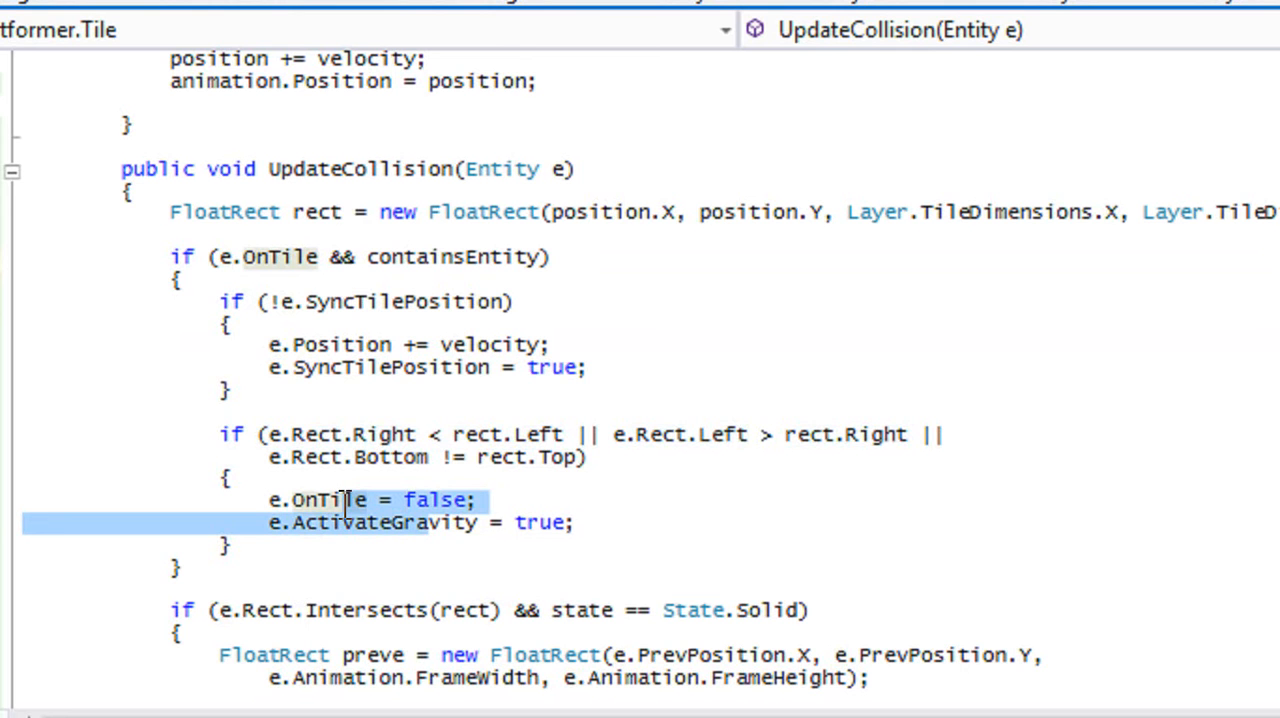
mouse_move(244, 416)
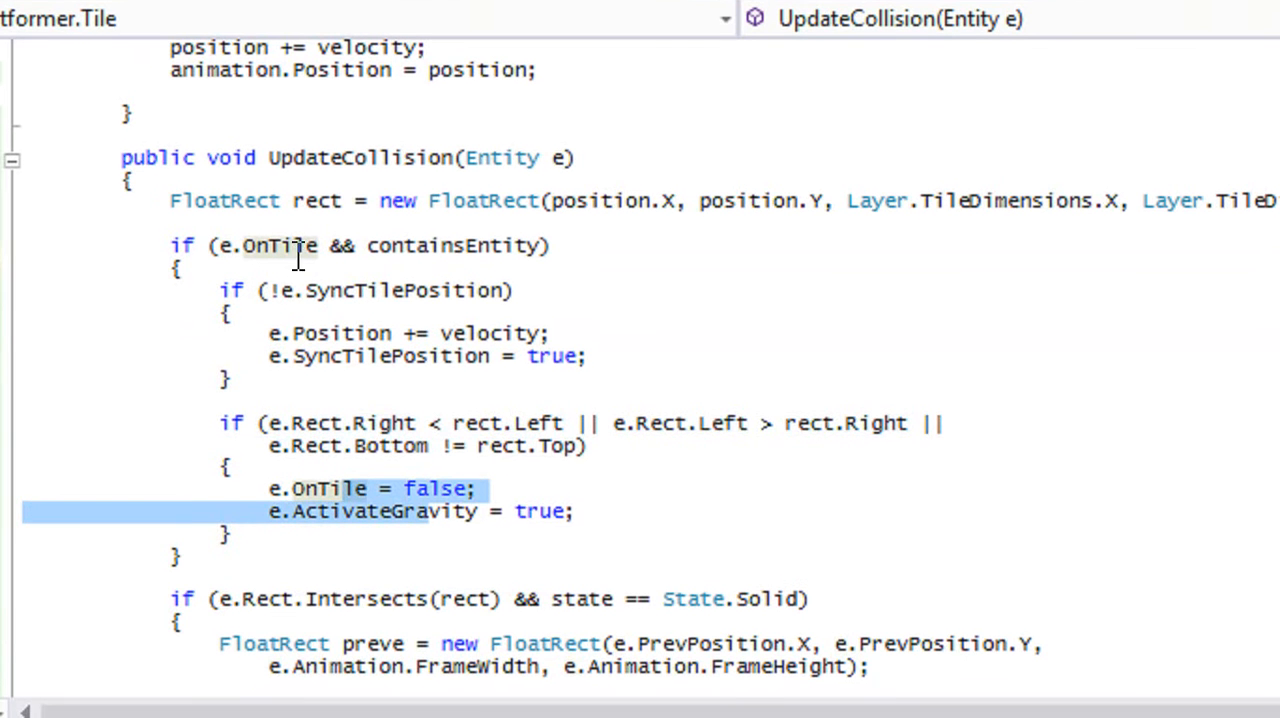
double_click(294, 244)
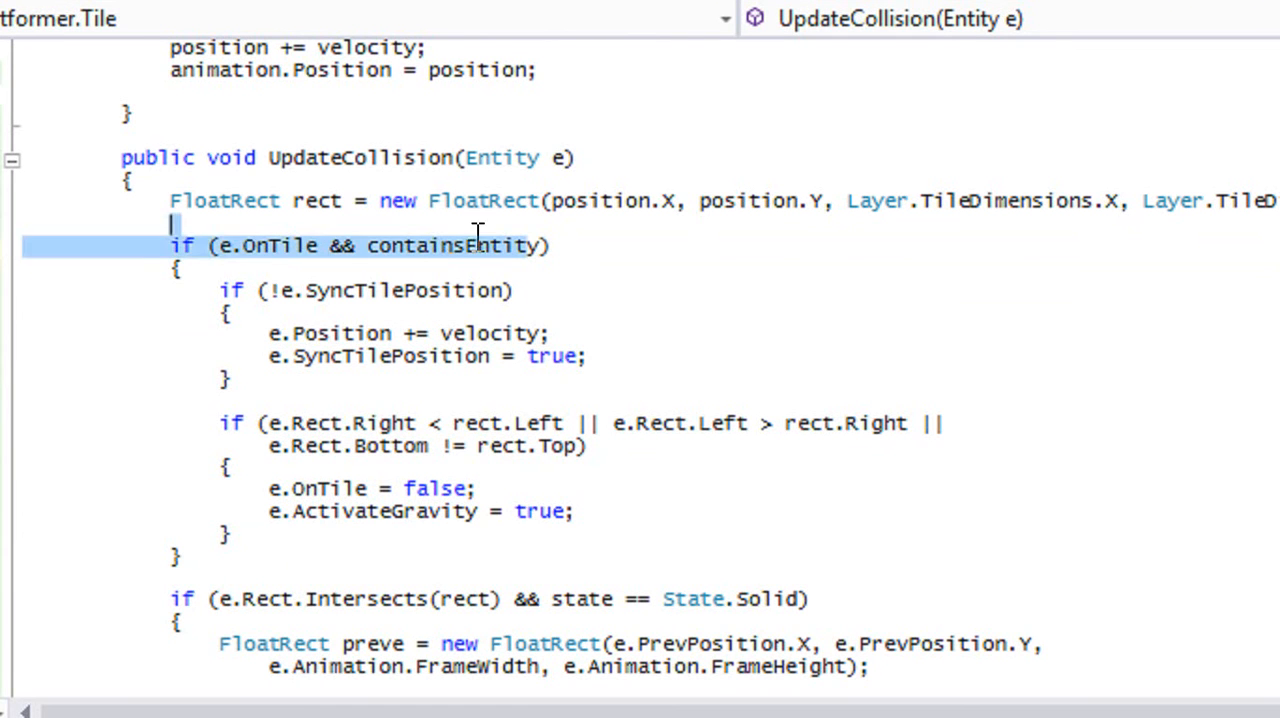
double_click(442, 244)
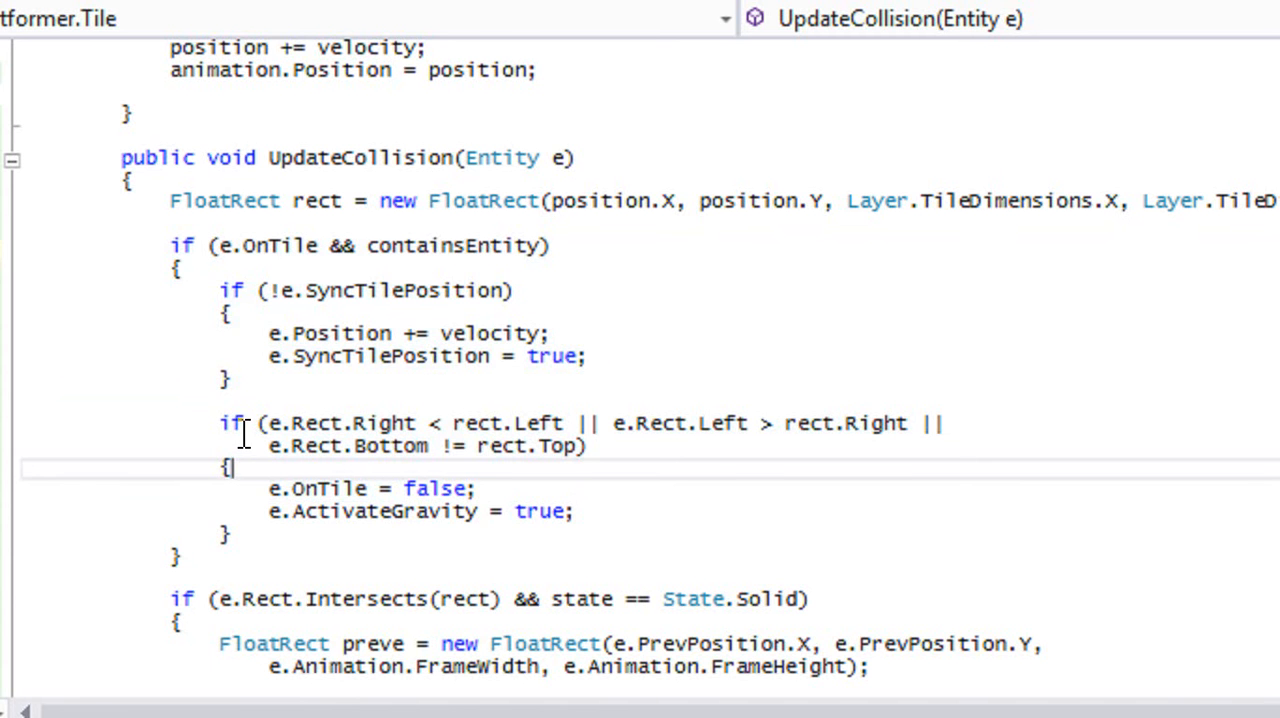
Step: Set containsEntity = false after e.OnTile = false and containsEntity = true after e.OnTile = true
scroll(down, 3)
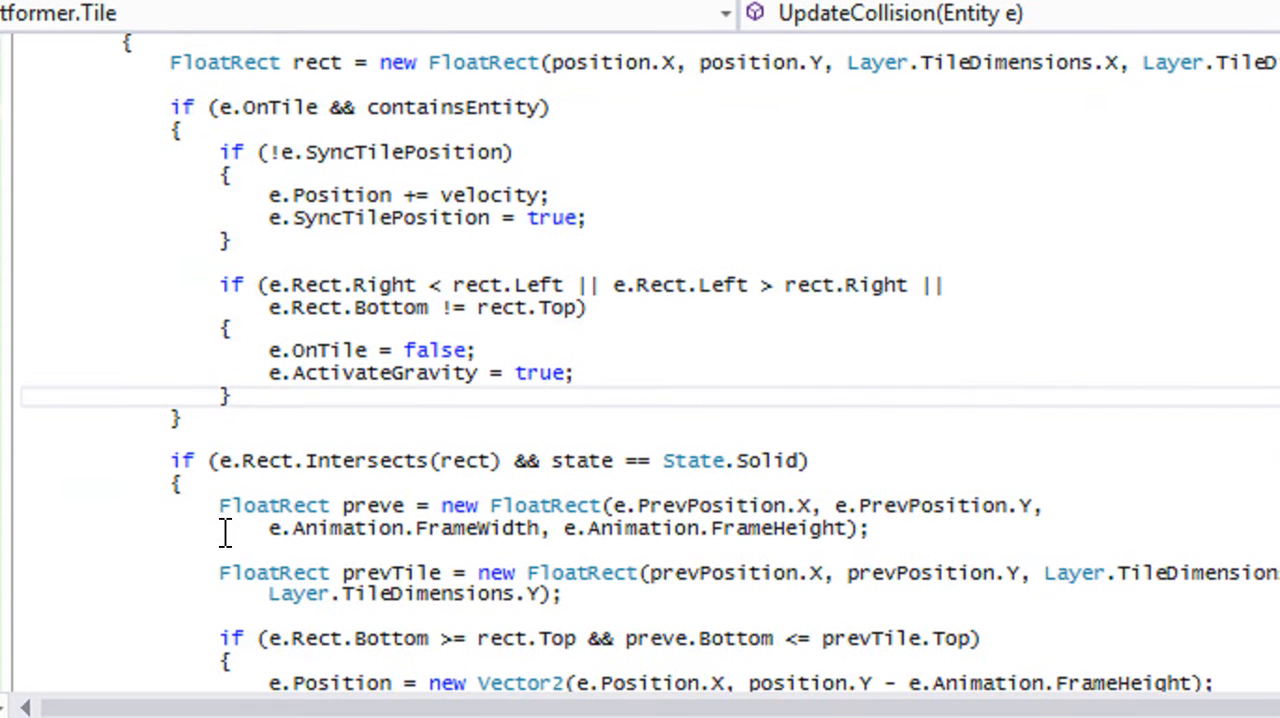
mouse_move(504, 344)
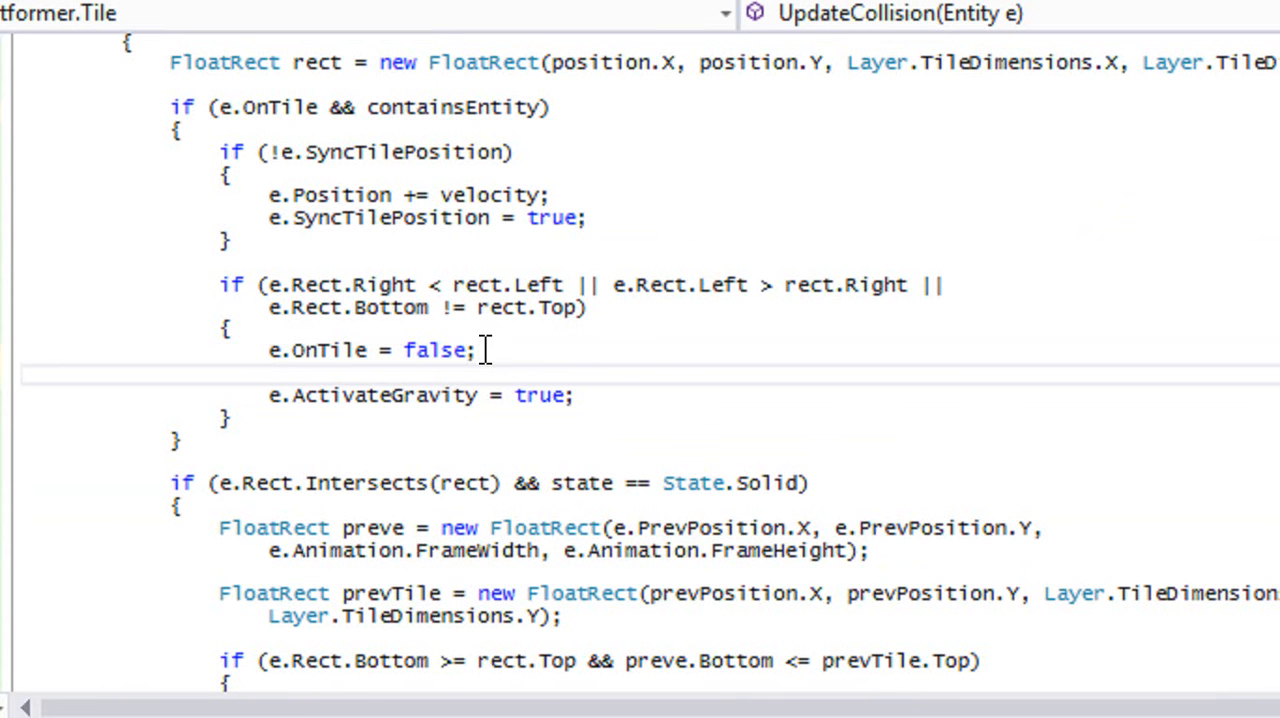
text(containsEntity = f)
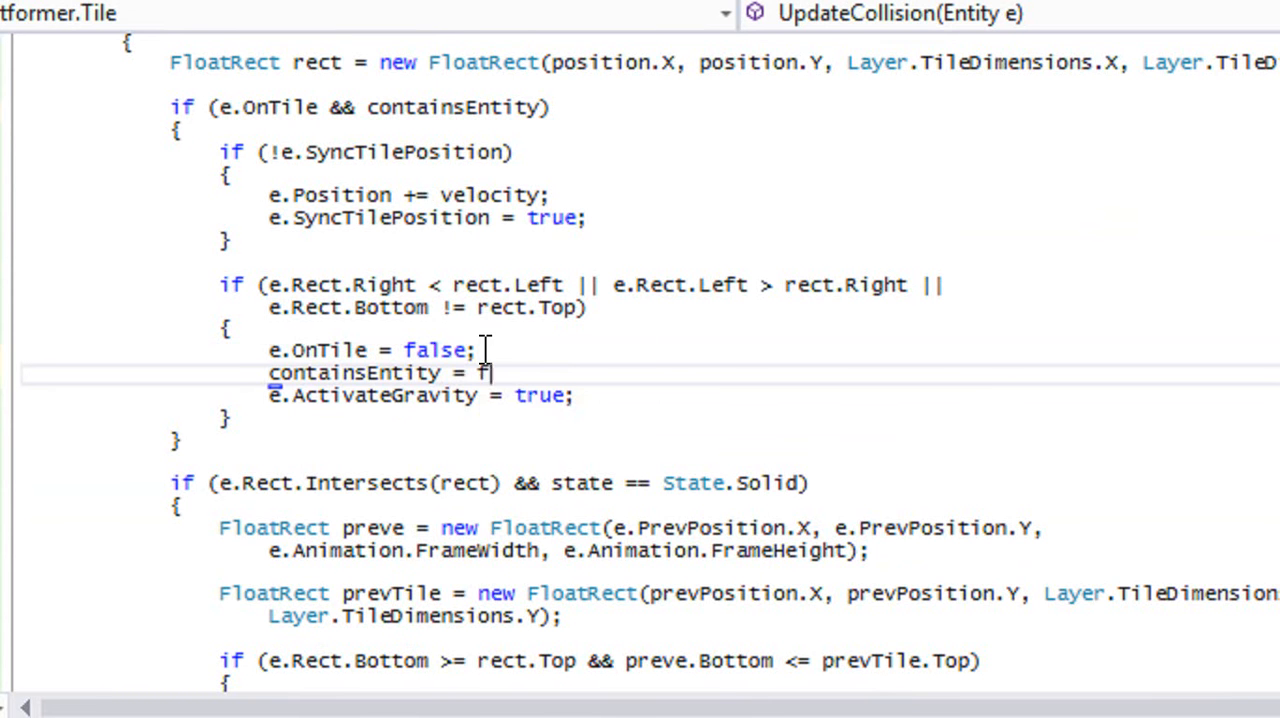
scroll(down, 3)
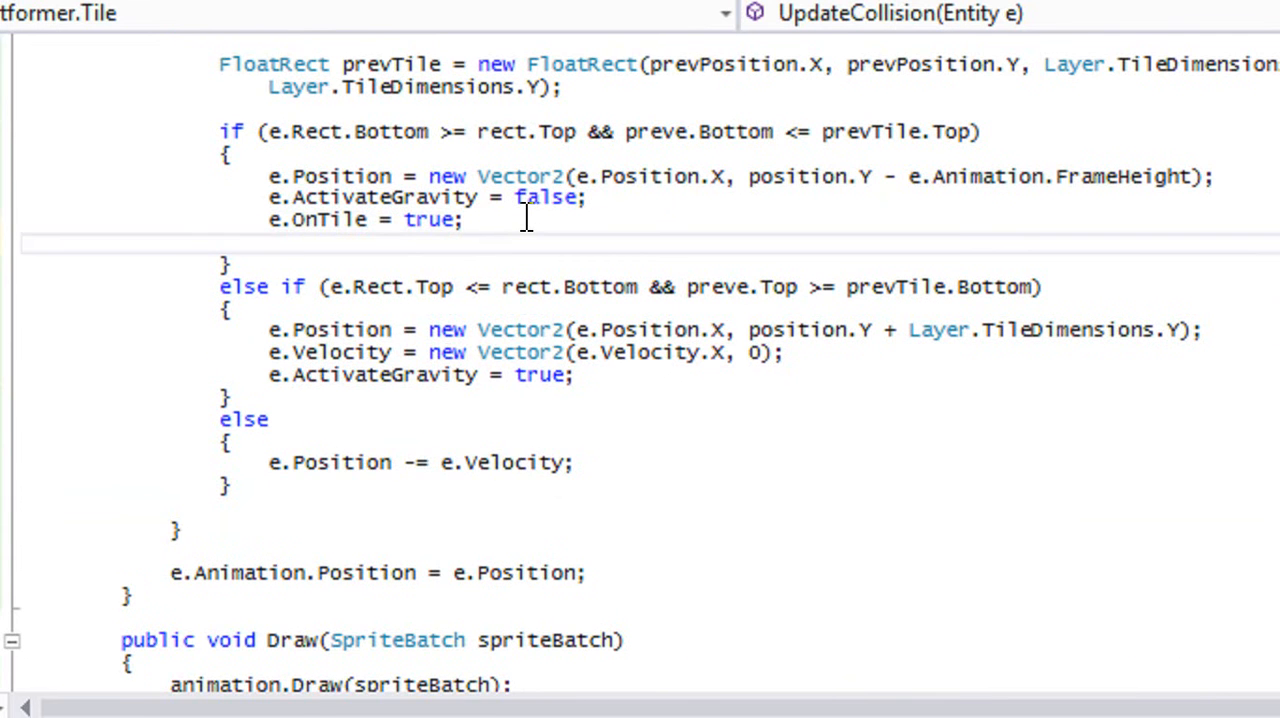
text(containsEntity =)
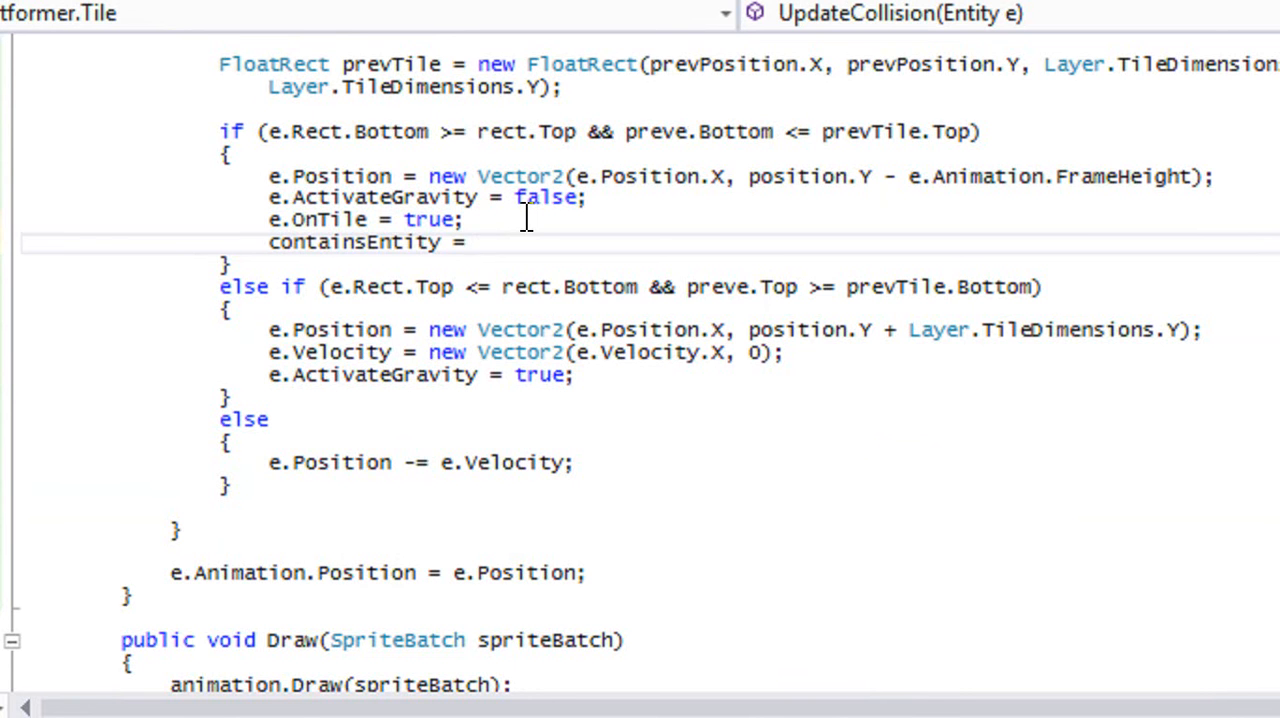
text(true;)
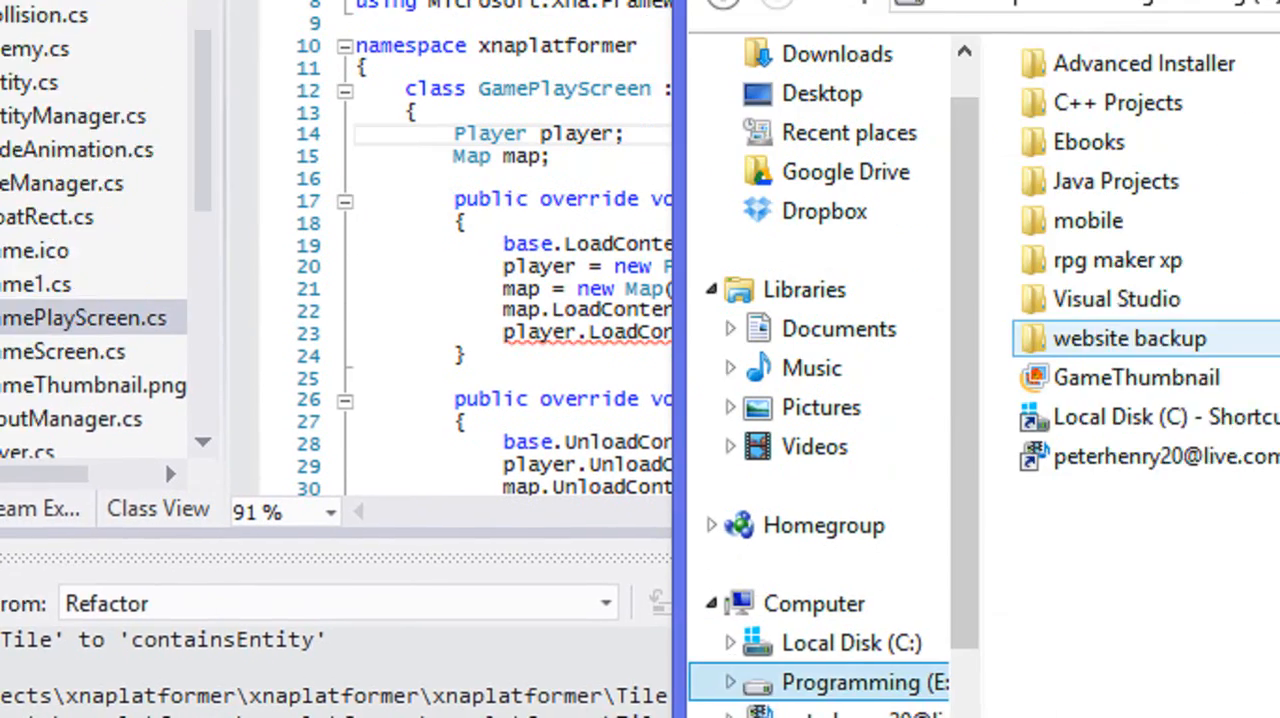
Step: Browse the Programming drive into xnaplatformer - Copy > xnaplatformer > xnaplatformerContent
click(848, 682)
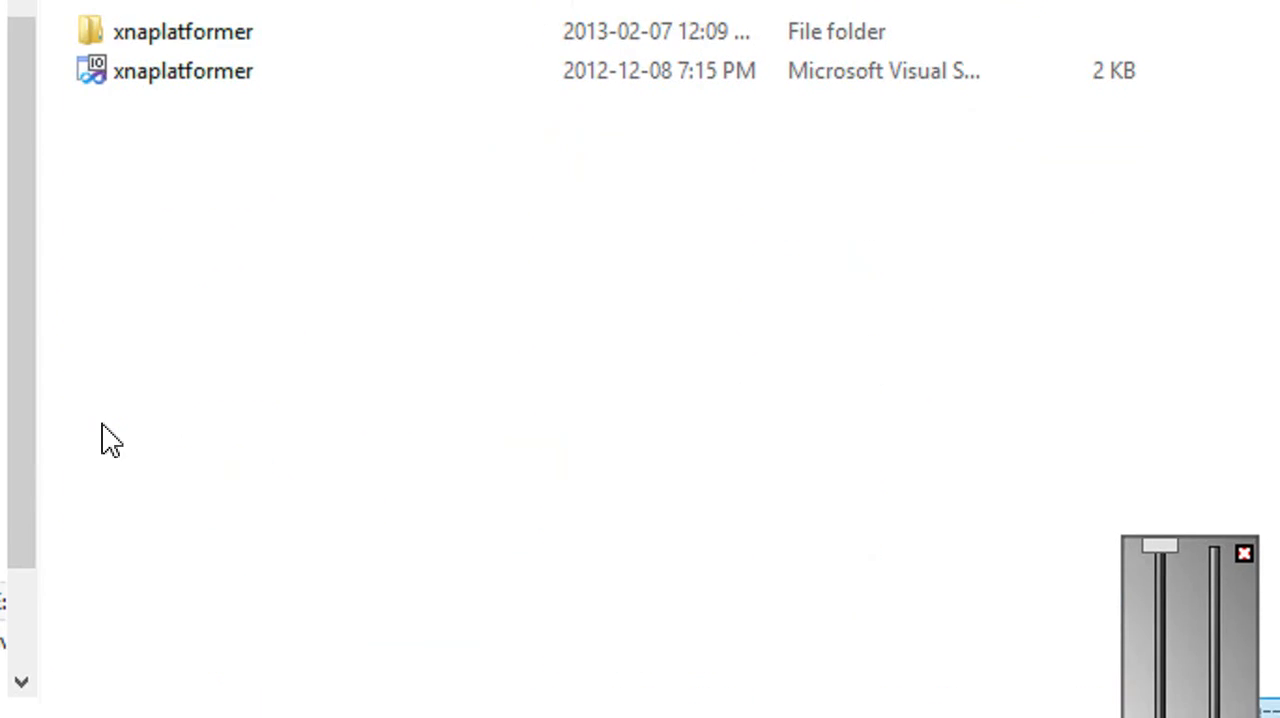
double_click(184, 32)
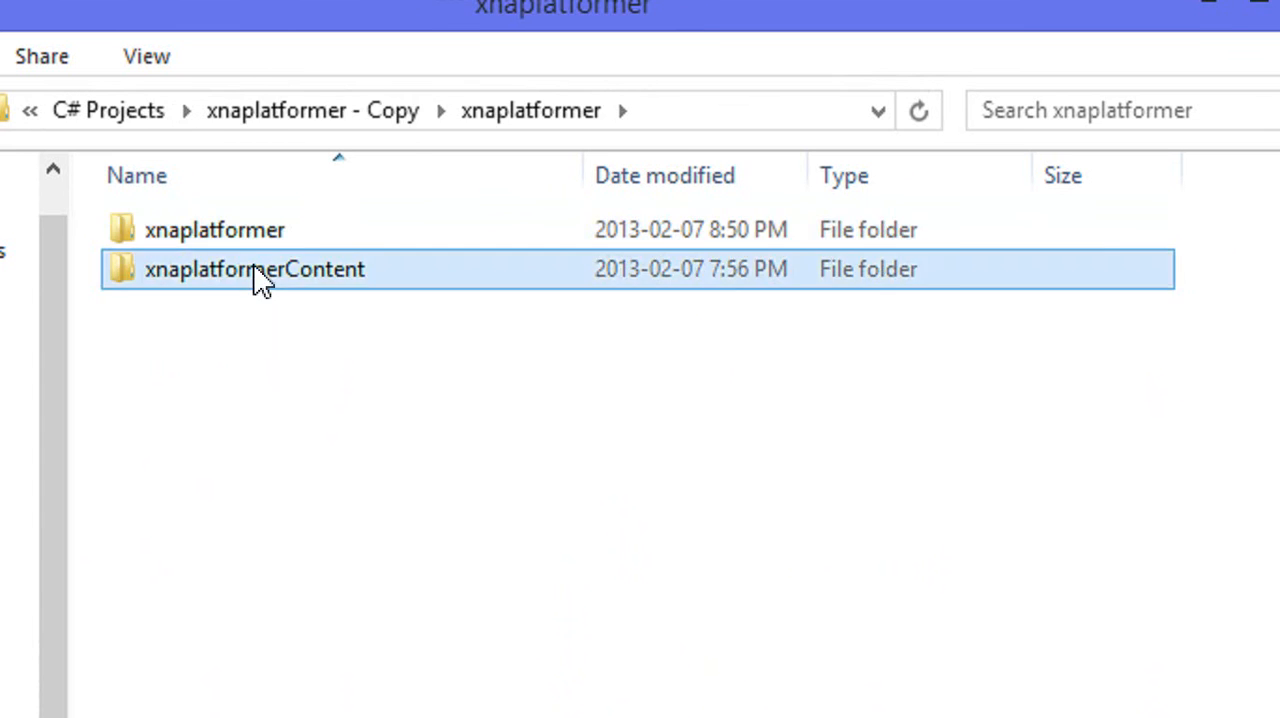
double_click(256, 268)
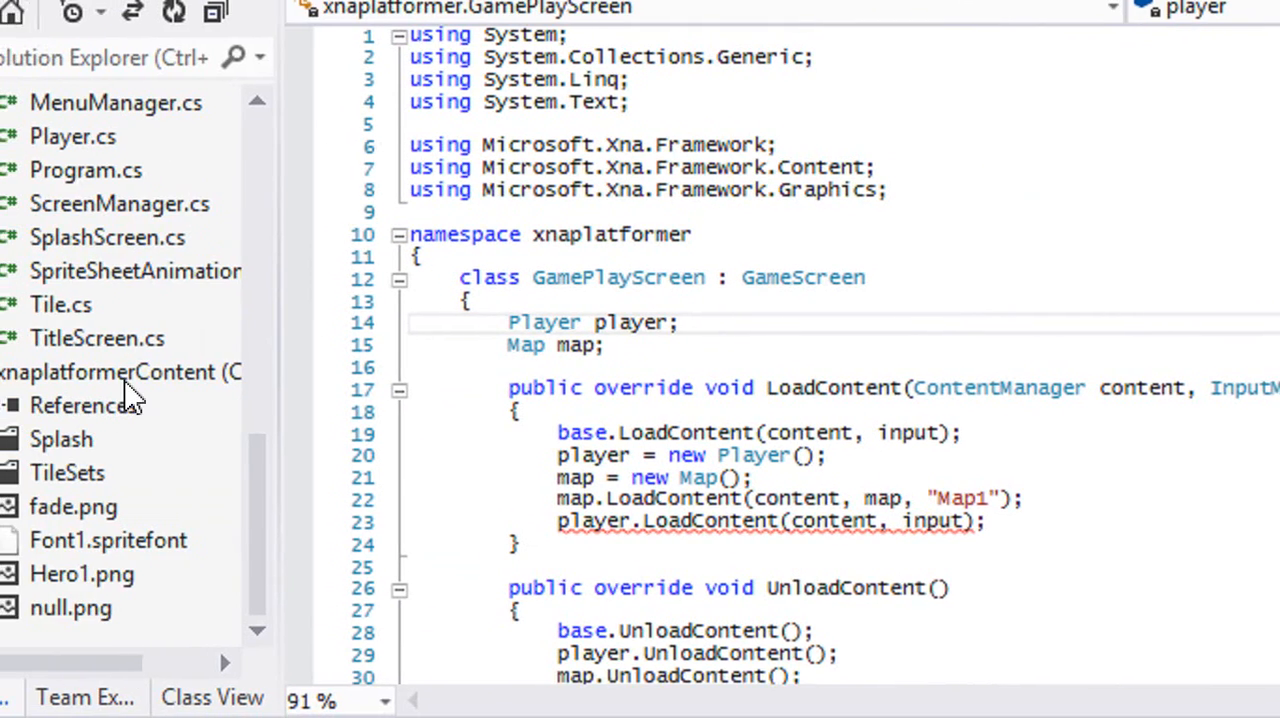
Step: Change GamePlayScreen's player field type from Player to EntityManager
right_click(120, 372)
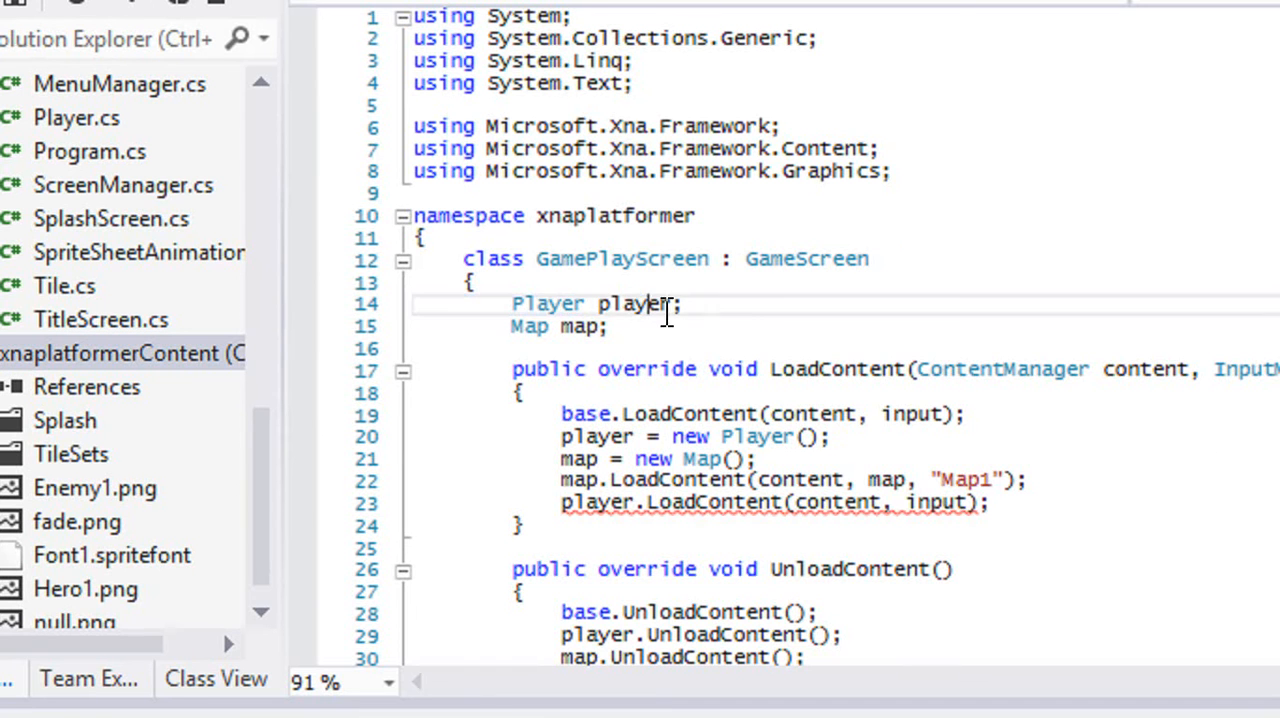
text(EntityManag)
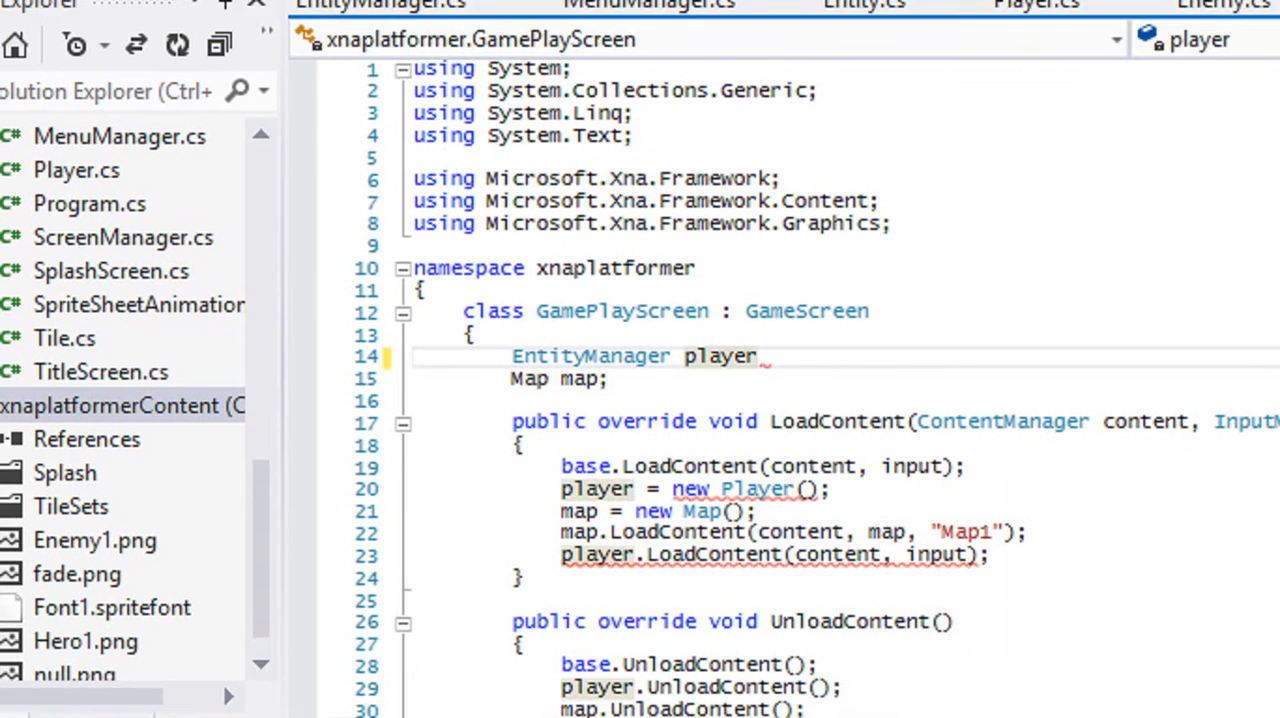
Step: Review the Entity class briefly and return to GamePlayScreen.cs
click(862, 128)
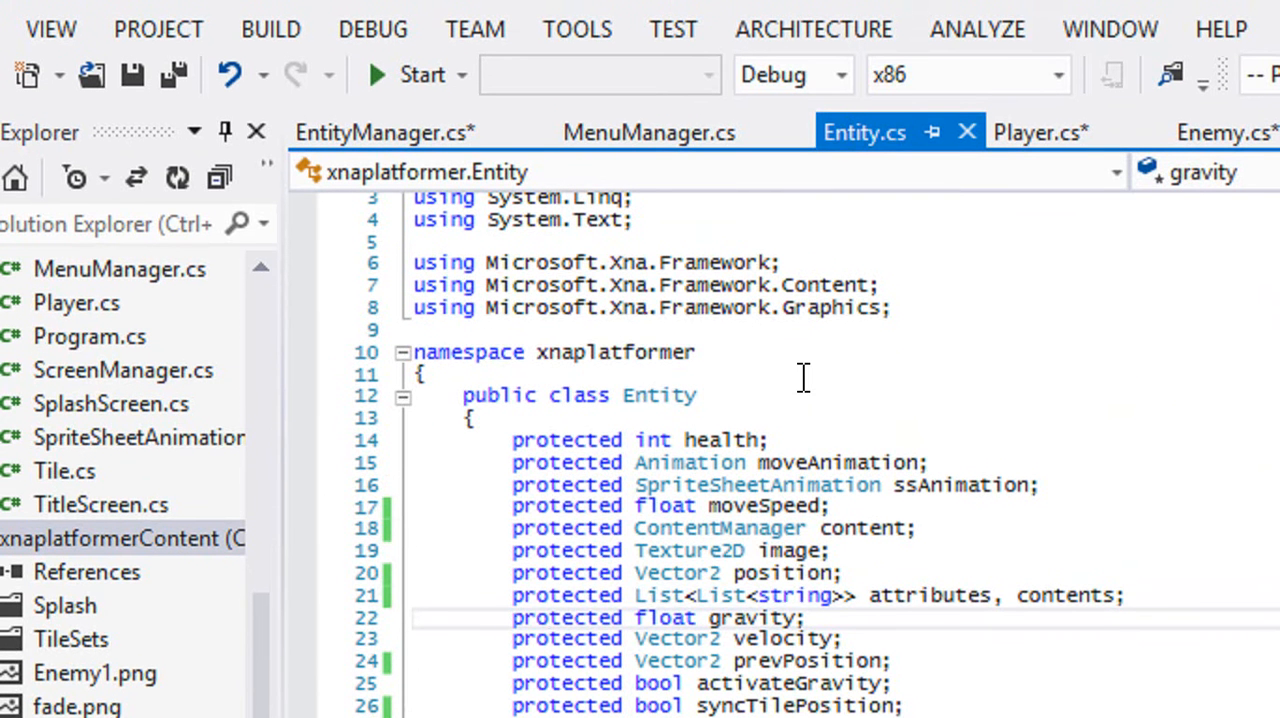
click(548, 616)
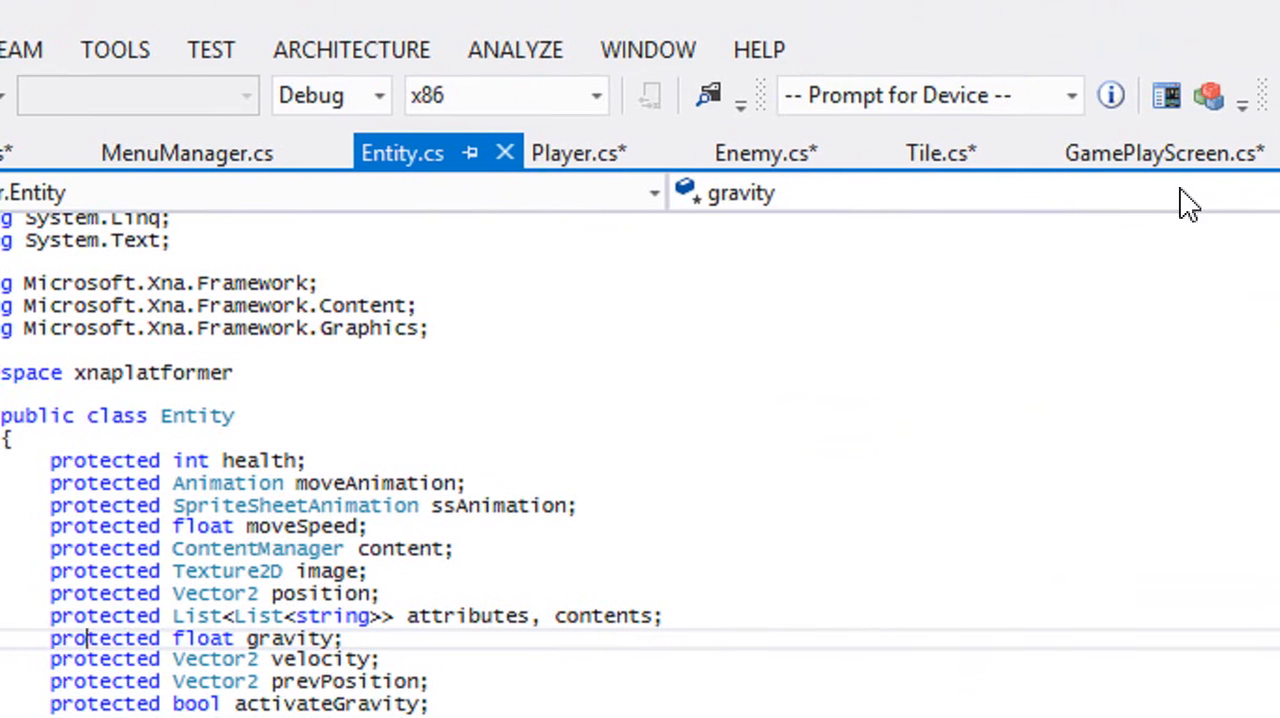
click(1160, 152)
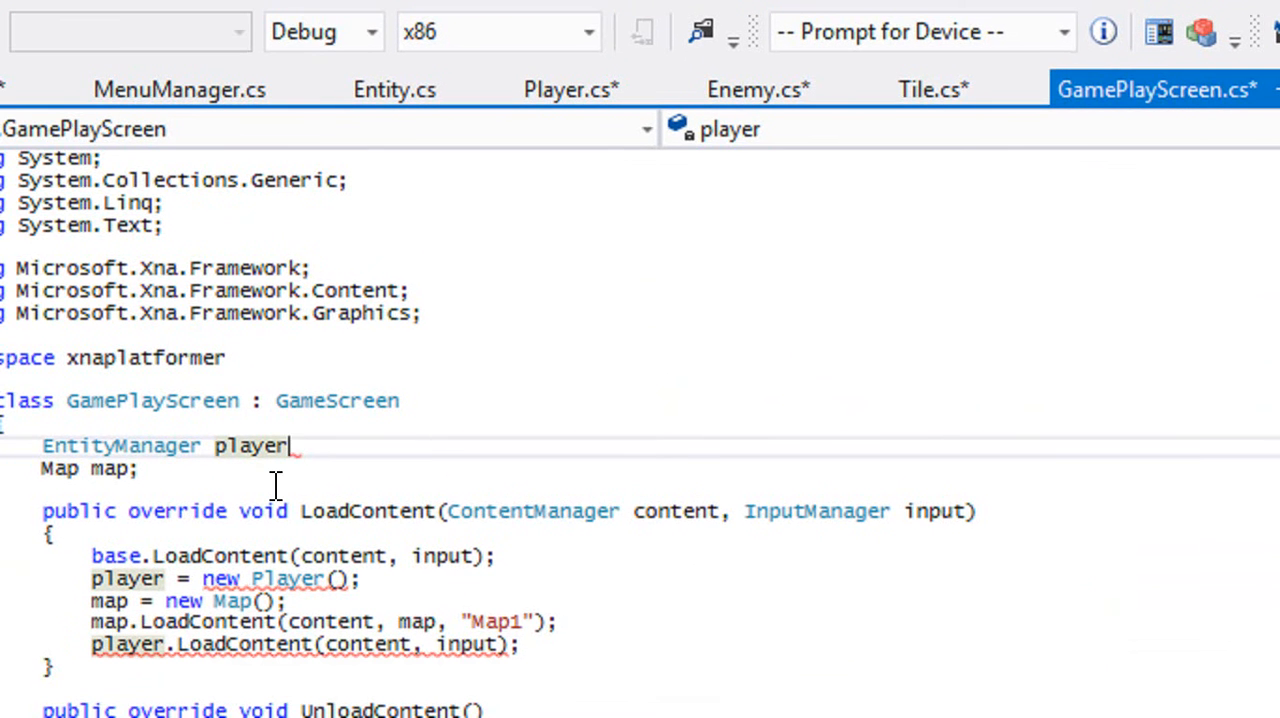
Step: Declare 'EntityManager player, enemies' and create player as new EntityManager()
text(;)
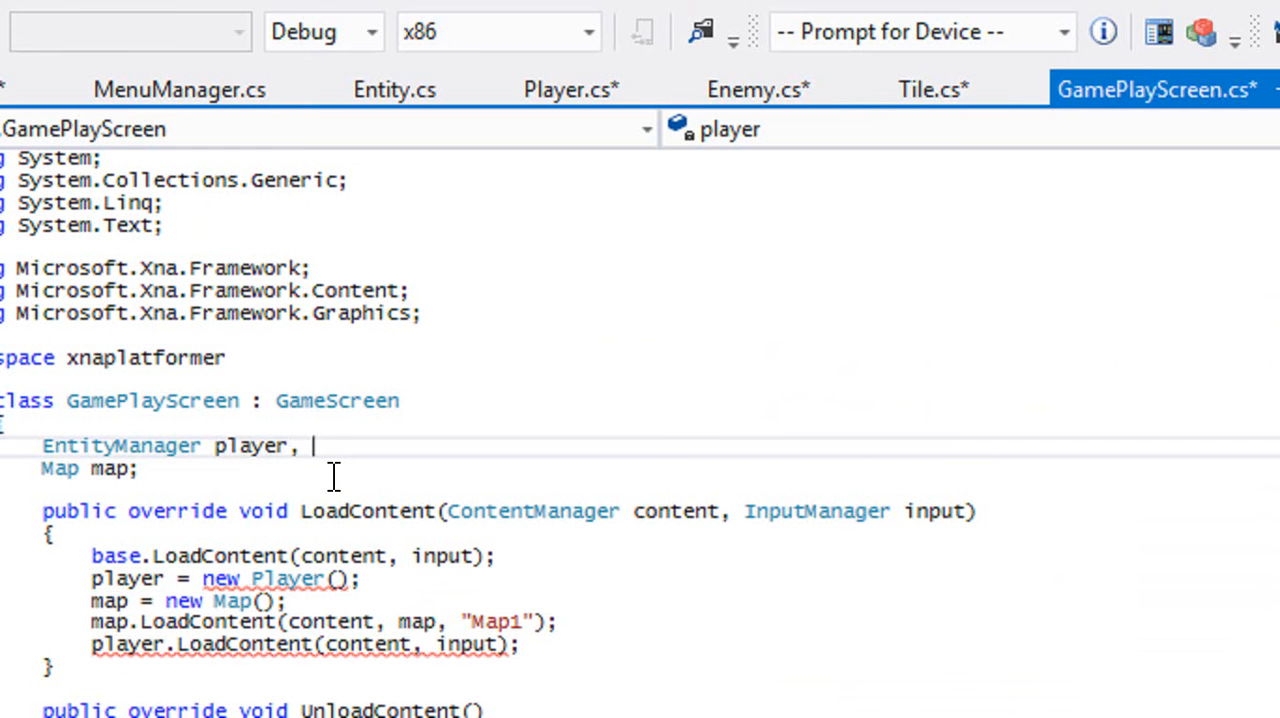
text(enemies;)
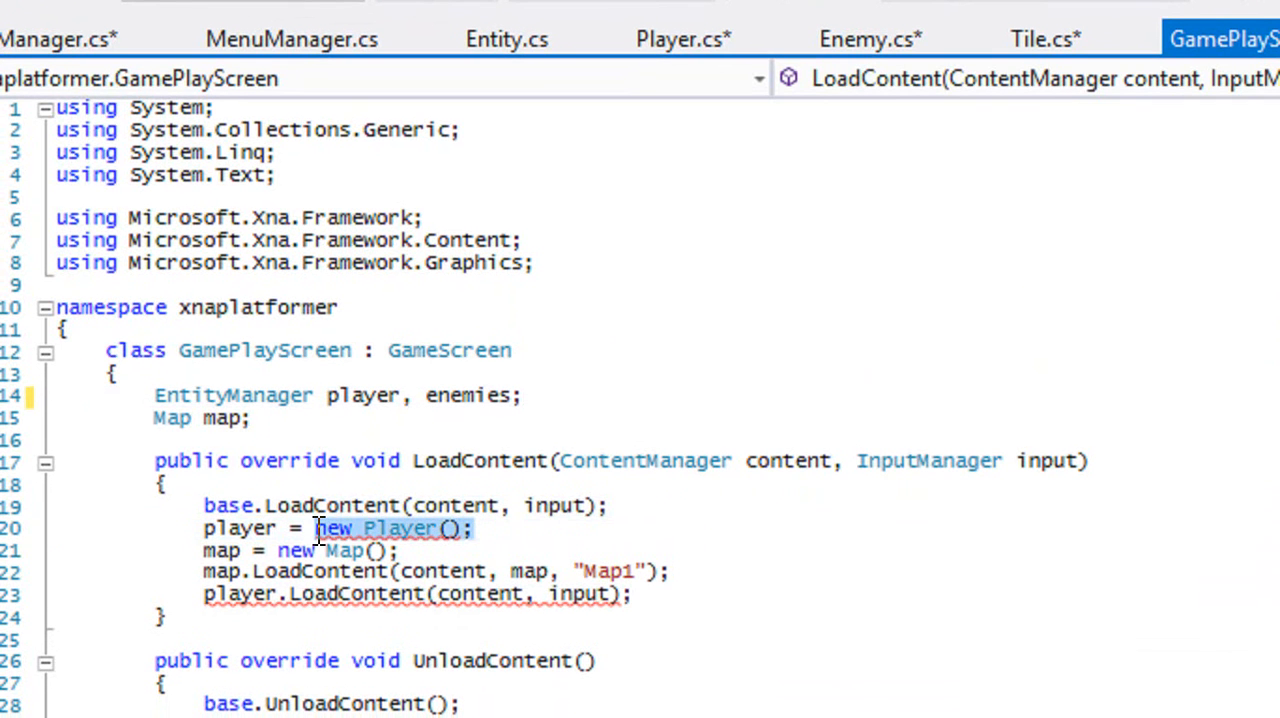
key(Delete)
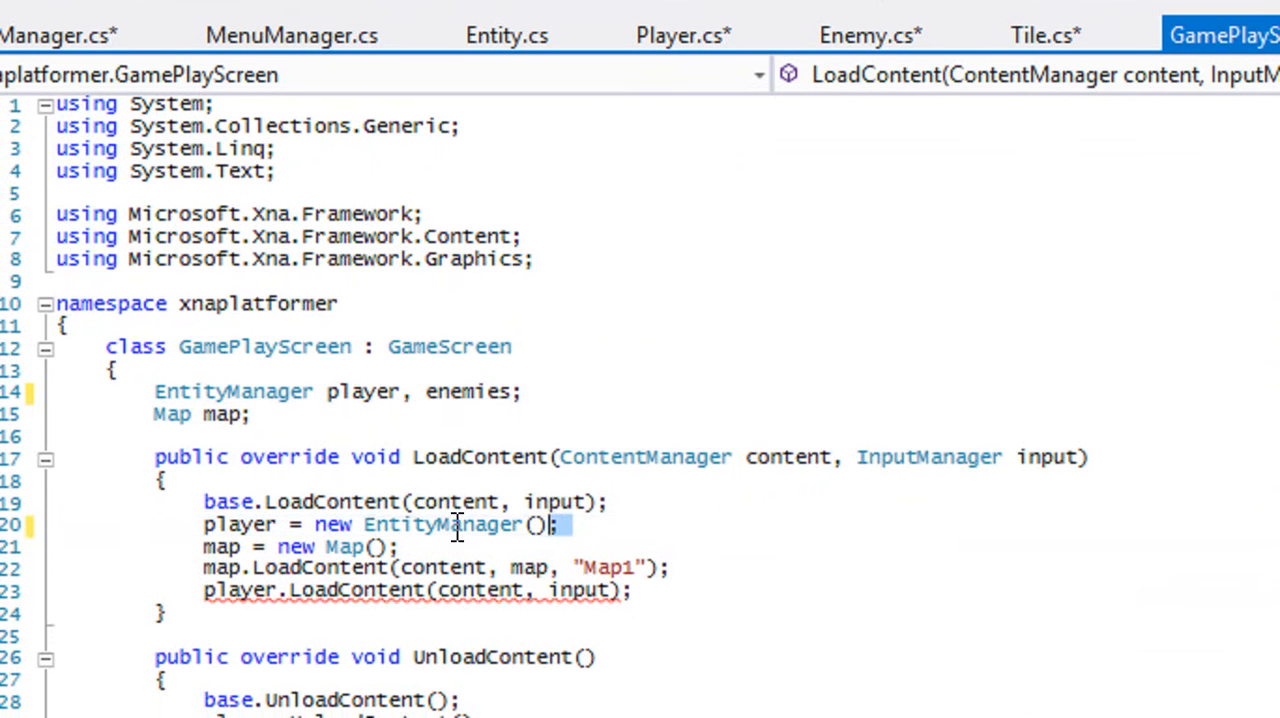
text(enemies)
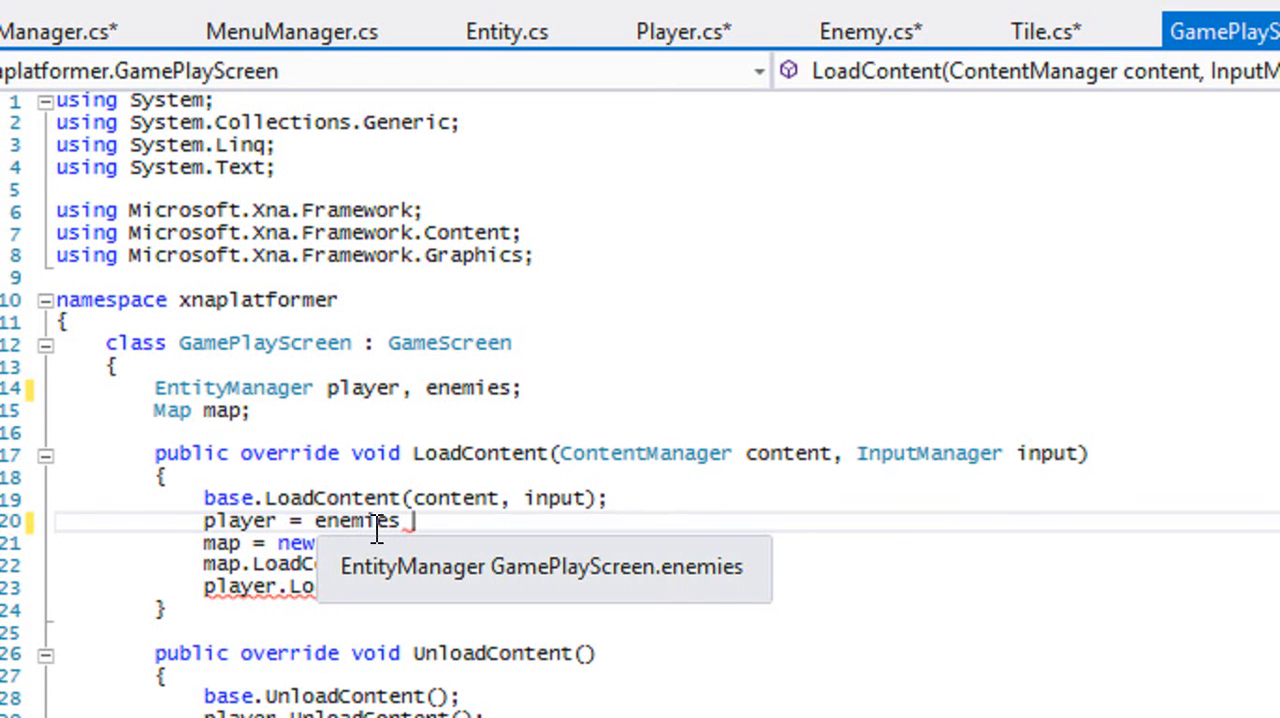
mouse_move(384, 520)
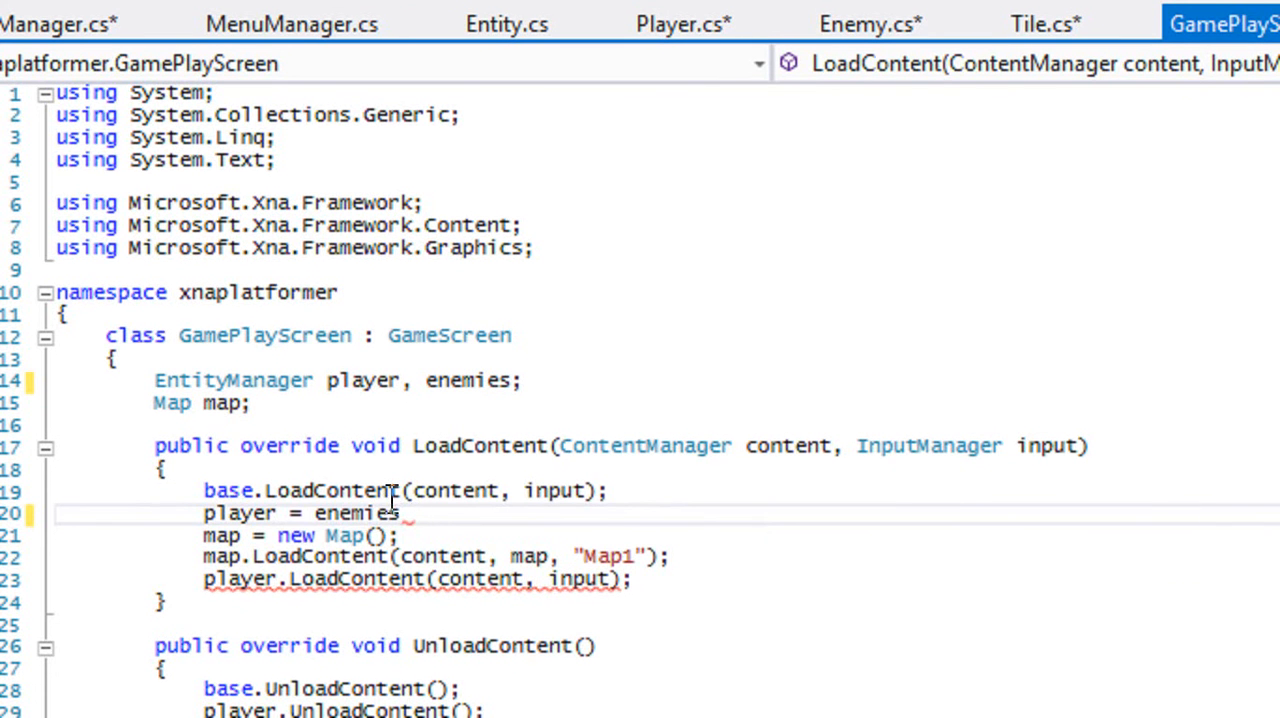
key(Backspace)
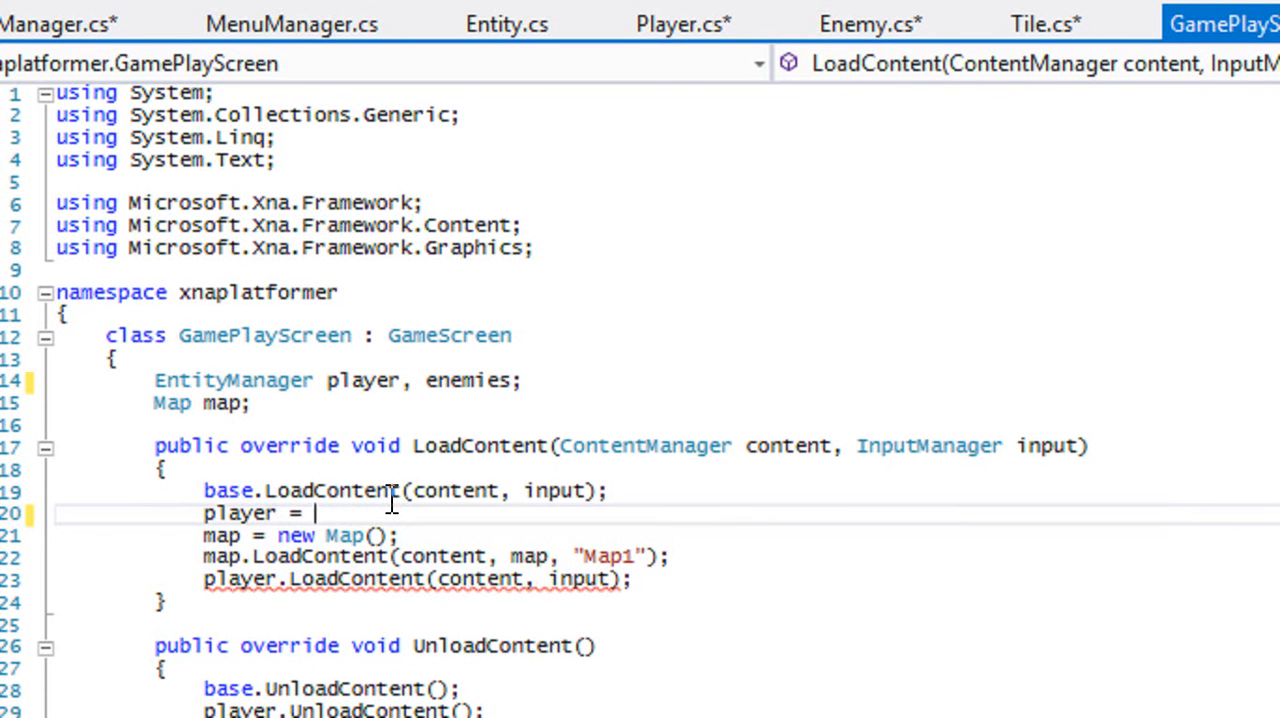
text(new EntityManager();)
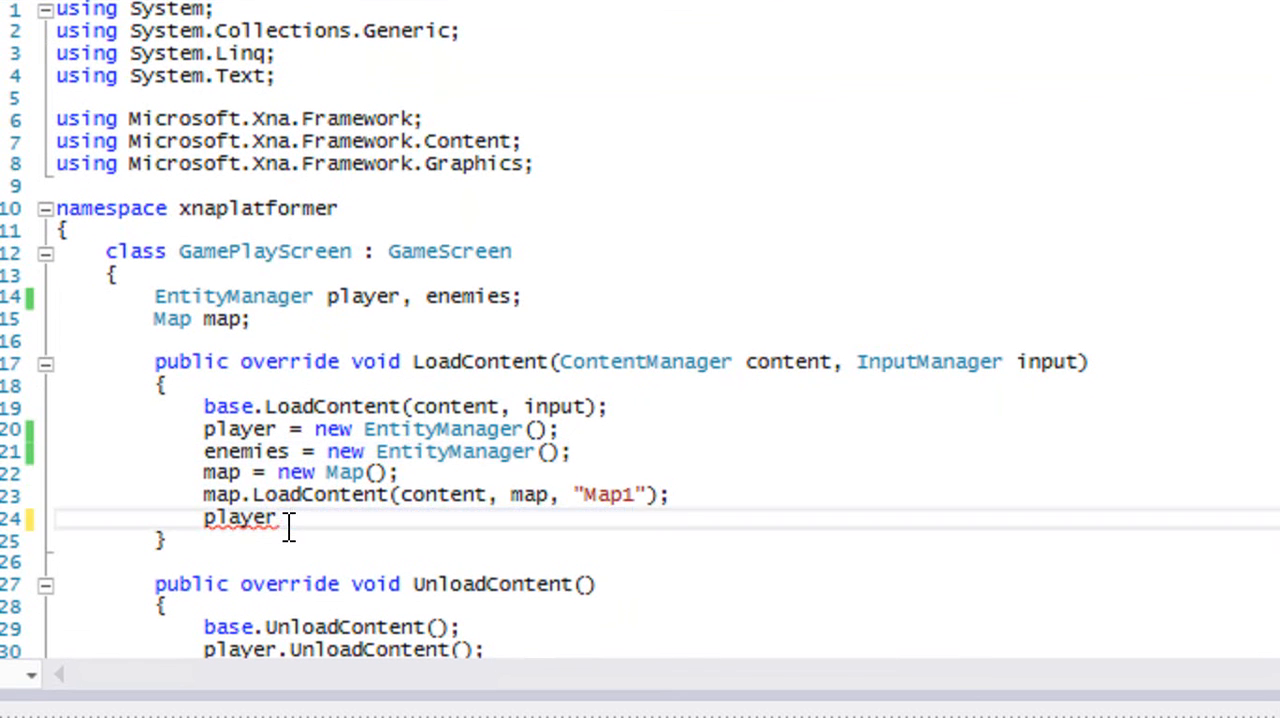
Step: Write player.LoadContent("Player", content, "Load/Player.cme", "", input);
text(.LoadContent()
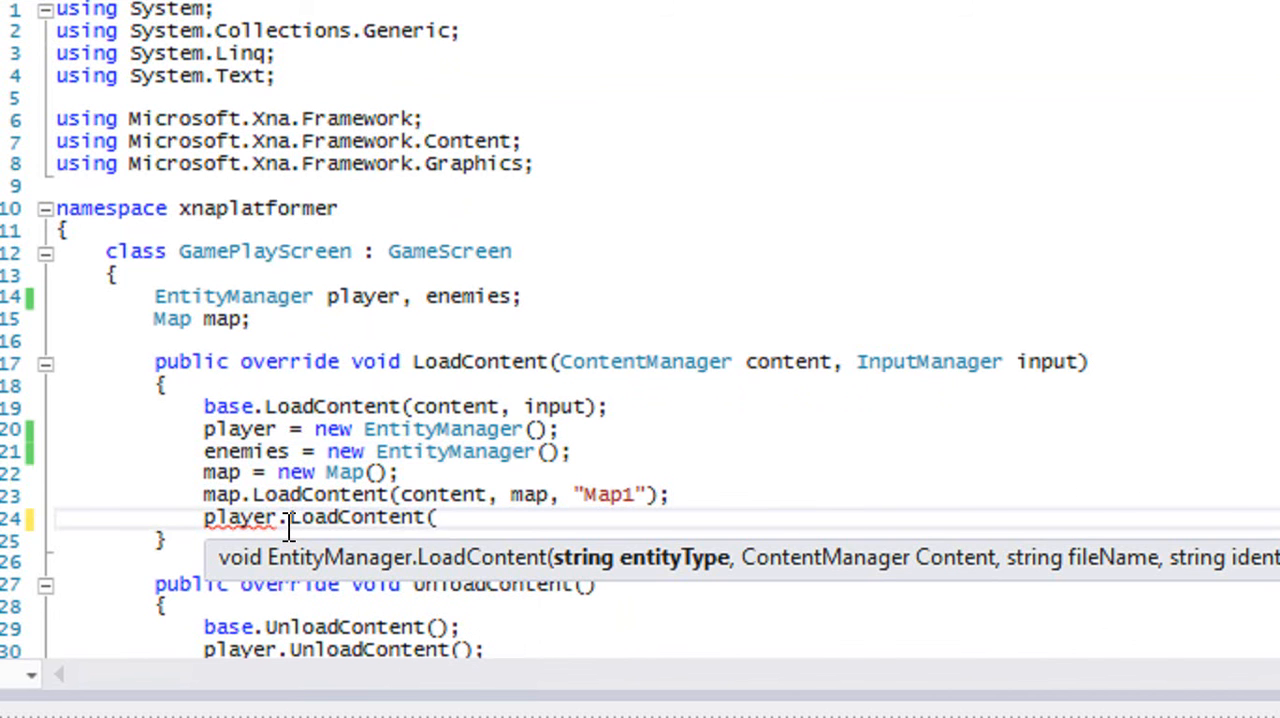
text("Player")
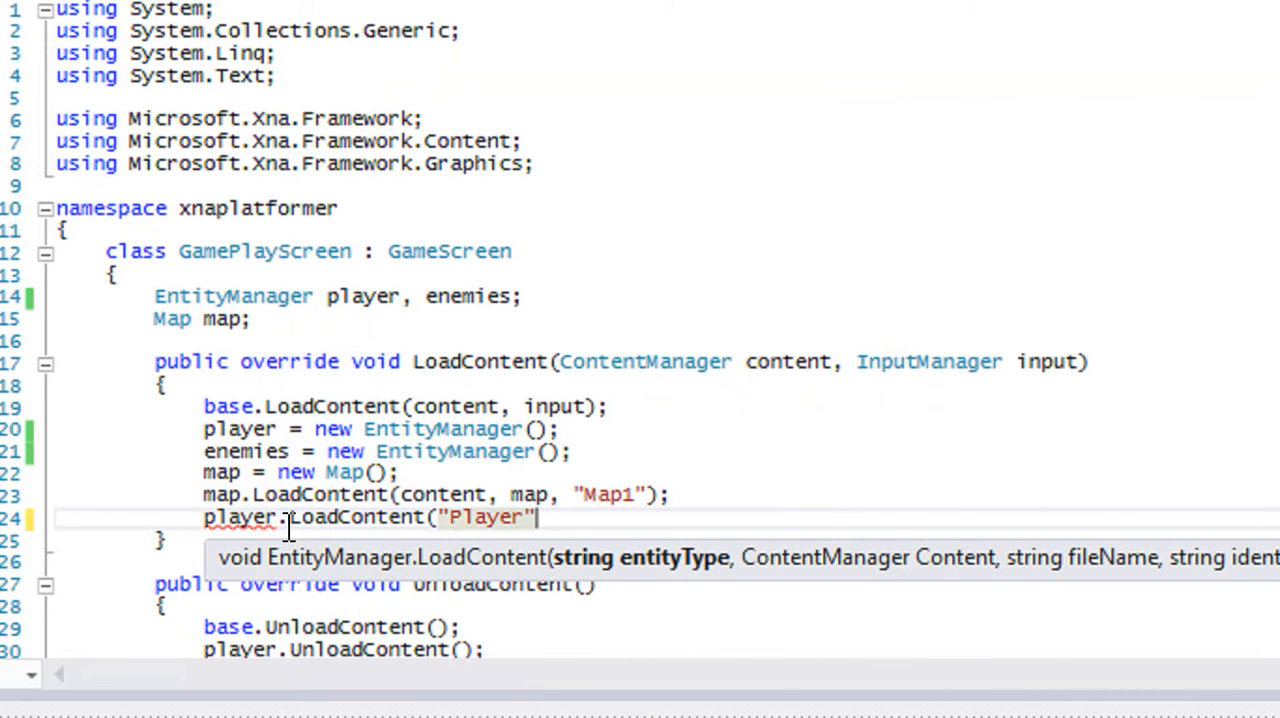
text(,)
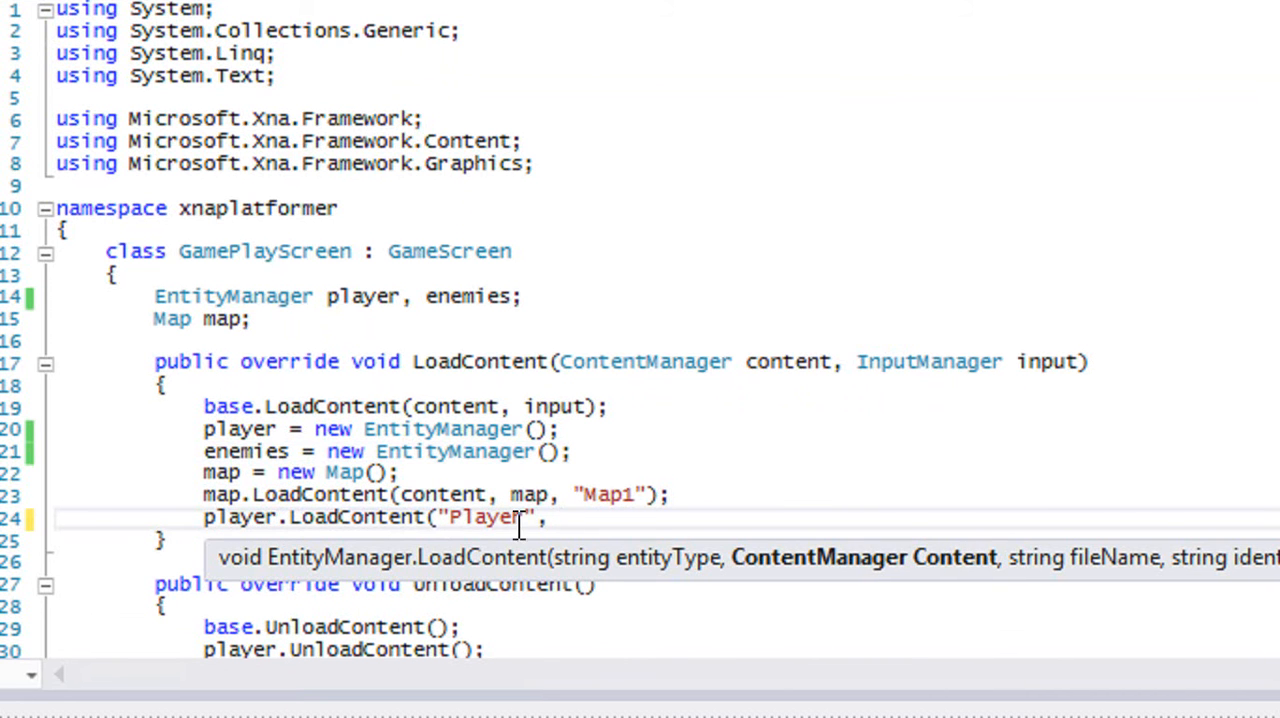
double_click(488, 516)
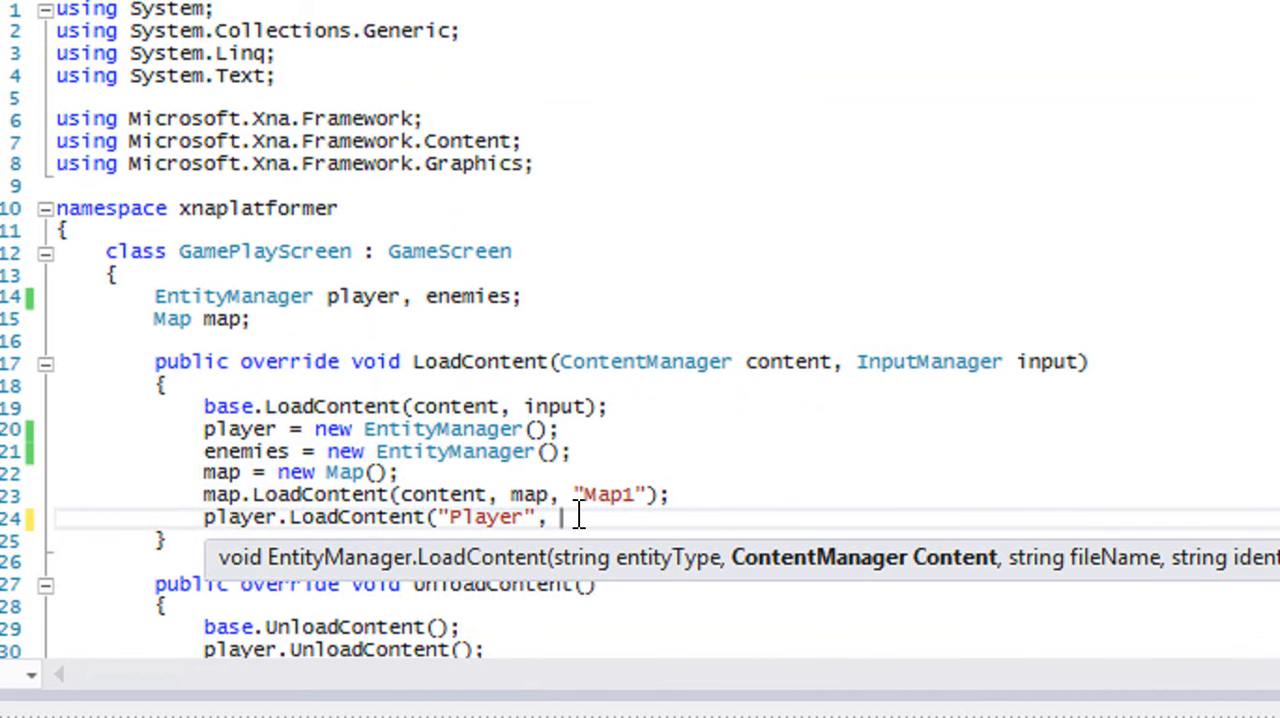
text(content, "Load/)
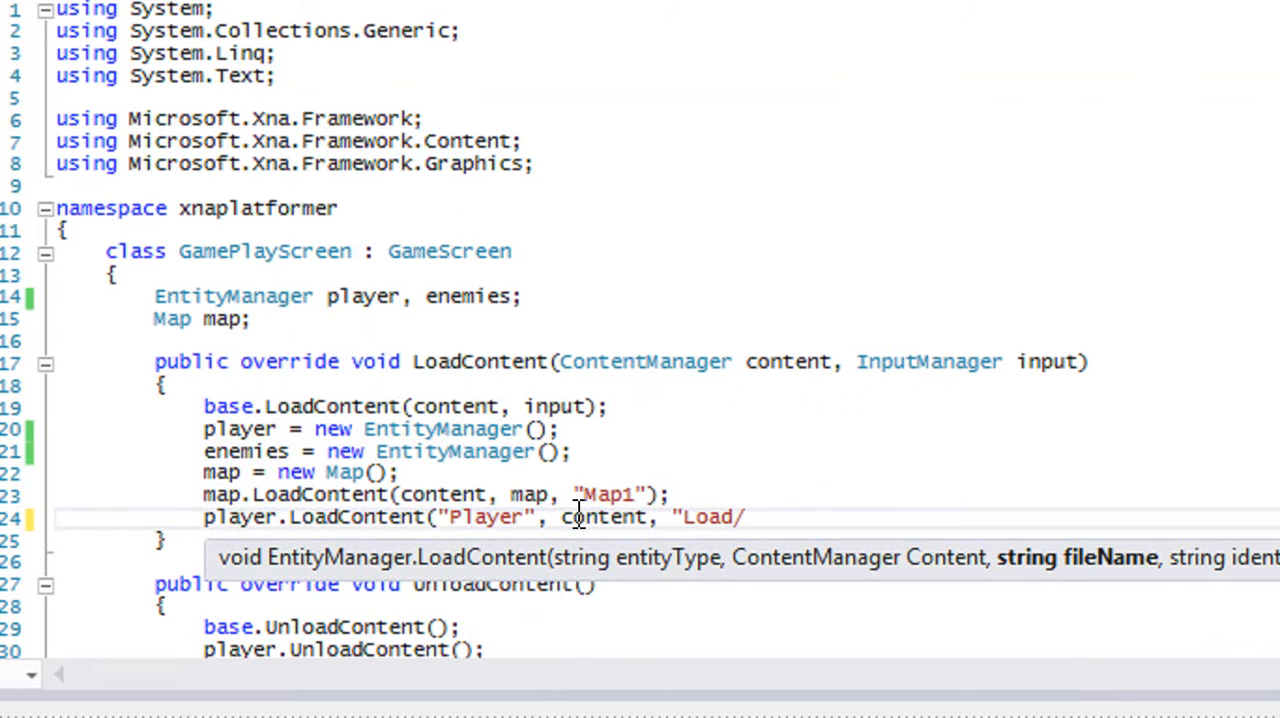
text(Player.cme",)
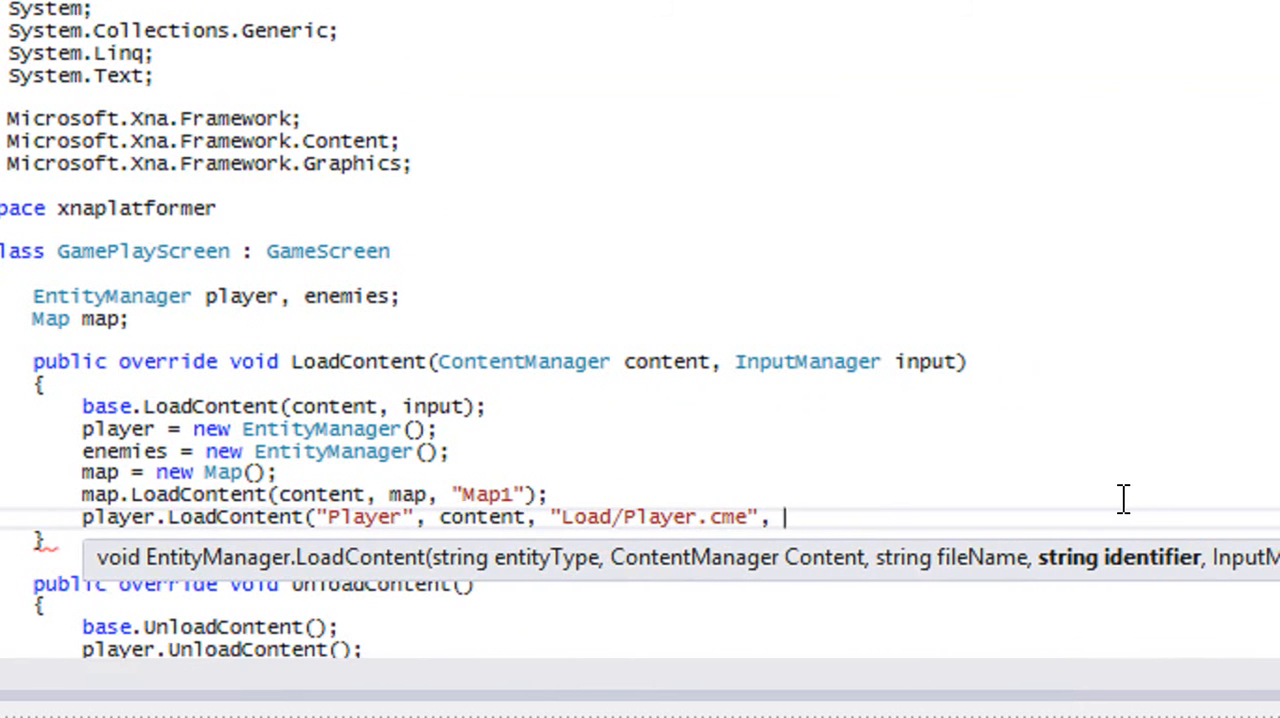
text("",)
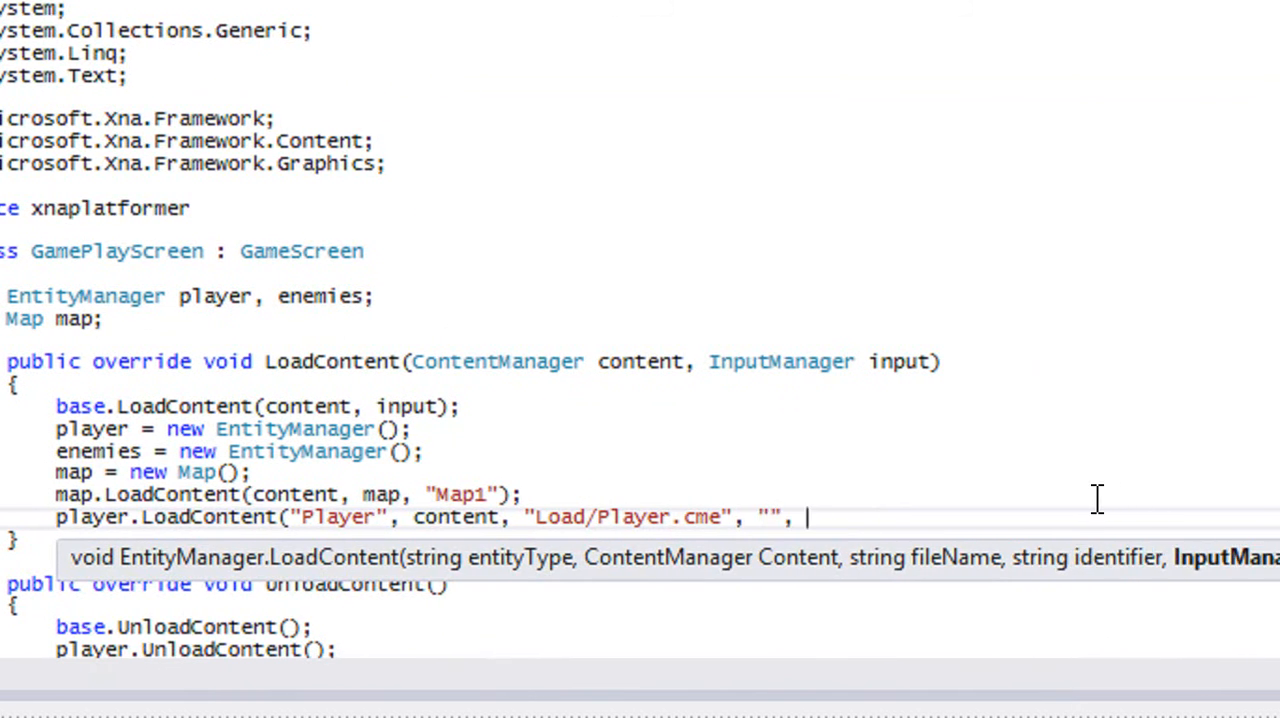
text(input);)
text(enemies)
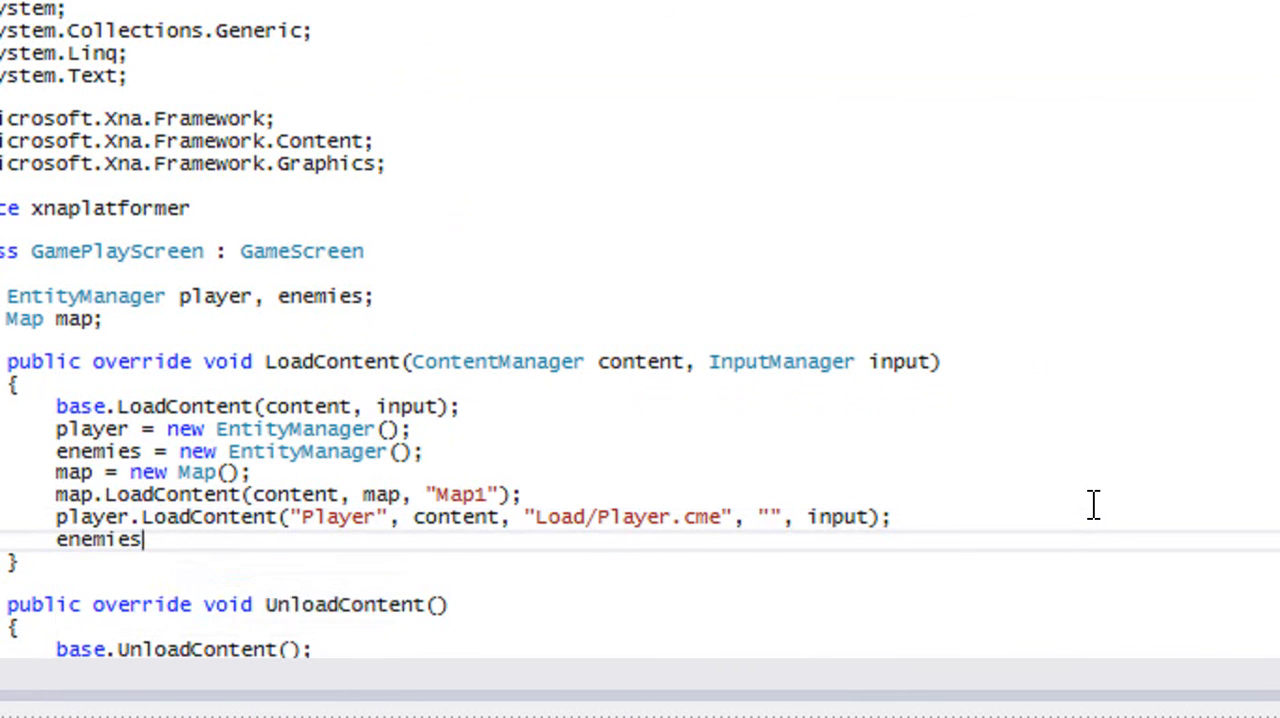
Step: Start enemies.LoadContent("Enemy", content, "Load/ for the enemy manager
text(.LoadContent("P)
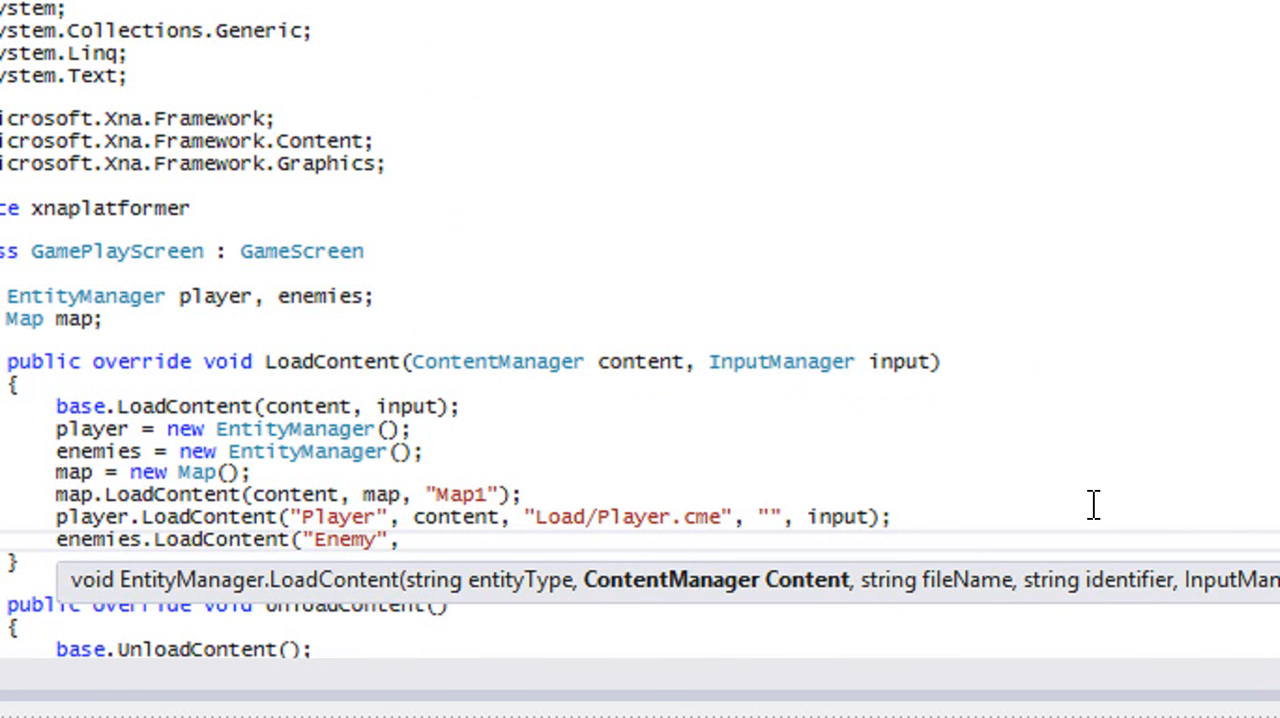
text(content, "Load/)
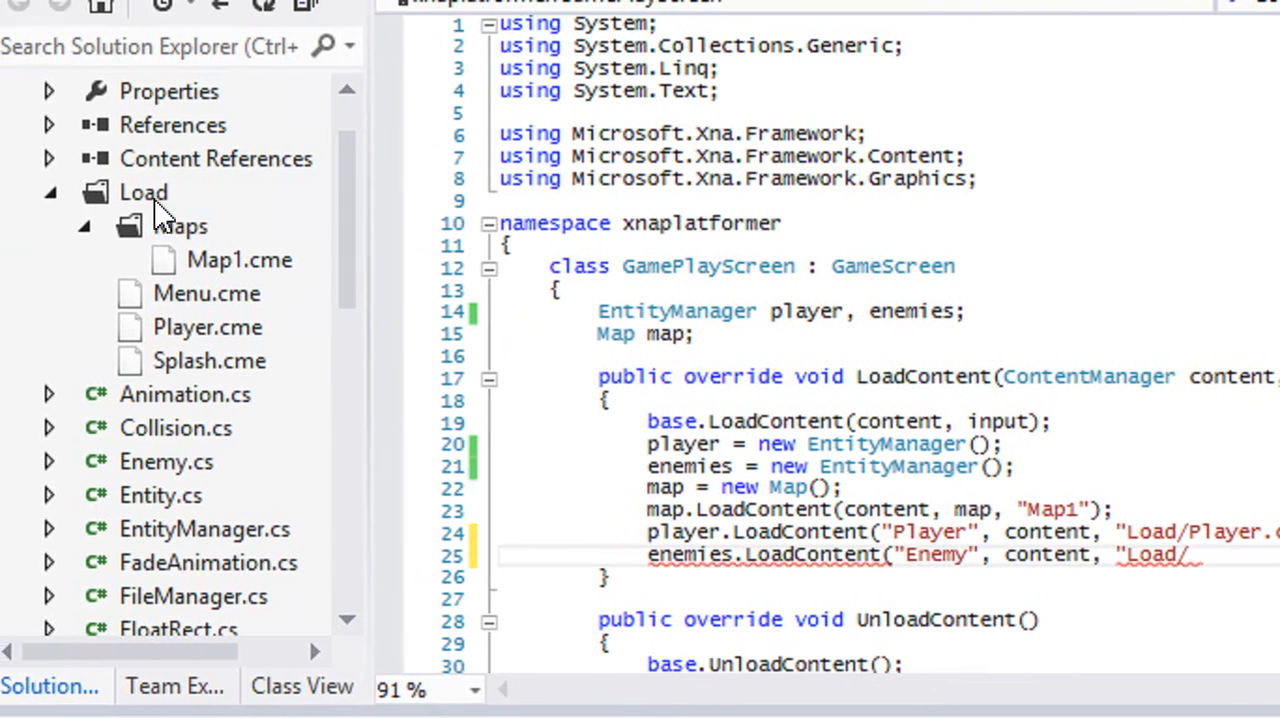
Step: Add existing item Enemies.cme from xnaplatformer\xnaplatformer into the Load folder
right_click(144, 192)
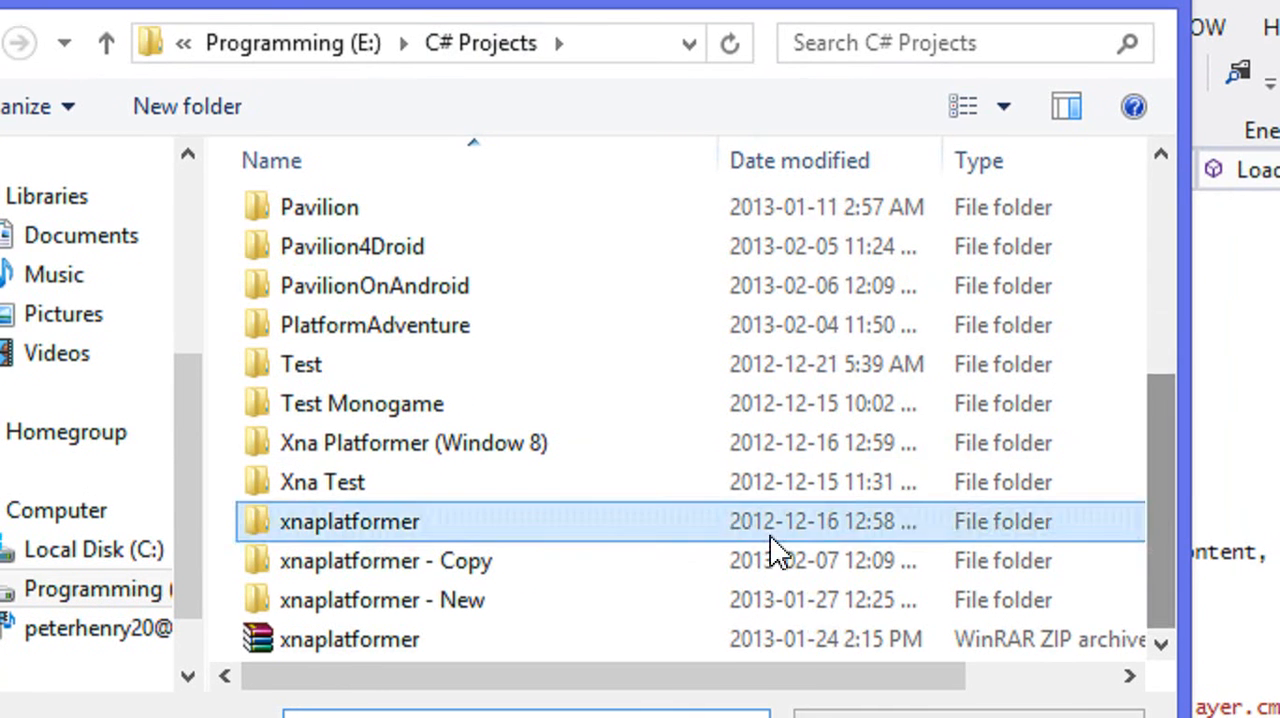
double_click(348, 520)
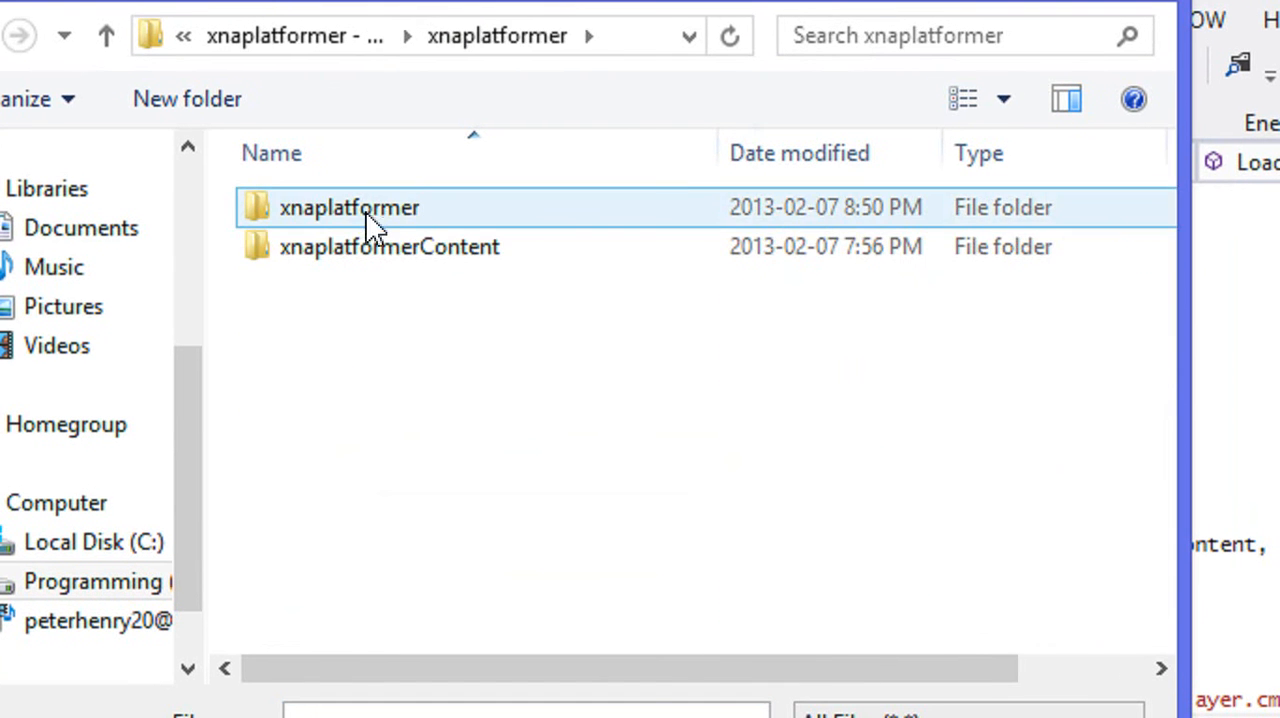
double_click(350, 206)
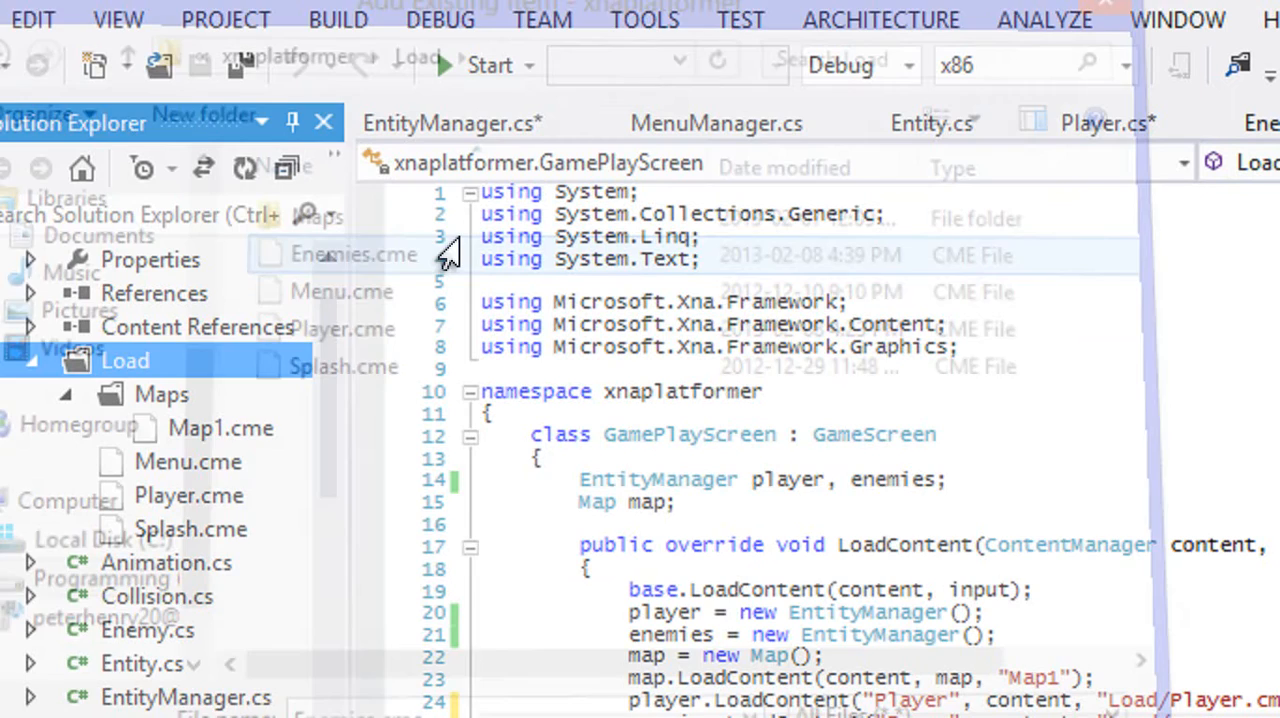
double_click(356, 254)
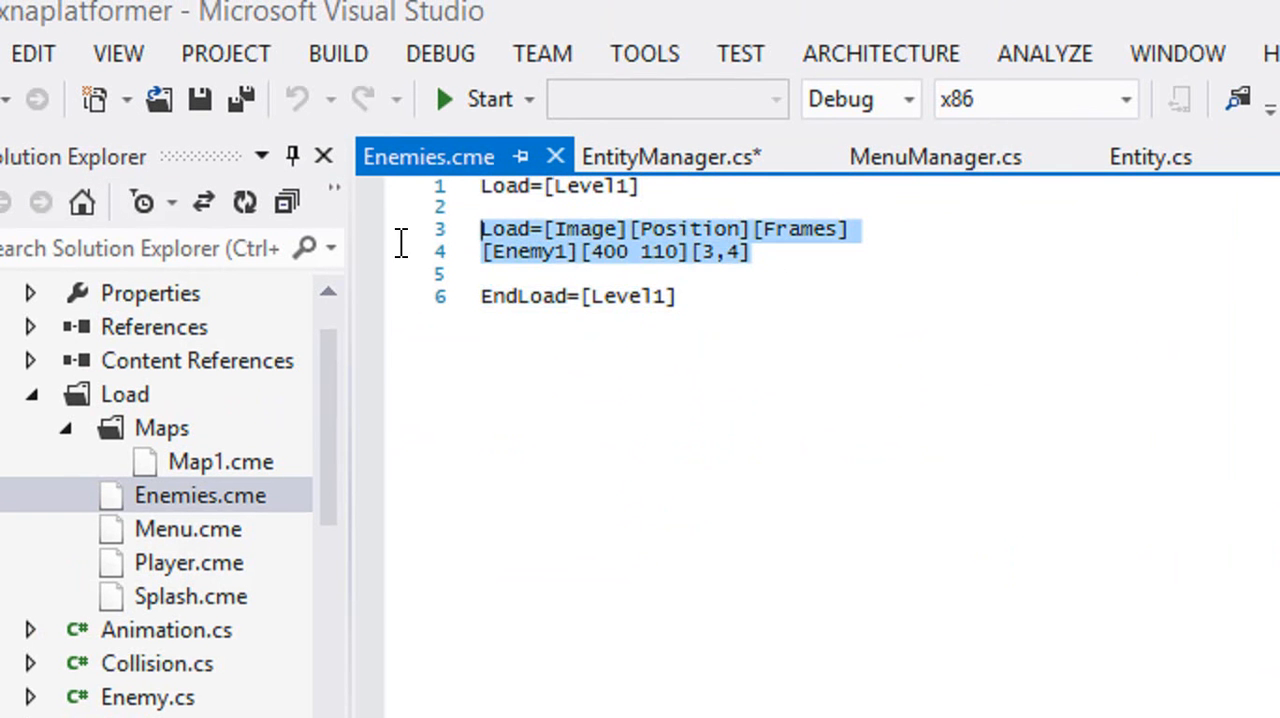
Step: Append [MoveSpeed] to the Enemies.cme header and [80] to Enemy1's row
click(852, 228)
text([)
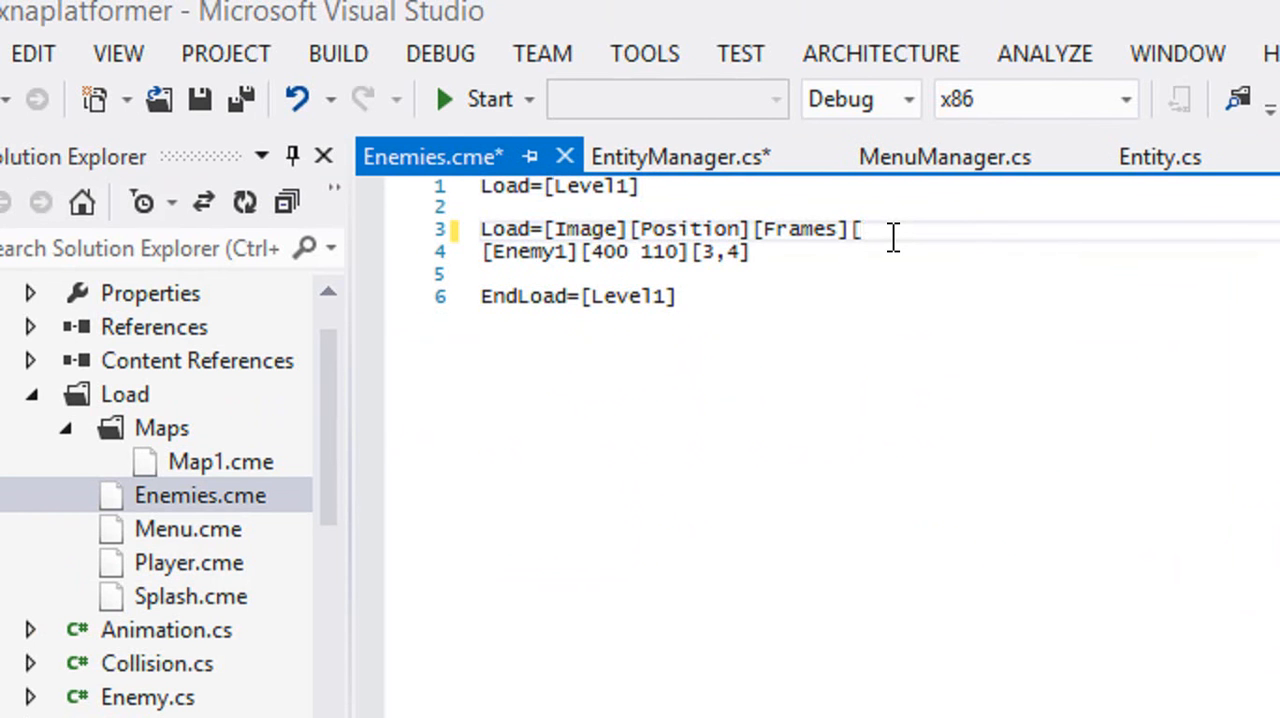
text(MoveSpeed])
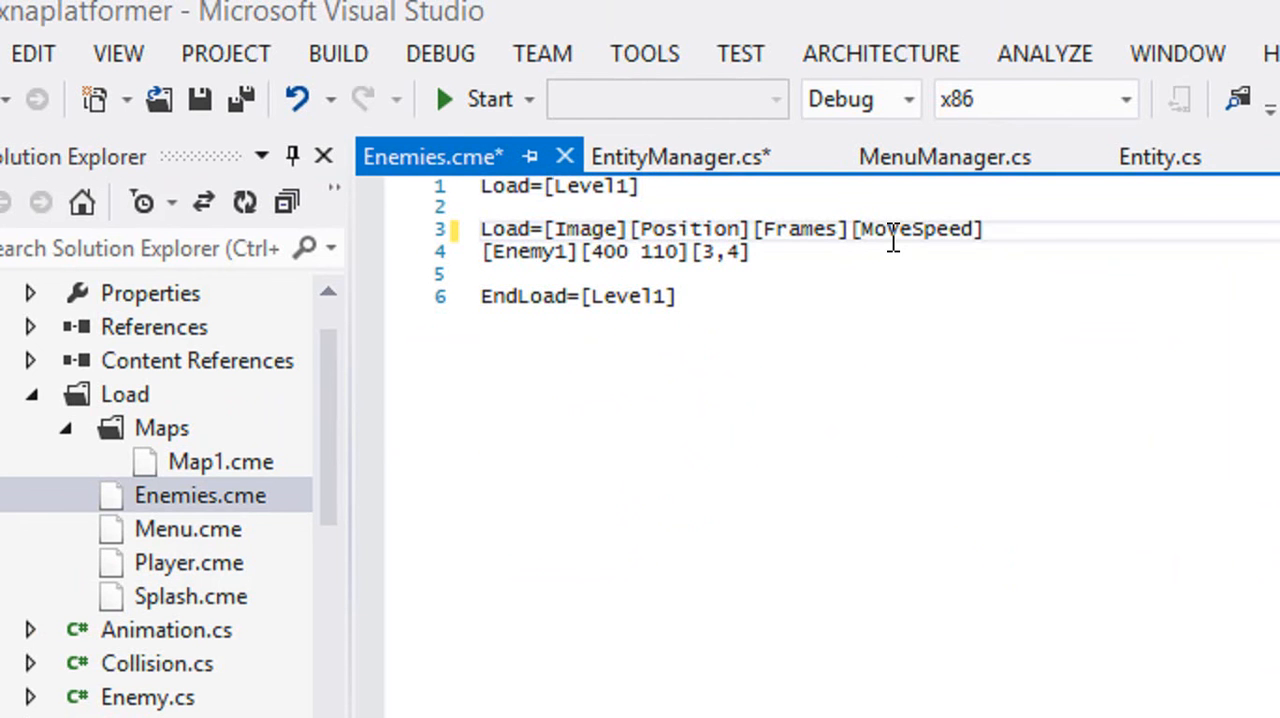
text([1)
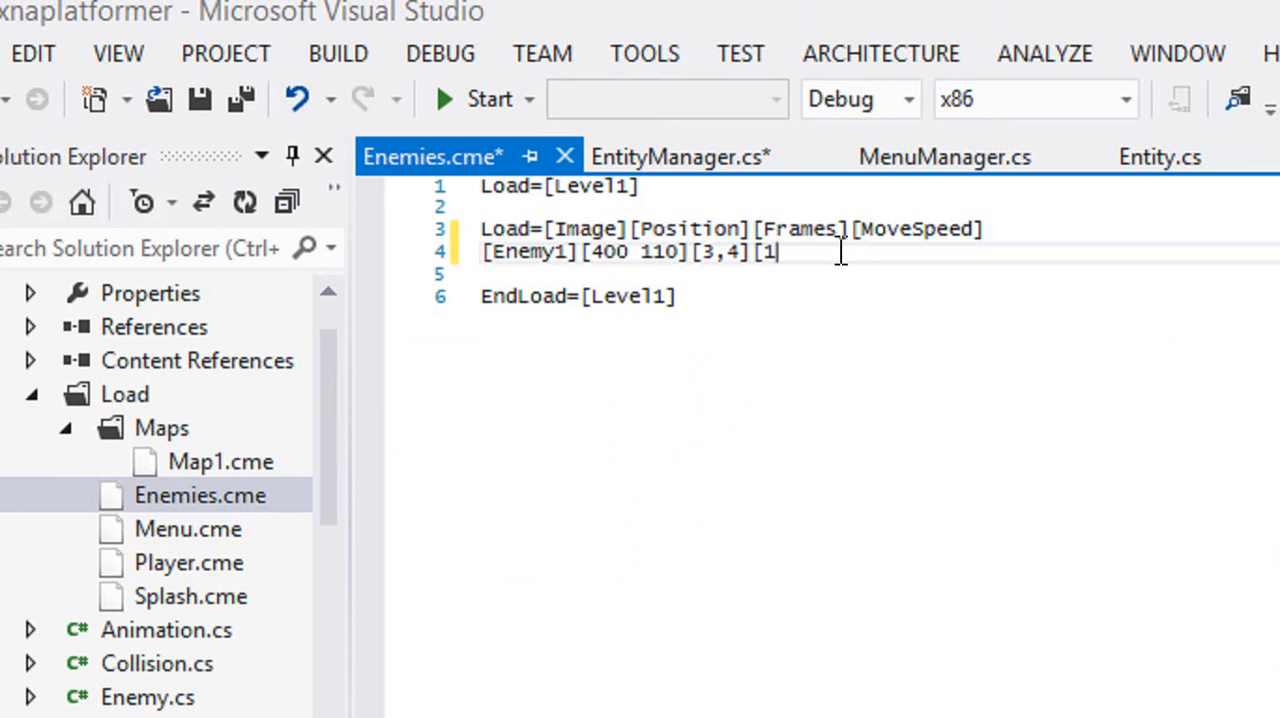
key(backspace)
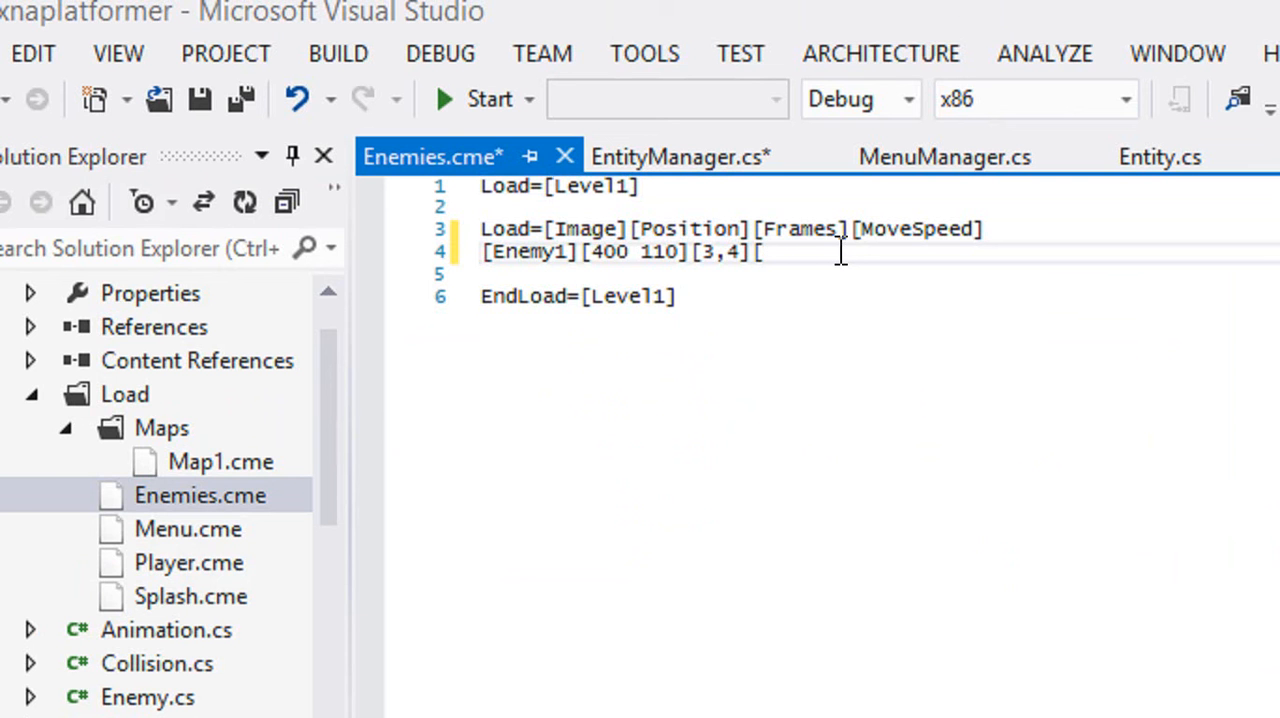
text(80])
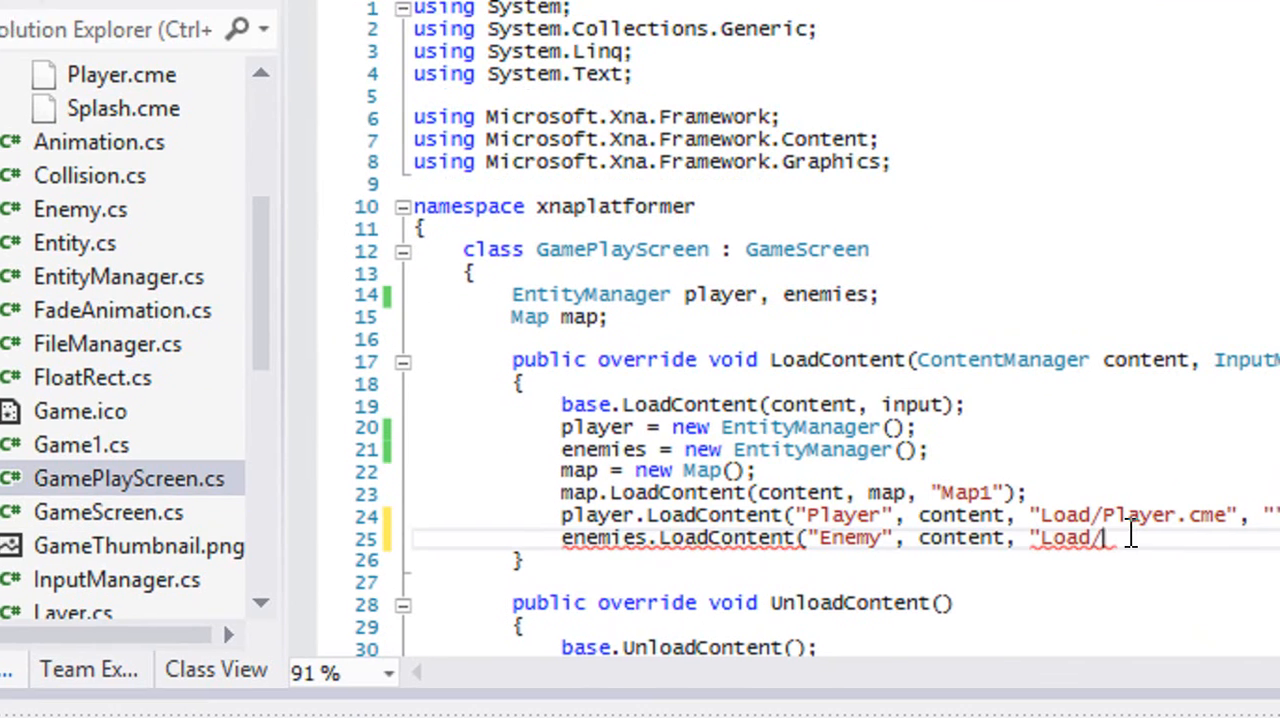
Step: Complete enemies.LoadContent("Enemy", content, "Load/Enemies.cme", "Level1", input);
text(Enemies.cme", "L)
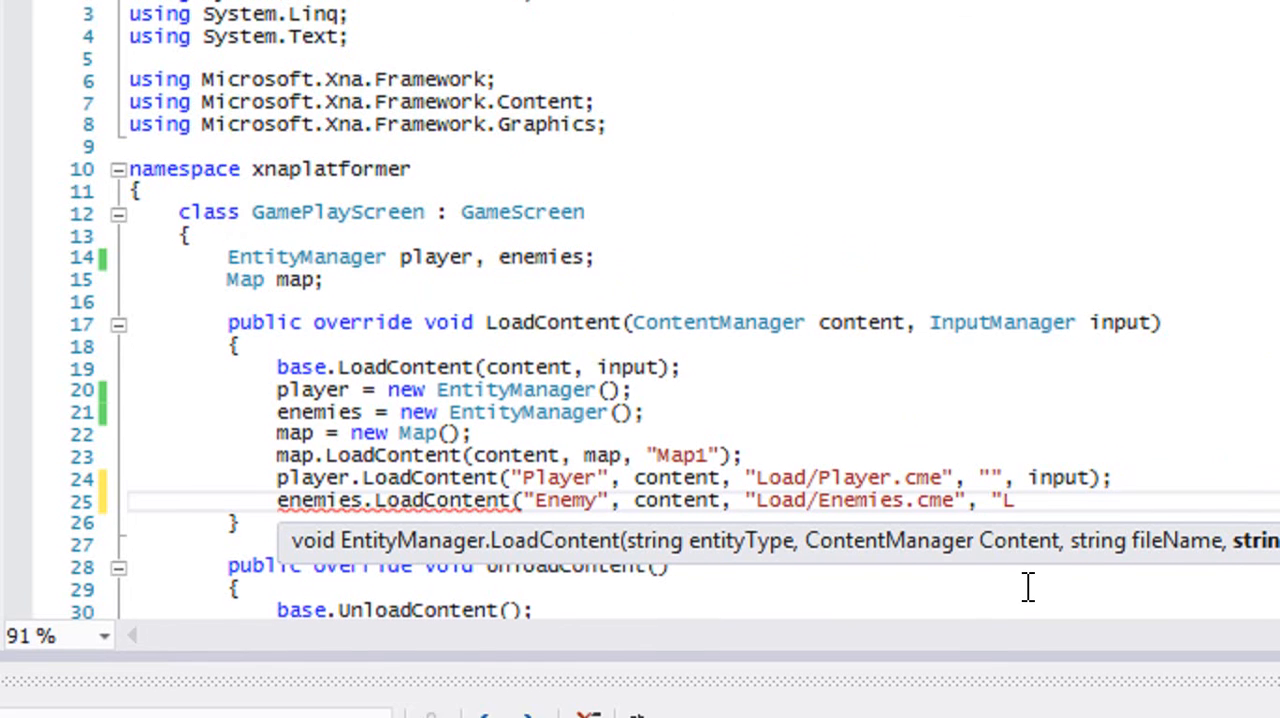
text(evel1", input);)
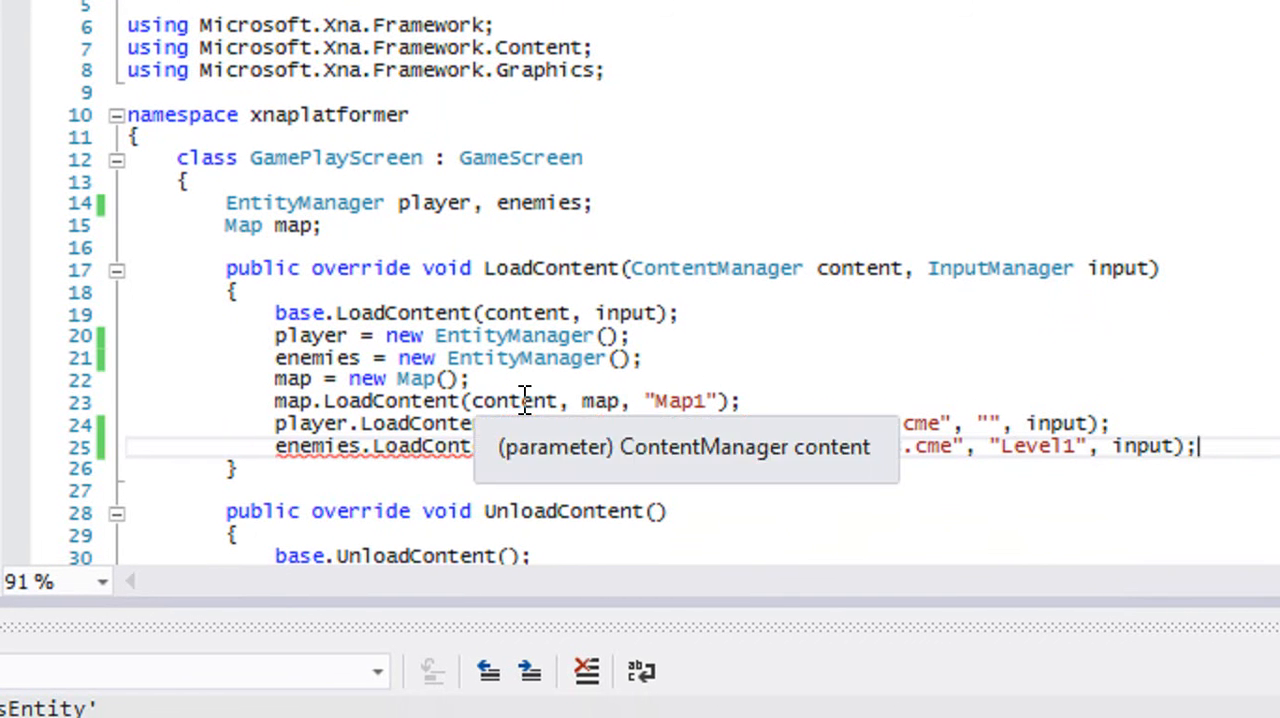
scroll(down, 3)
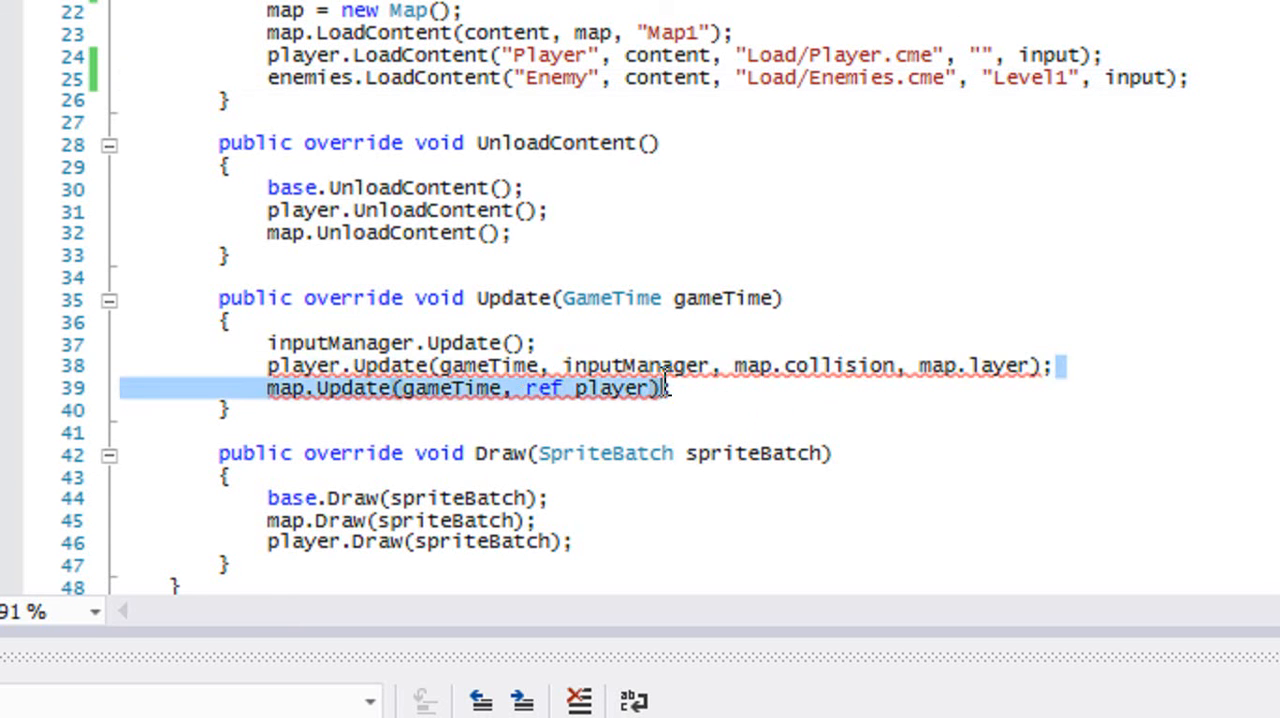
Step: Call player.Update(gameTime, map) and add enemies.Update(gameTime, map); in Update
text(player.Update(gameTime, map);)
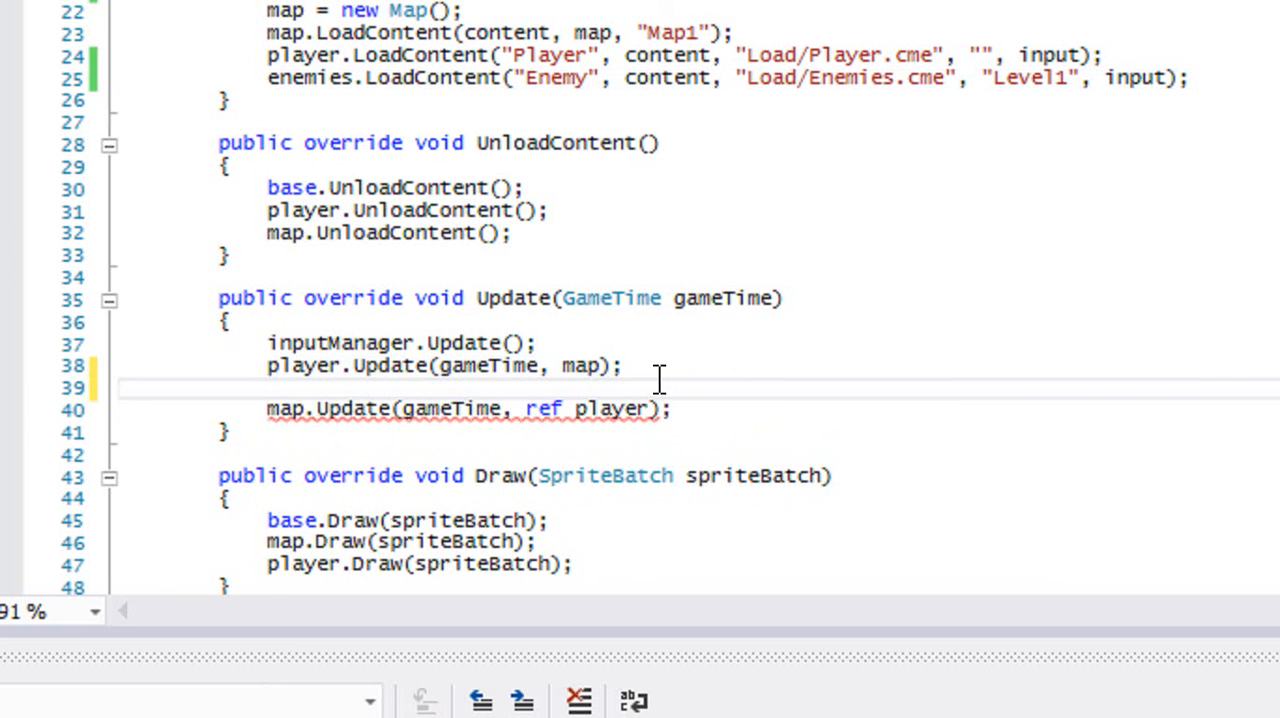
text(enemies.Update(g)
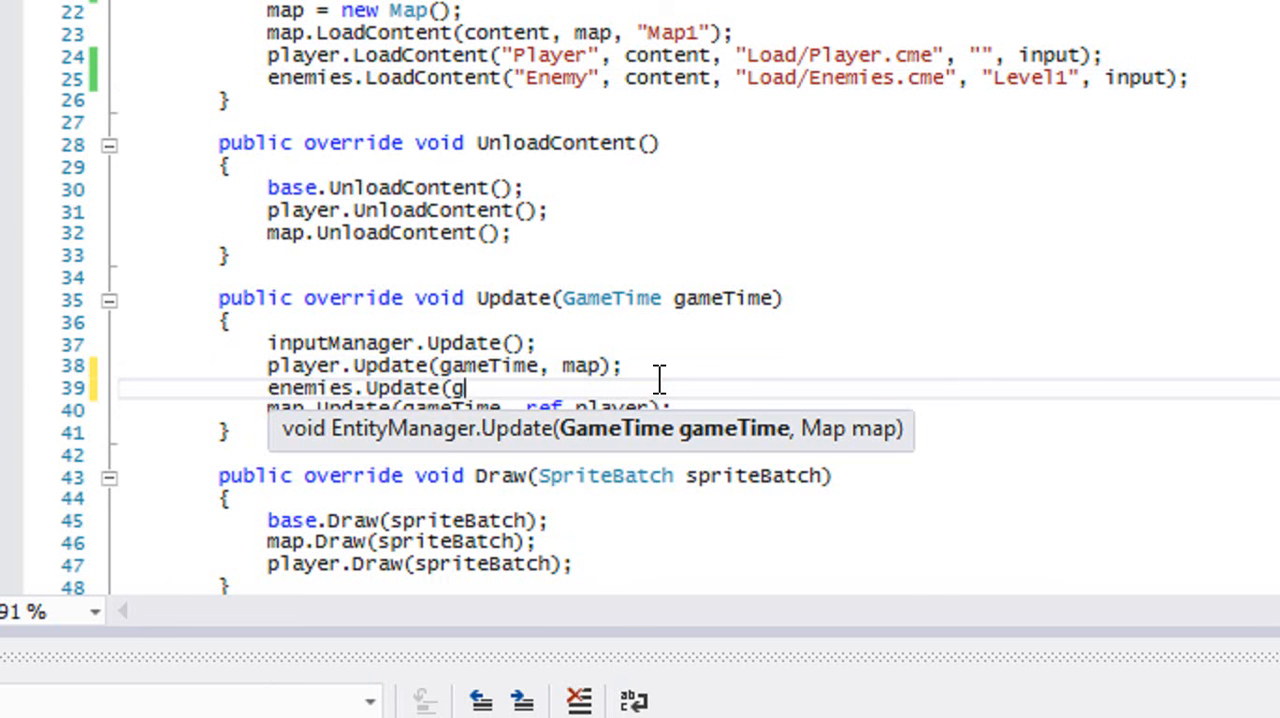
text(ameTime, map);)
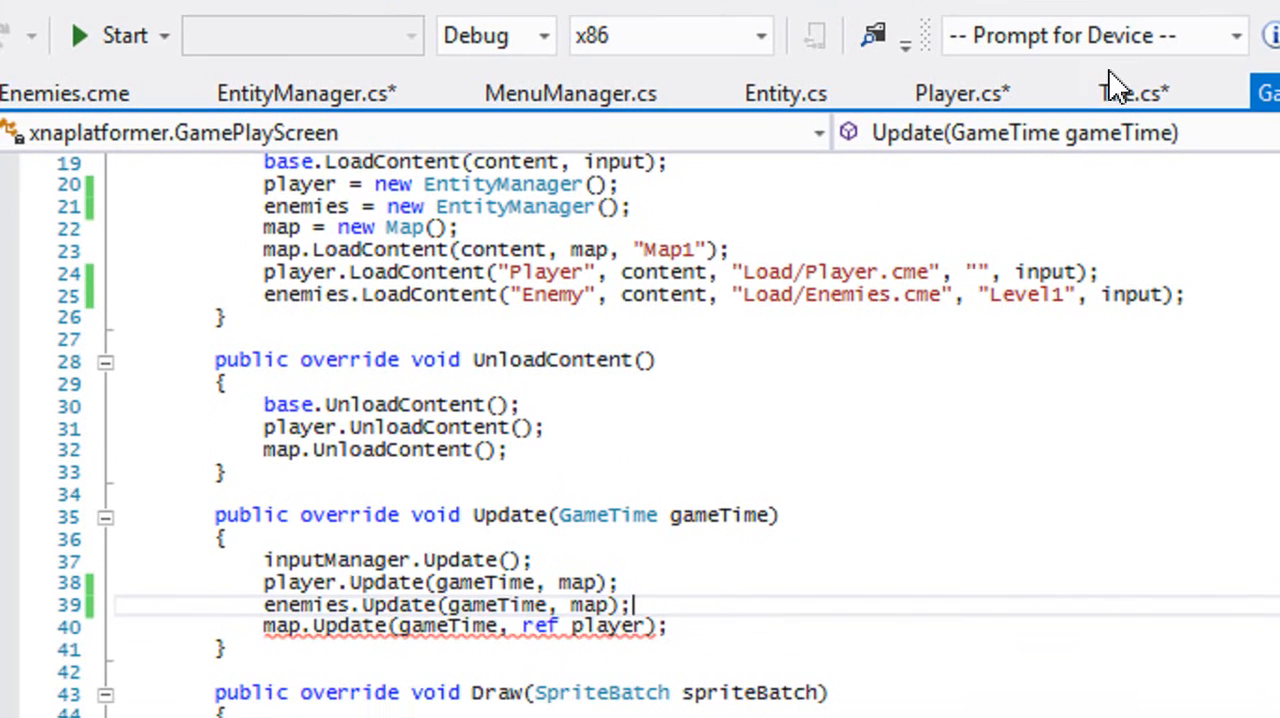
Step: In Tile.cs make UpdateCollision take the Entity parameter by ref
click(1120, 92)
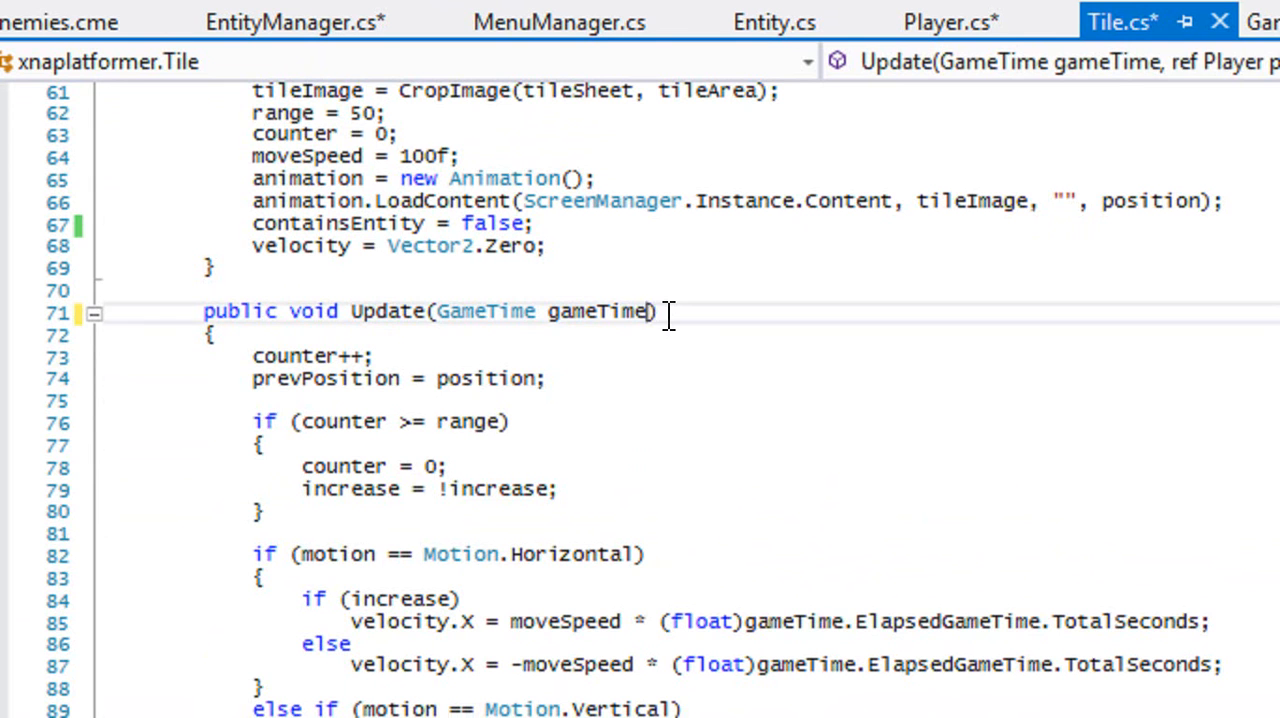
scroll(down, 3)
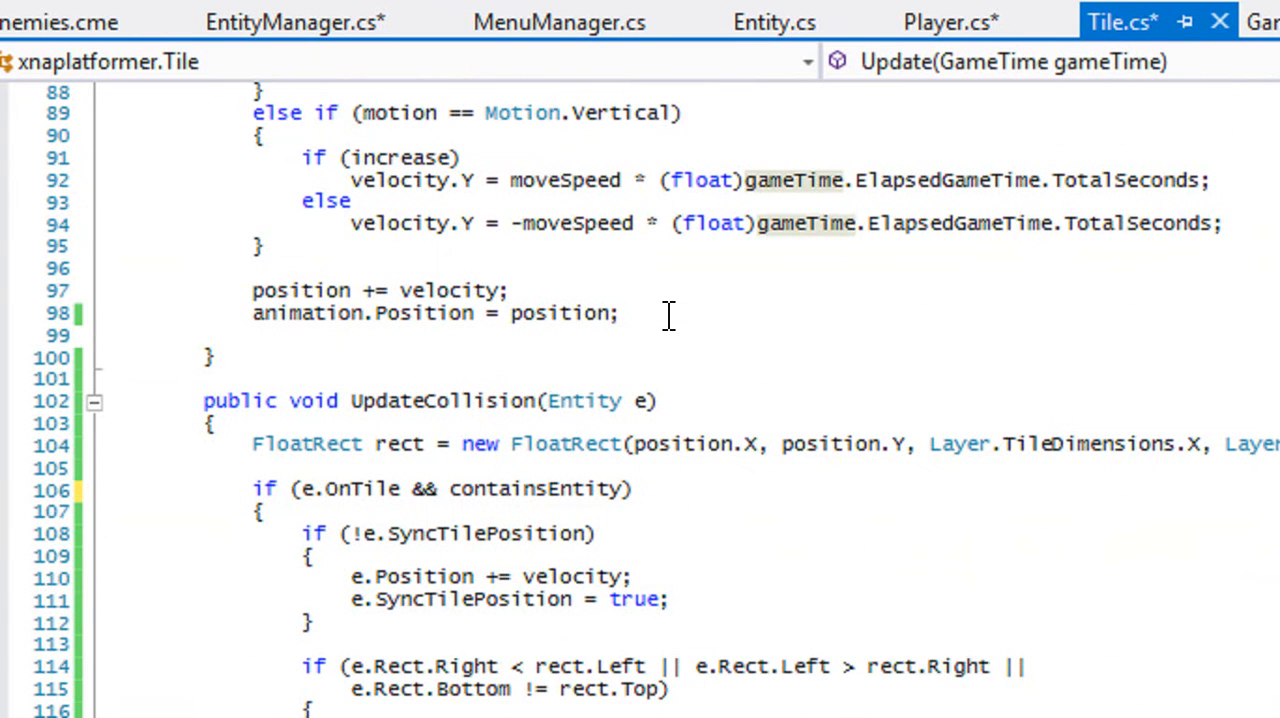
click(548, 400)
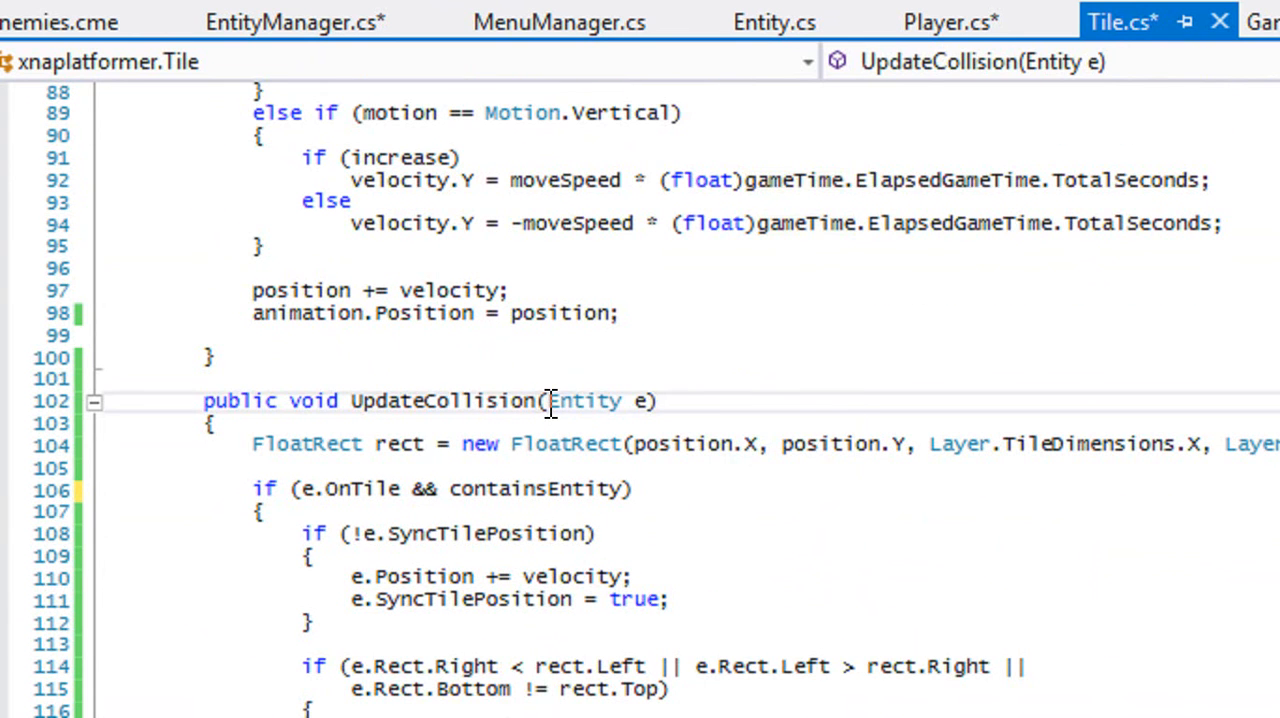
text(ref player);)
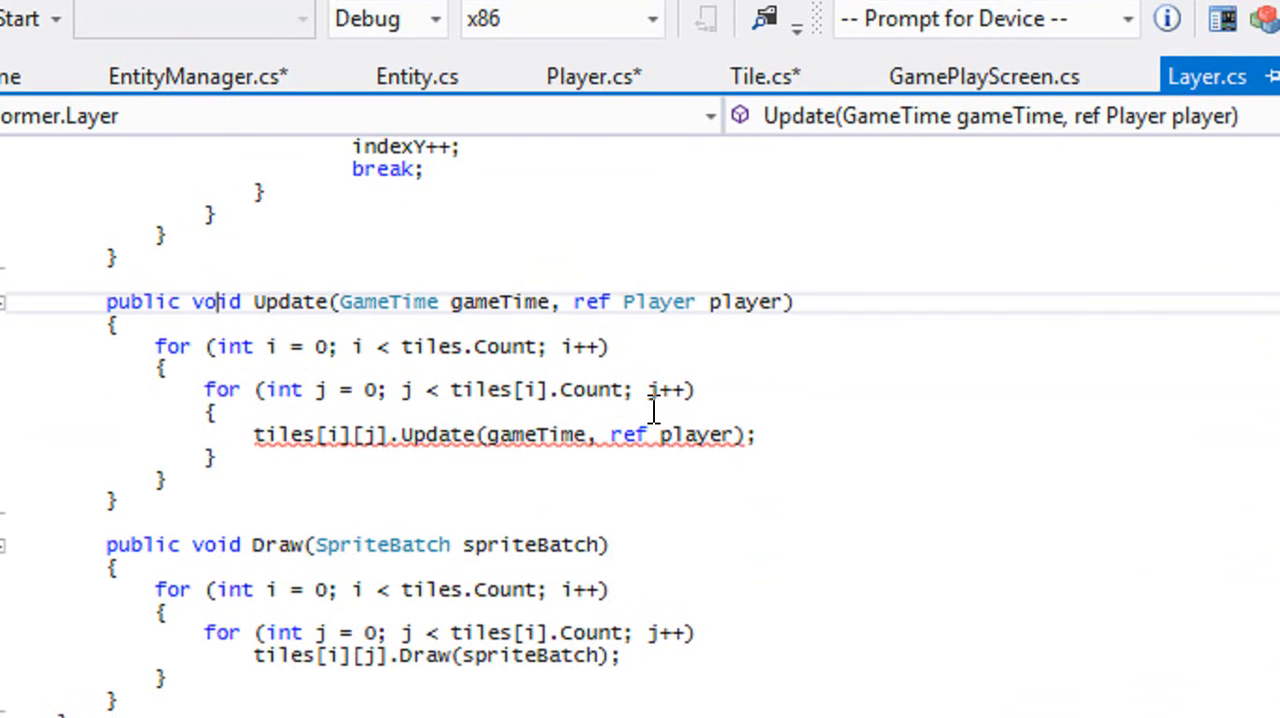
Step: Remove the ', ref player' argument from Layer's tile Update call
drag(600, 434, 732, 434)
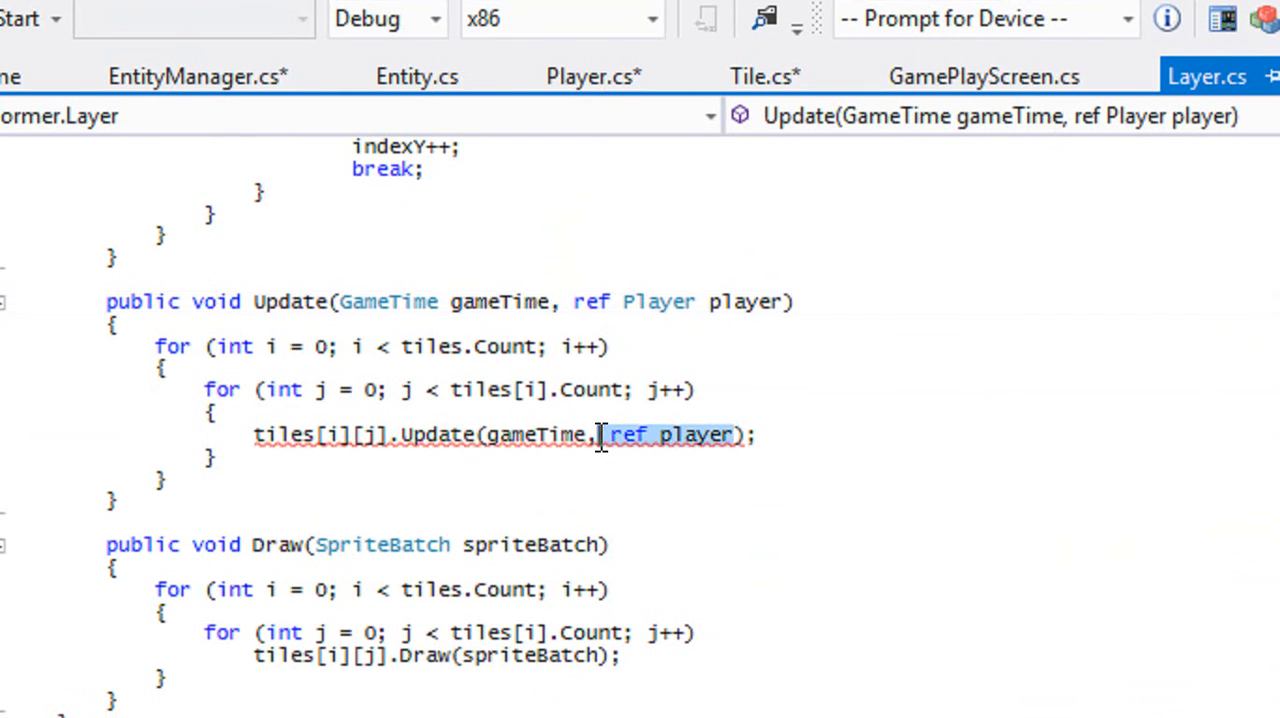
key(Delete)
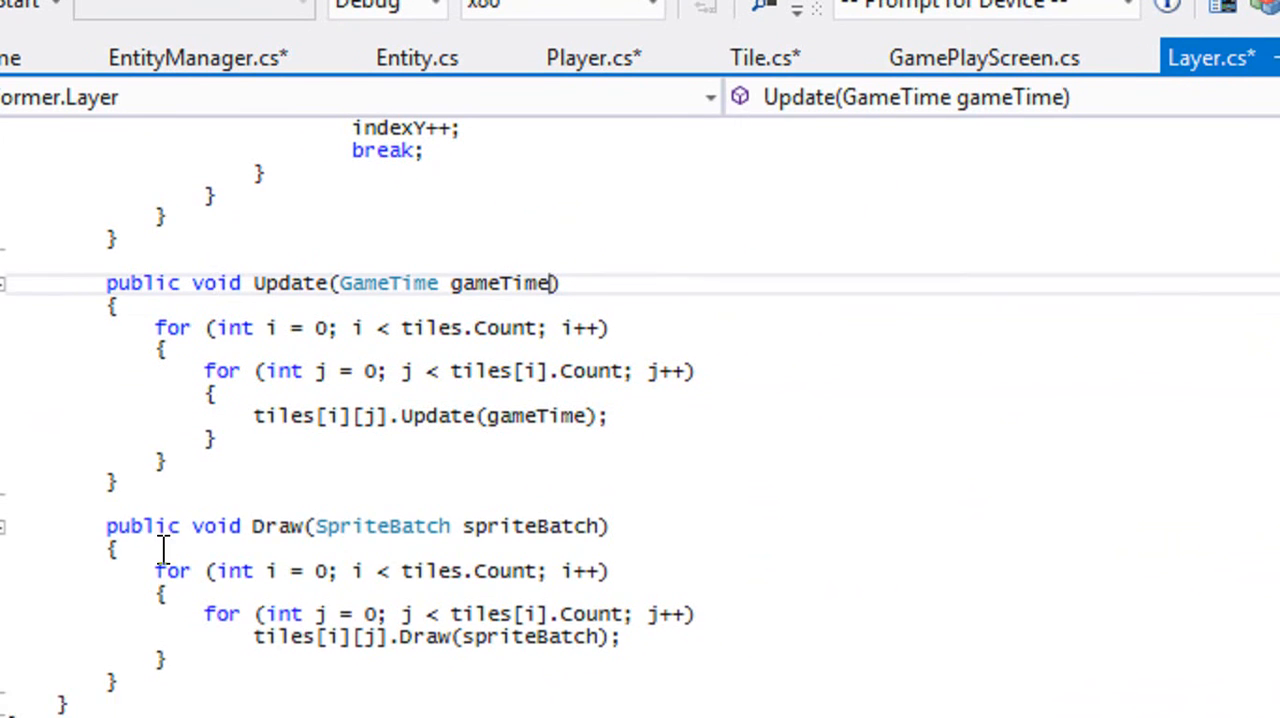
Step: Write Layer.UpdateCollision(ref Entity e) looping tiles[i][j].UpdateCollision(ref e)
text(public void UpdateCO)
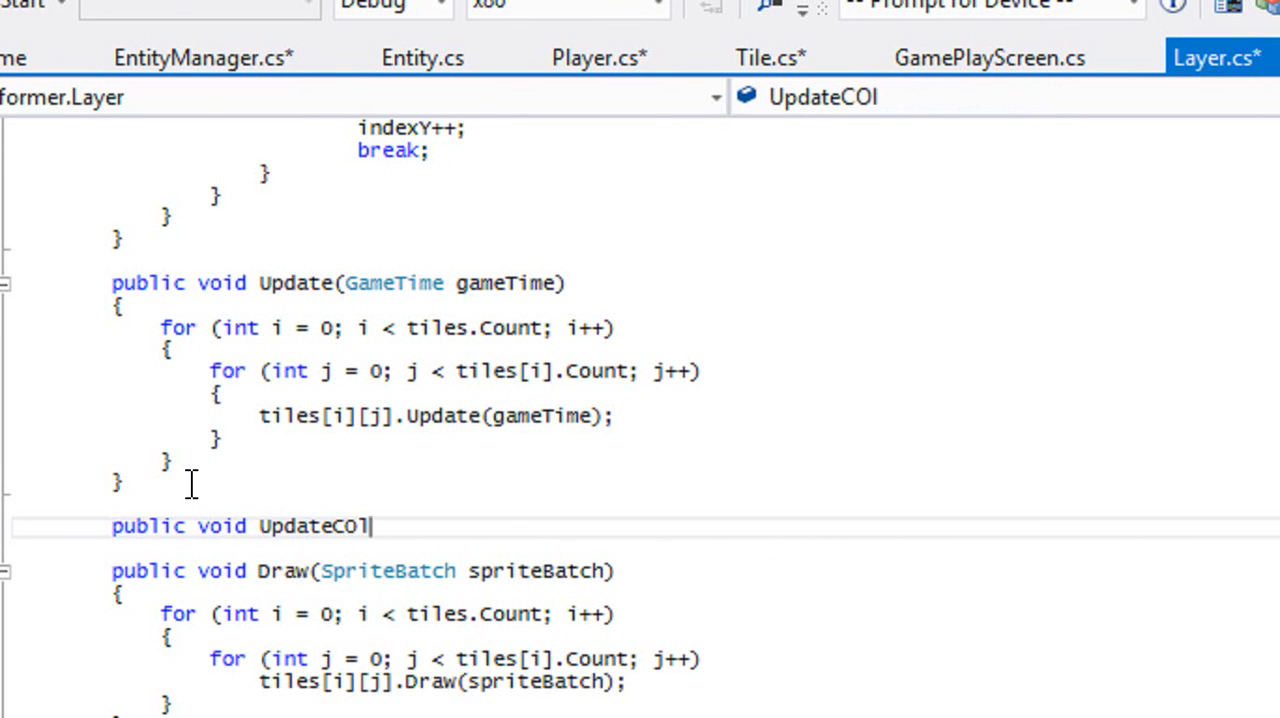
text(llision())
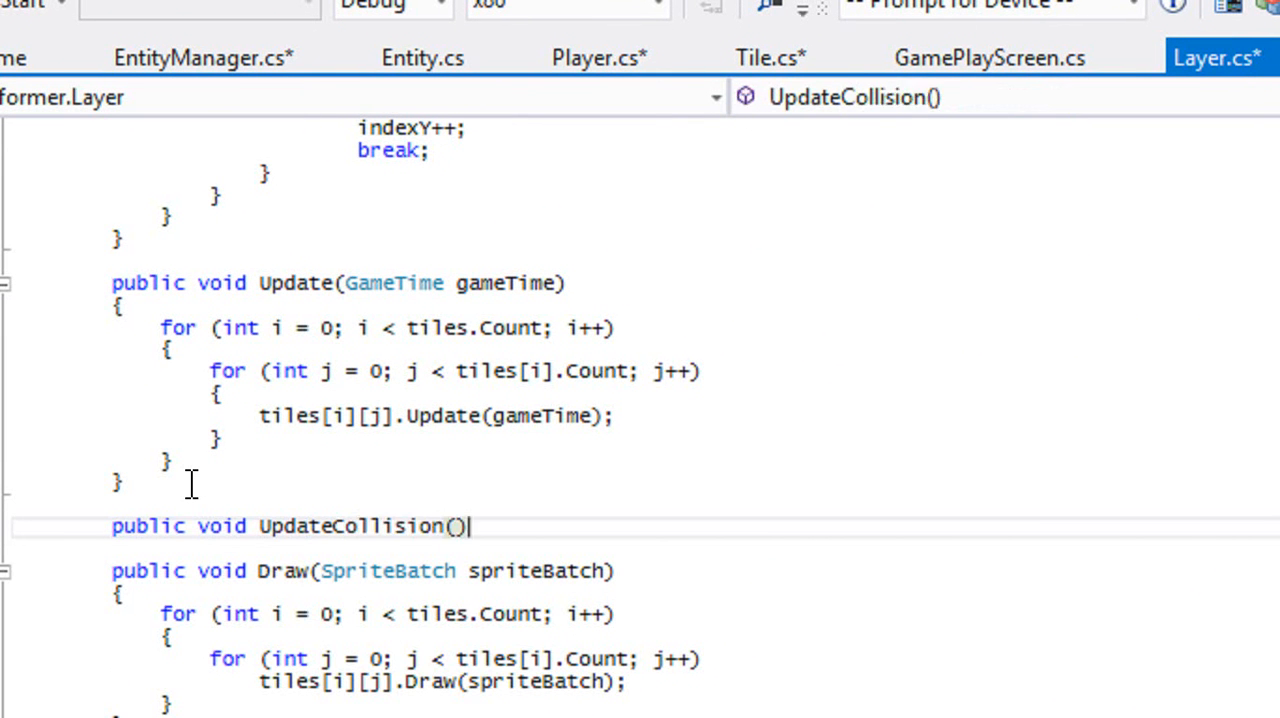
text(ref Entity e)
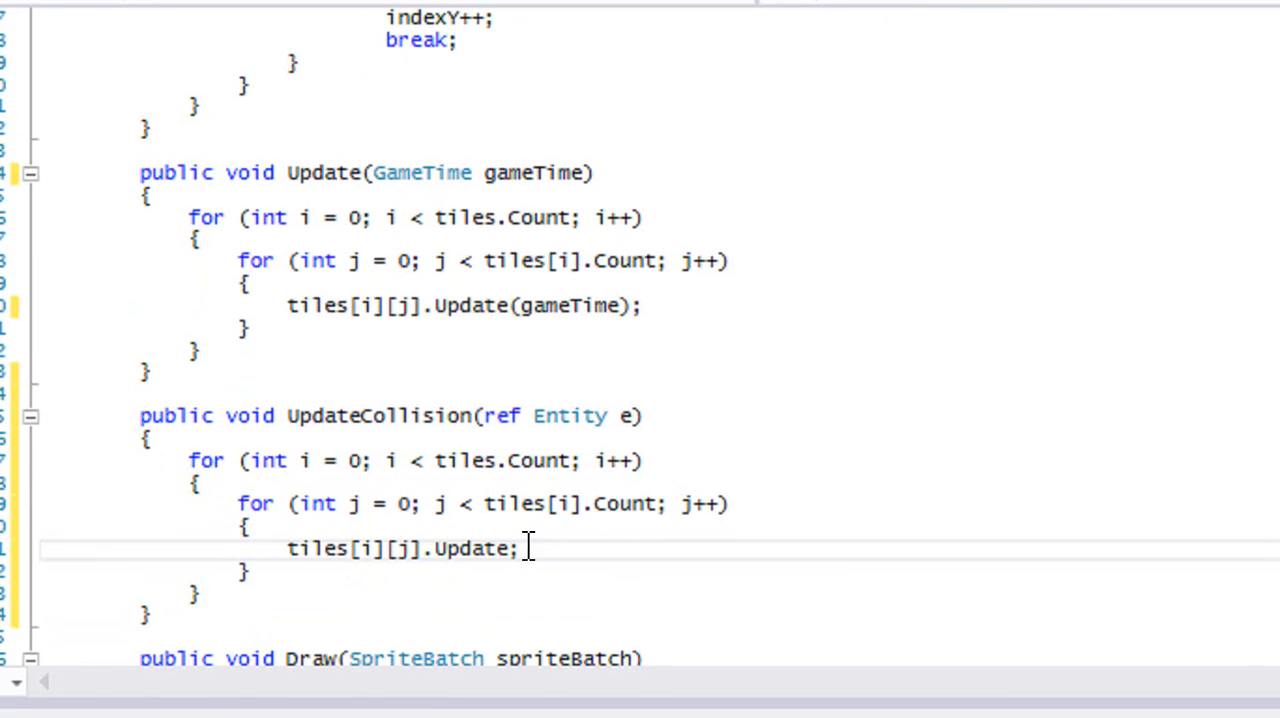
text(Collision(r)
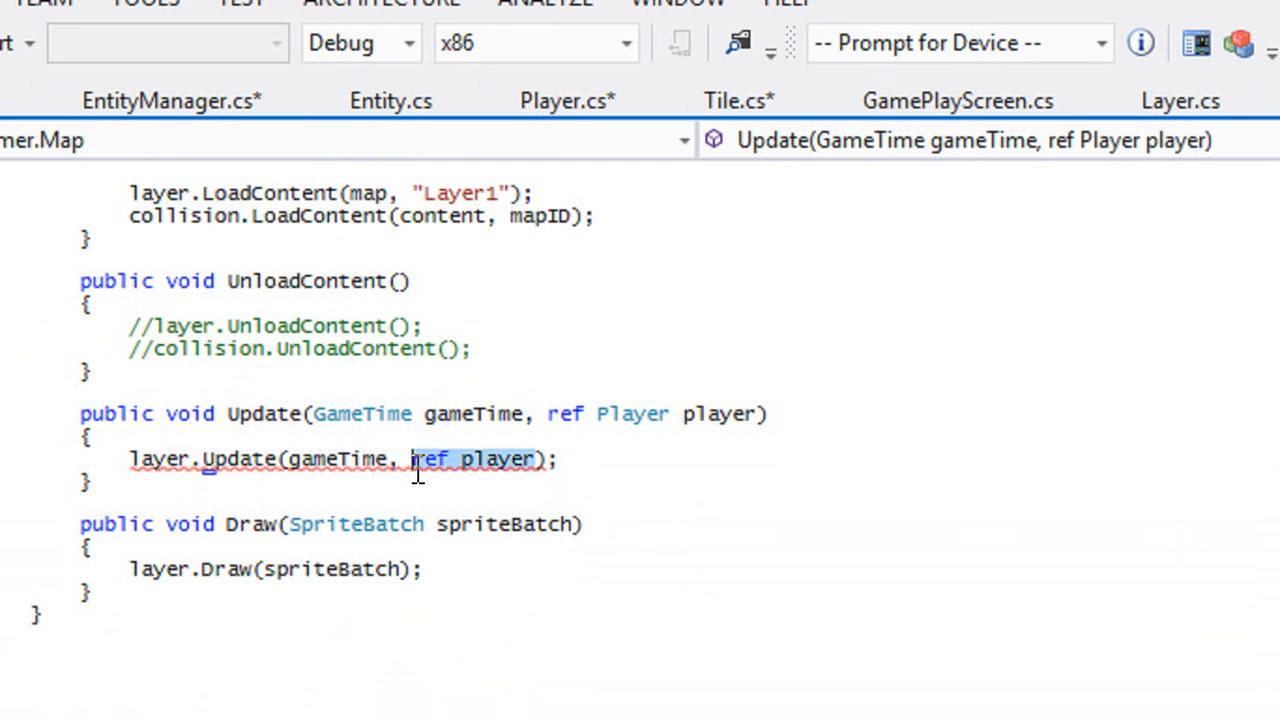
Step: Drop ref player from Map's Update and declare UpdateCollision(ref Entity e)
key(Delete)
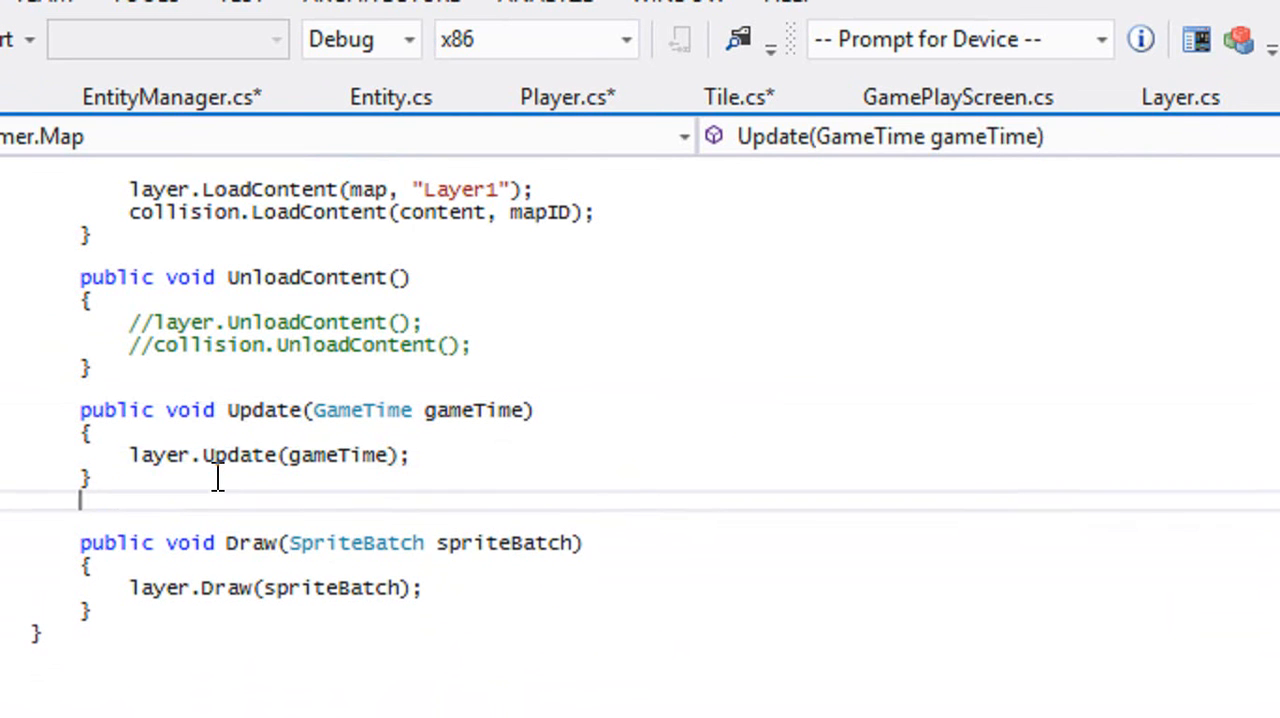
text(public void Updart)
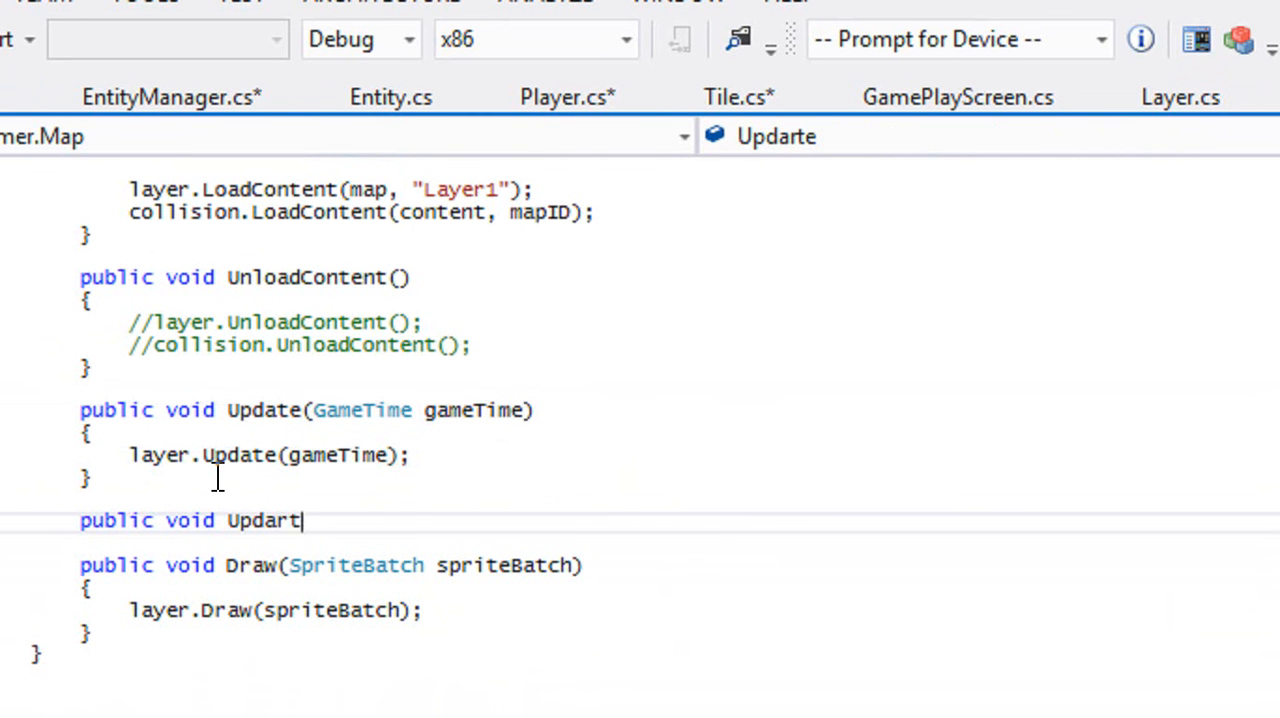
text(eCollision)
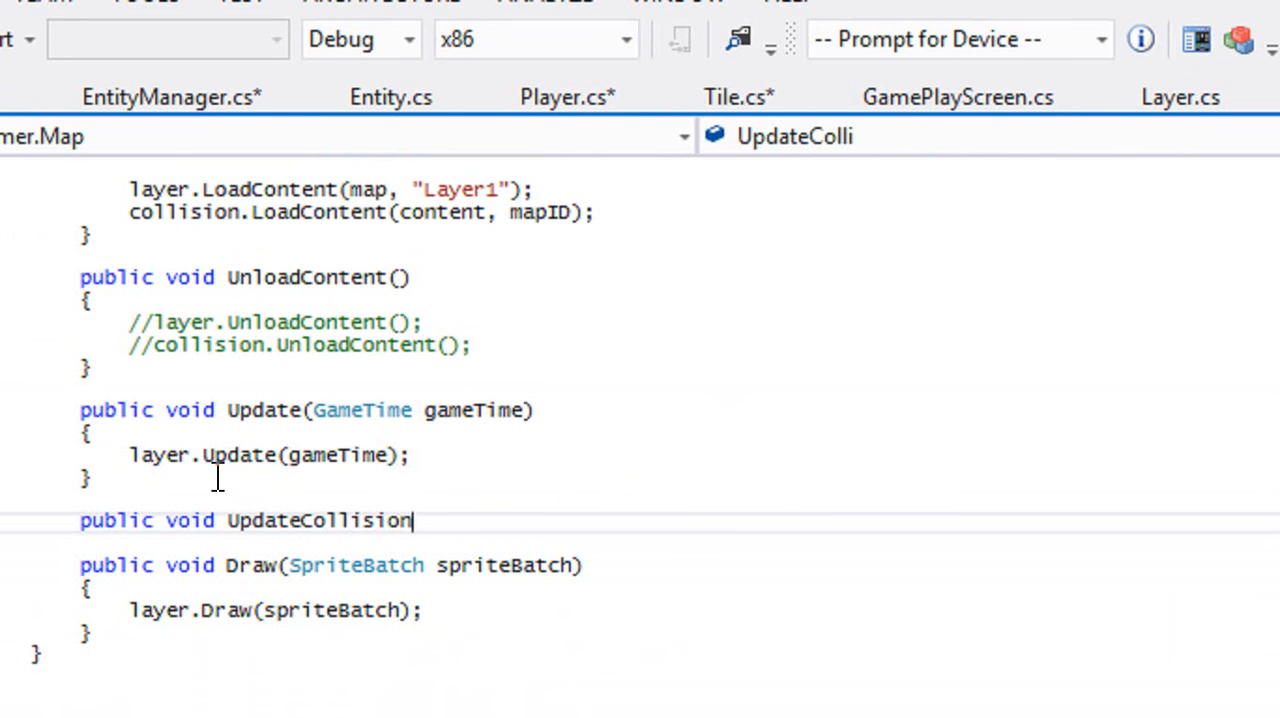
text((ref)
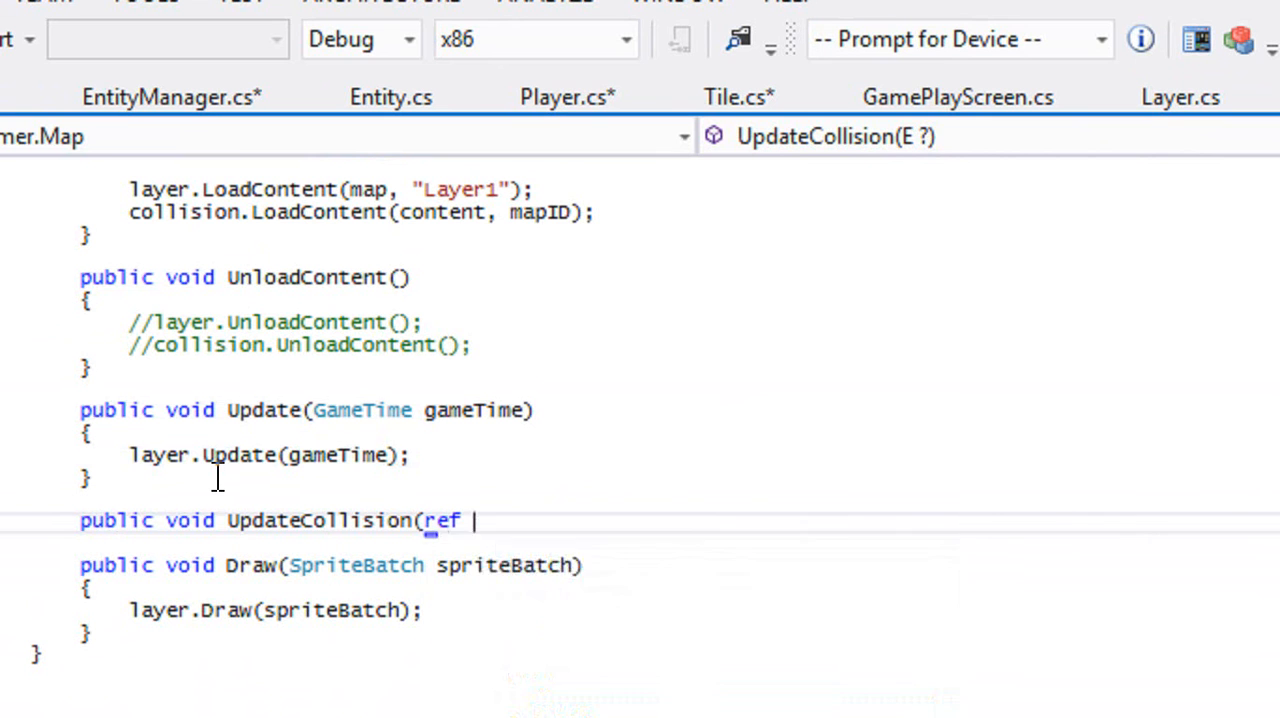
text(Entity e)
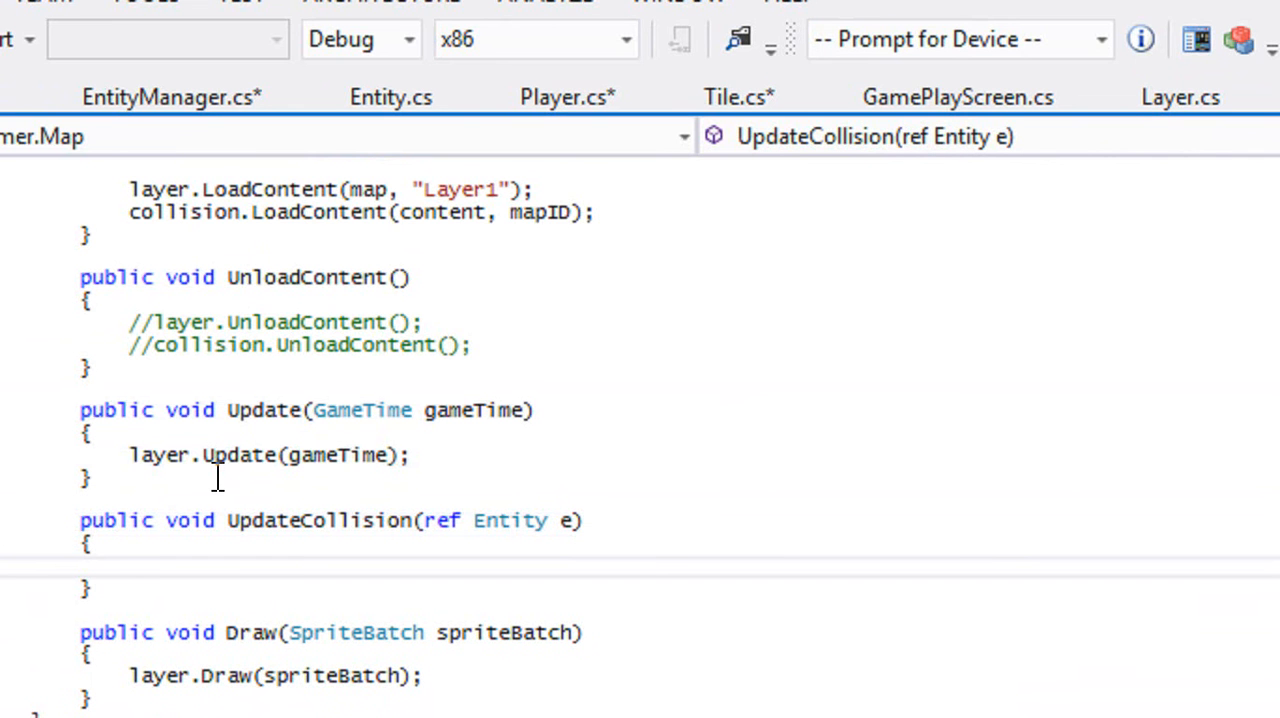
Step: Have Map.UpdateCollision forward to layer.UpdateCollision(ref e)
text(layer)
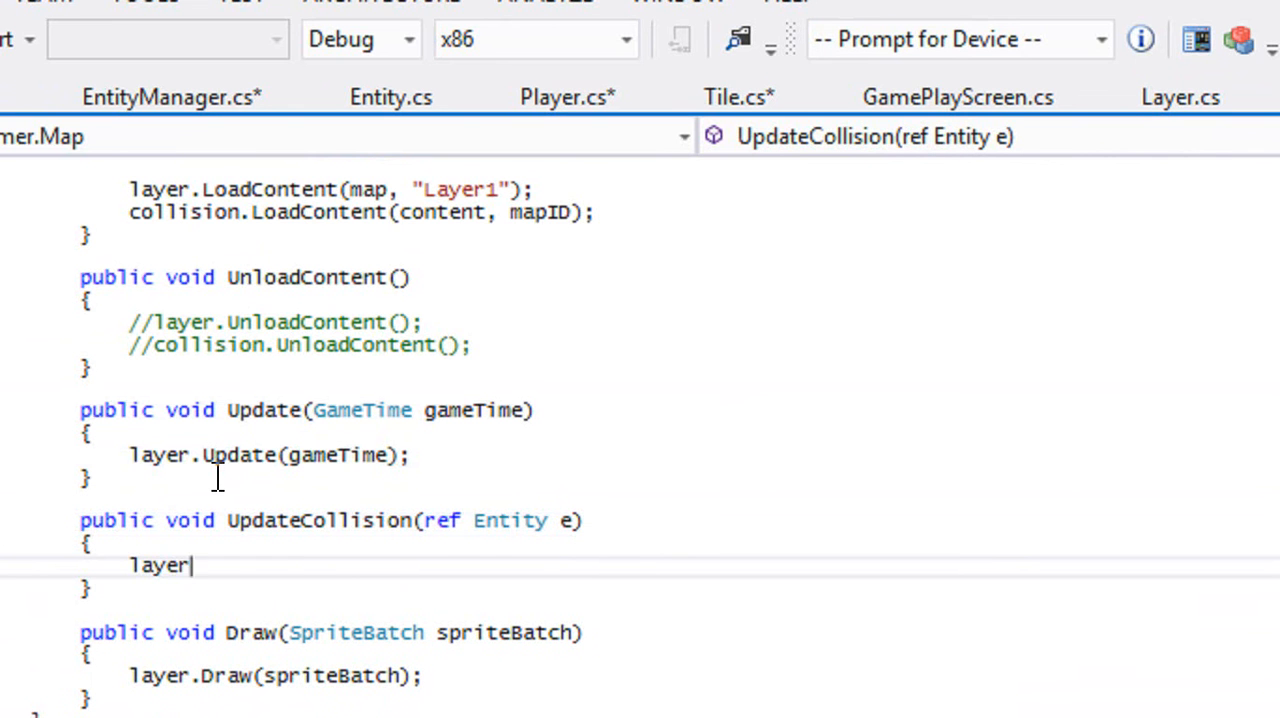
text(.UpdateC)
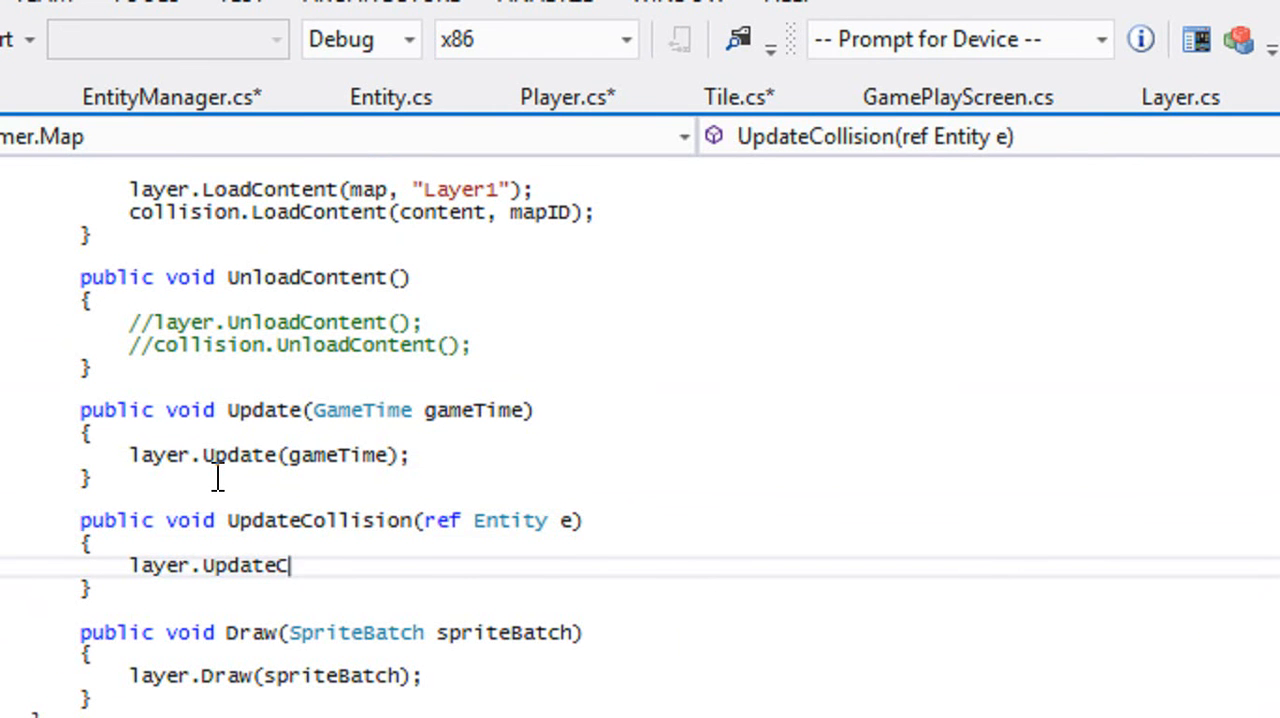
text(ollision(ref e);)
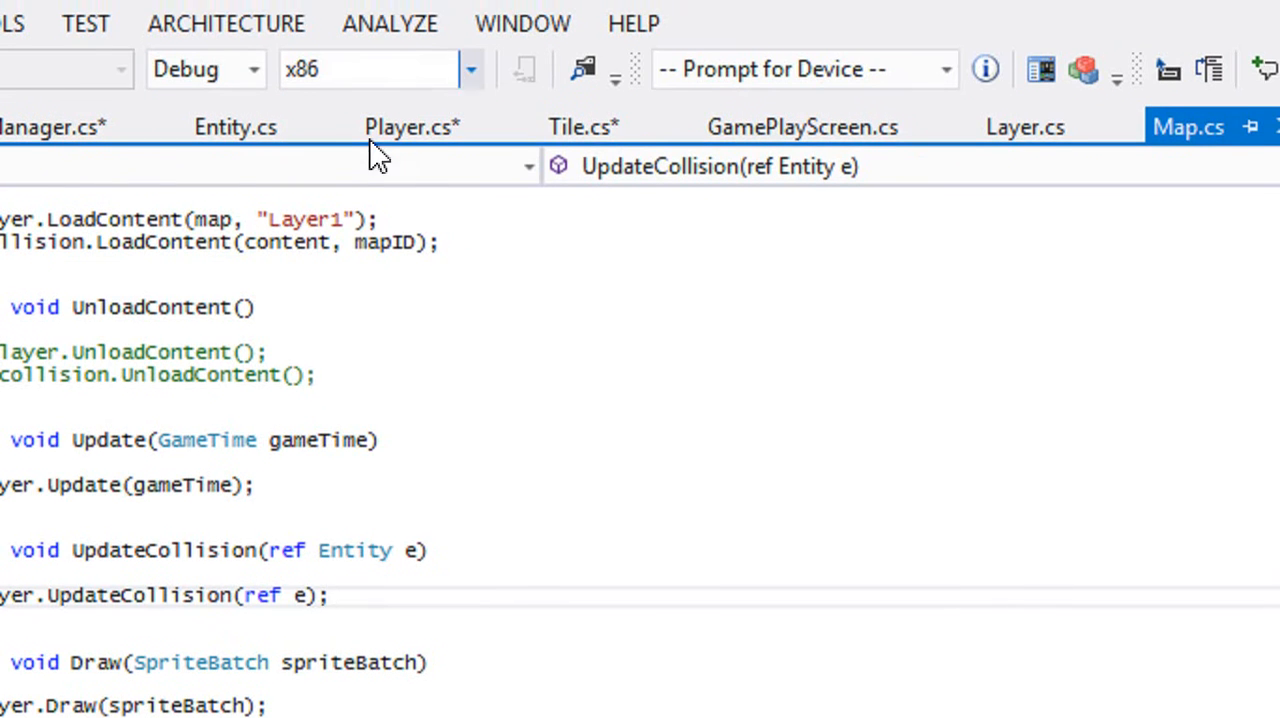
click(802, 126)
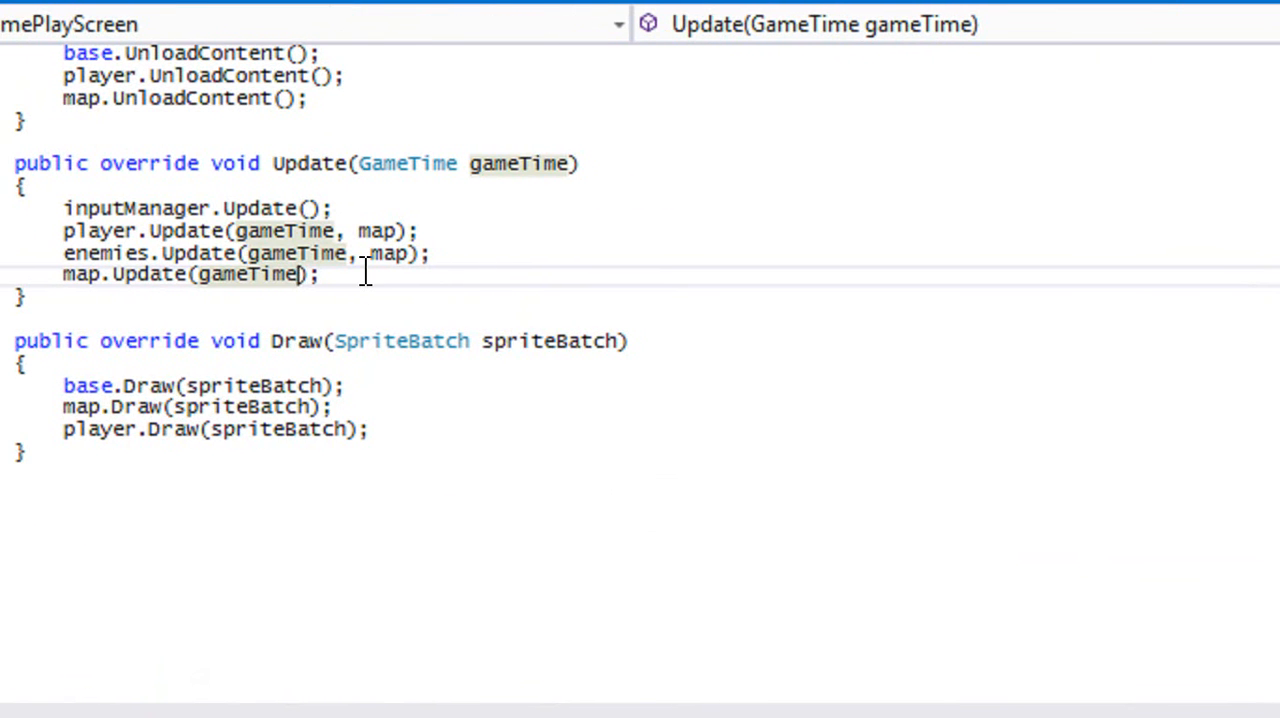
Step: Call map.Update(gameTime); then begin map.UpdateCollision(ref in GamePlayScreen's Update
text(map.Update()
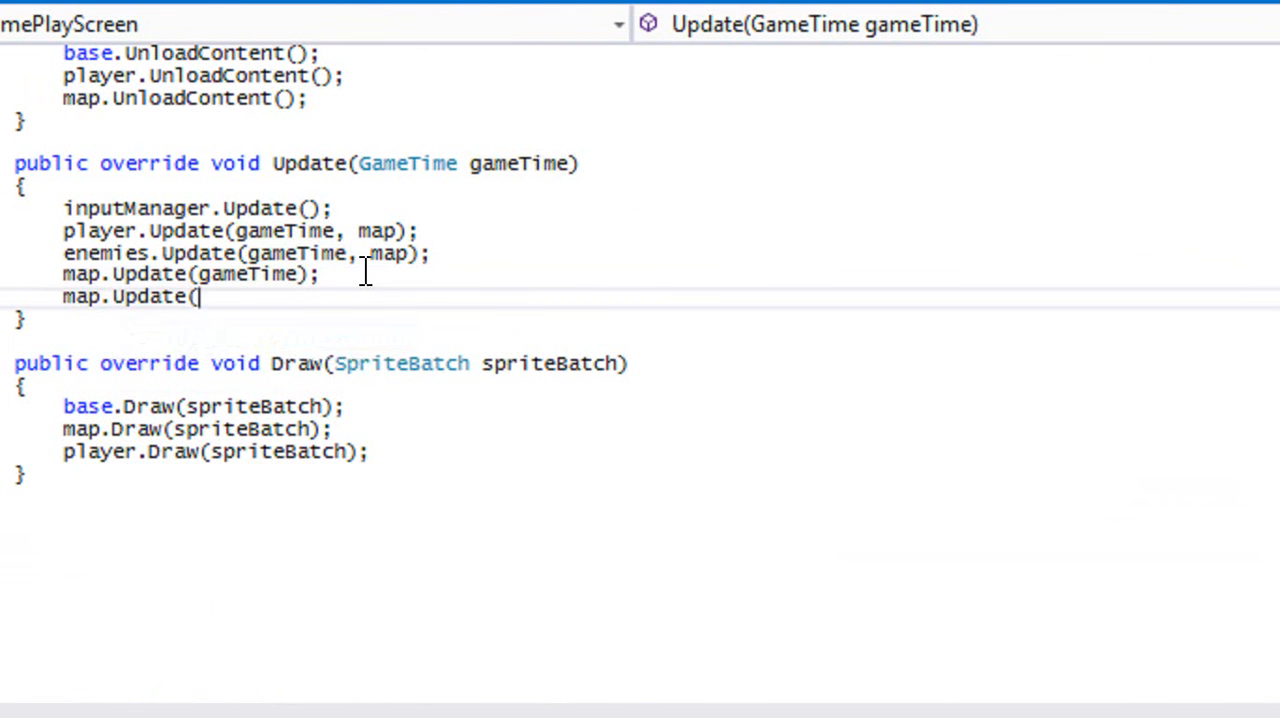
text(Collision()
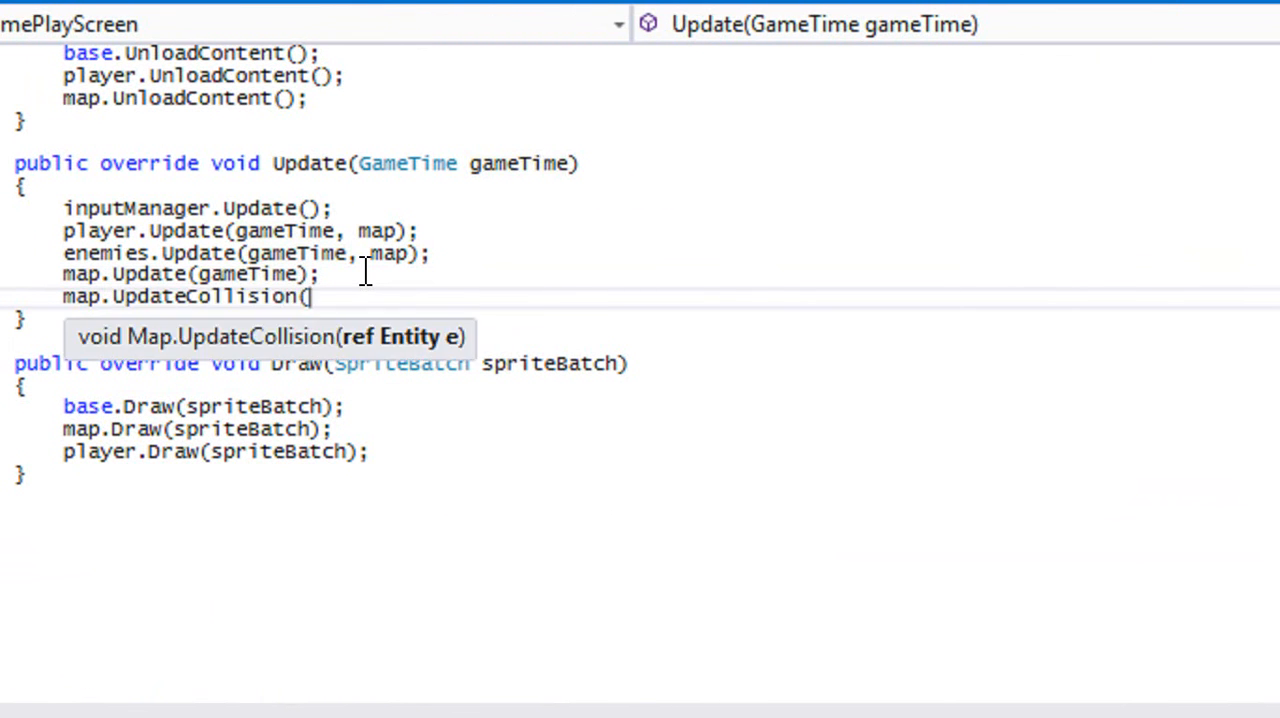
text(ref)
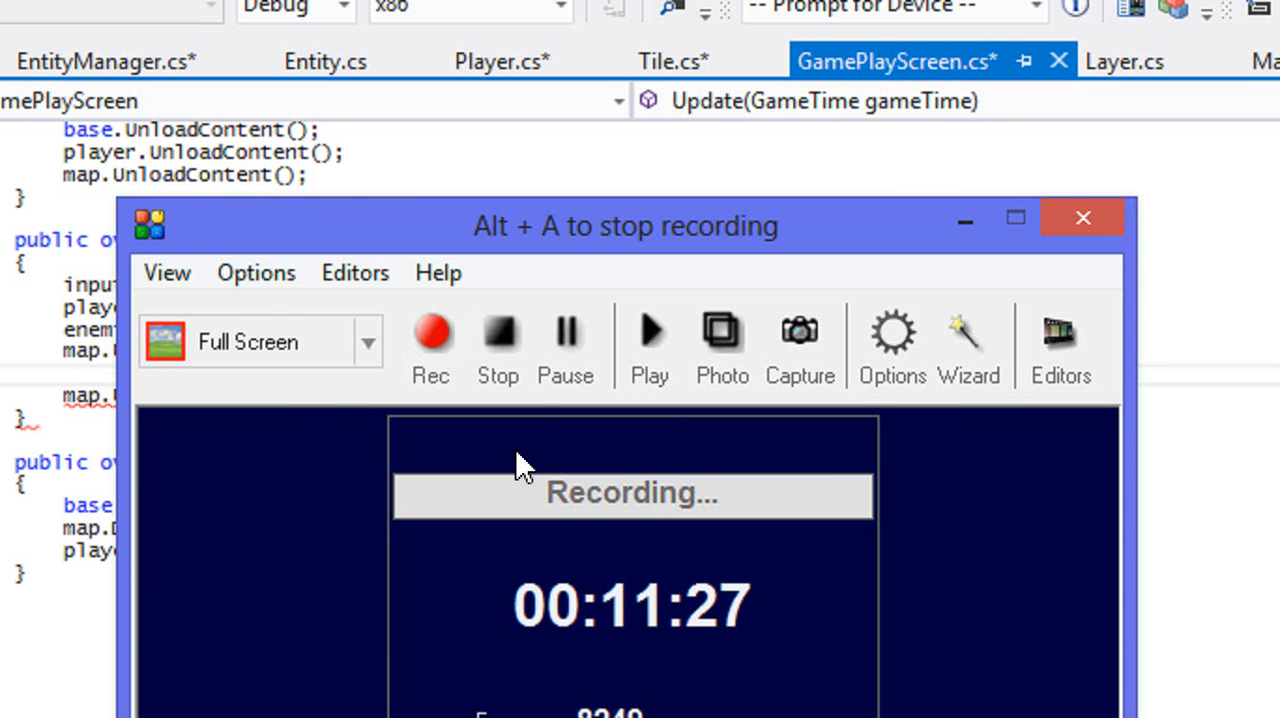
mouse_move(550, 360)
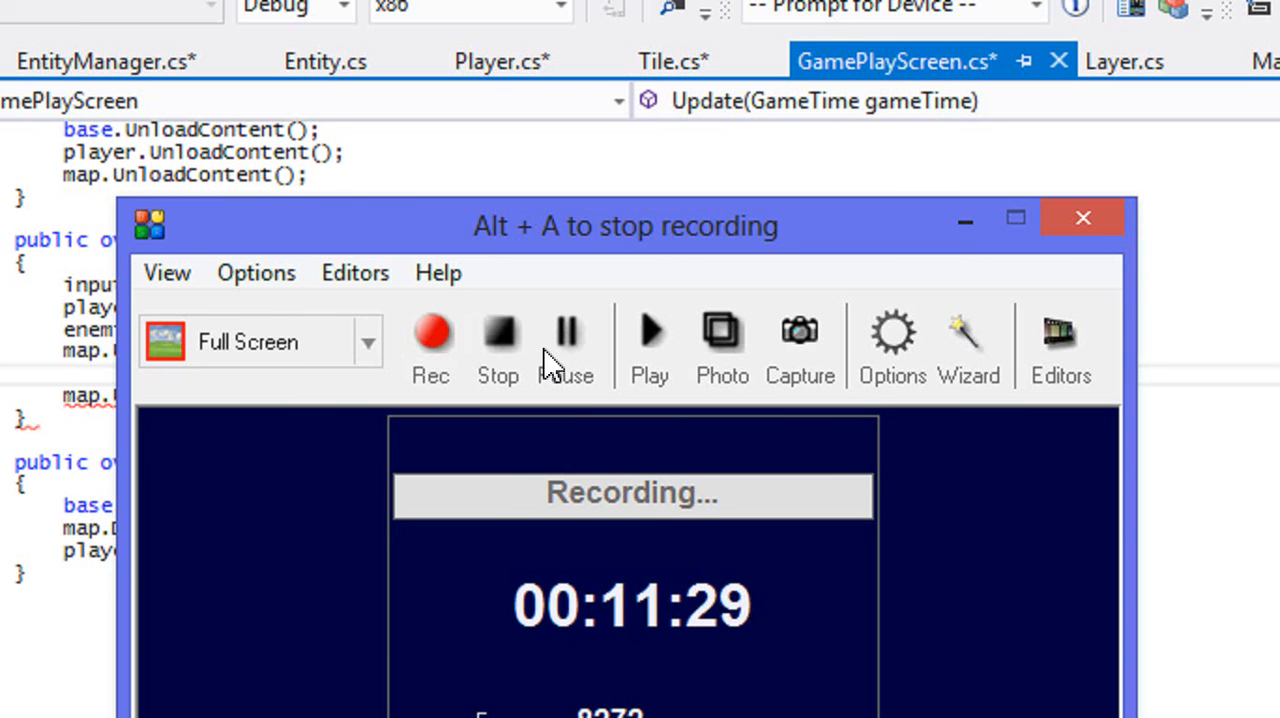